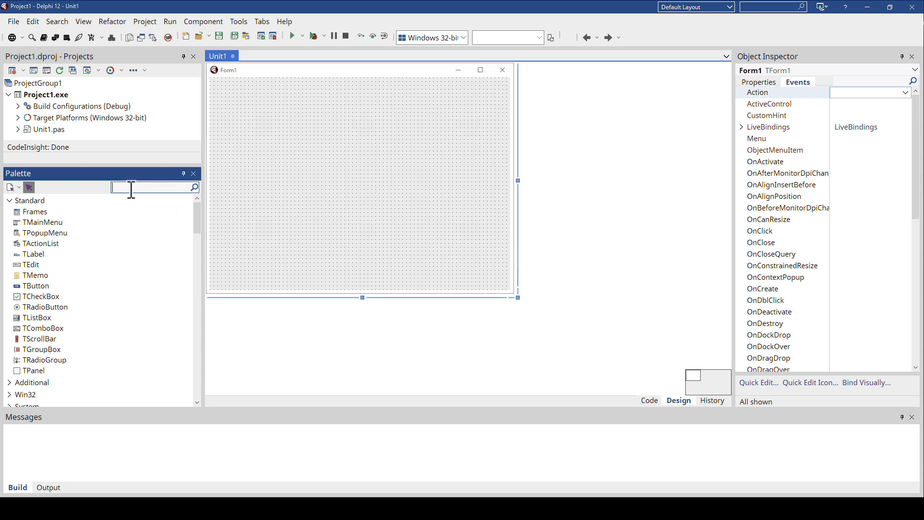
Drop a TMemo filling Form1 and name it Memo in the Object Inspector.
type("memo")
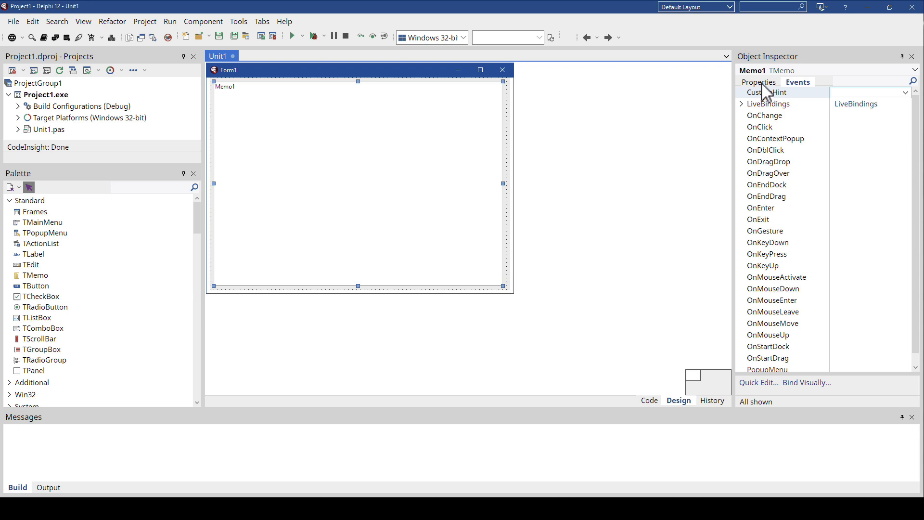
left_click(757, 82)
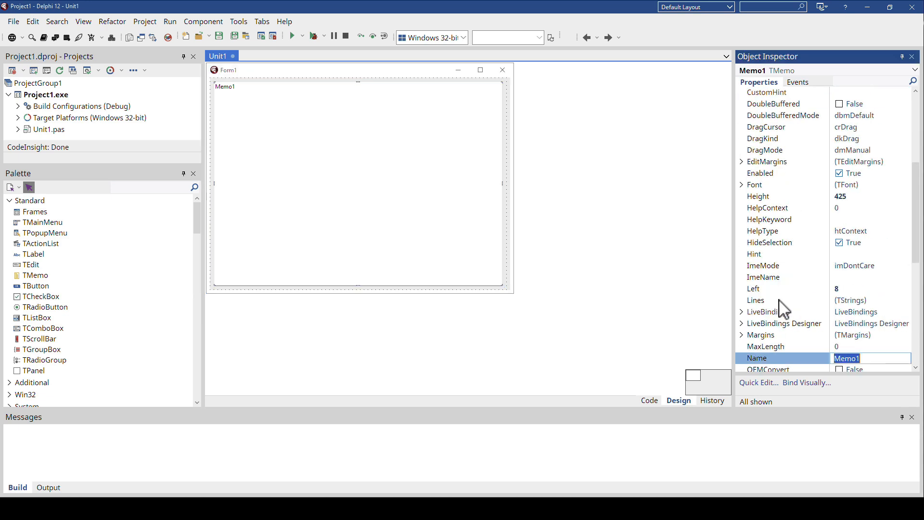
left_click(649, 402)
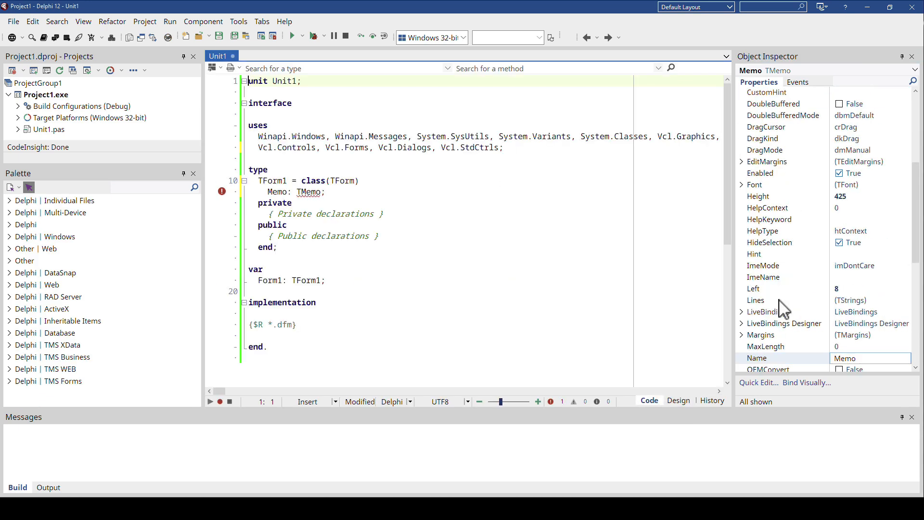
Create Form1's OnCreate handler declaring LString: String and start assigning LString.
left_click(678, 401)
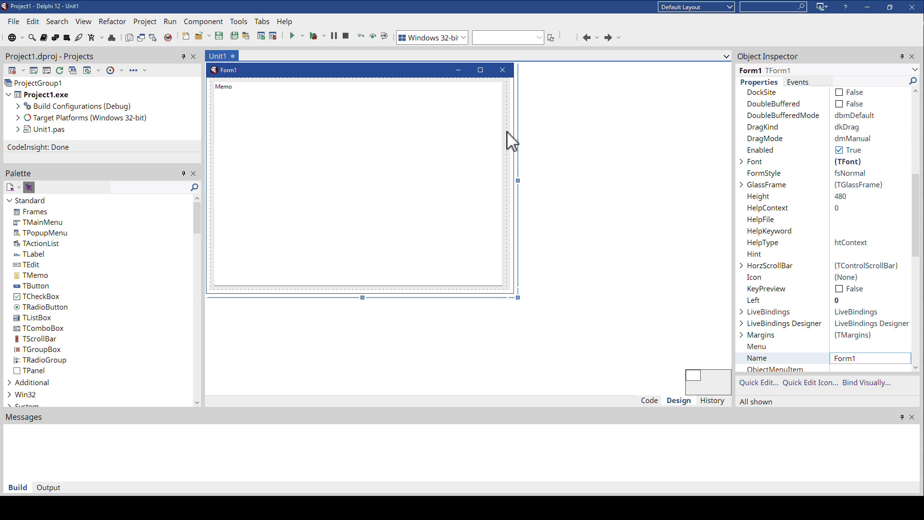
left_click(649, 401)
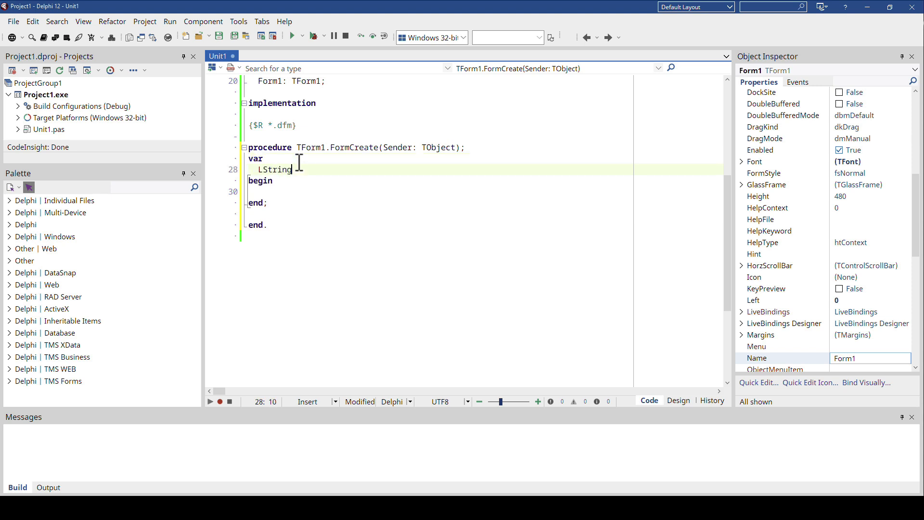
type(": String;")
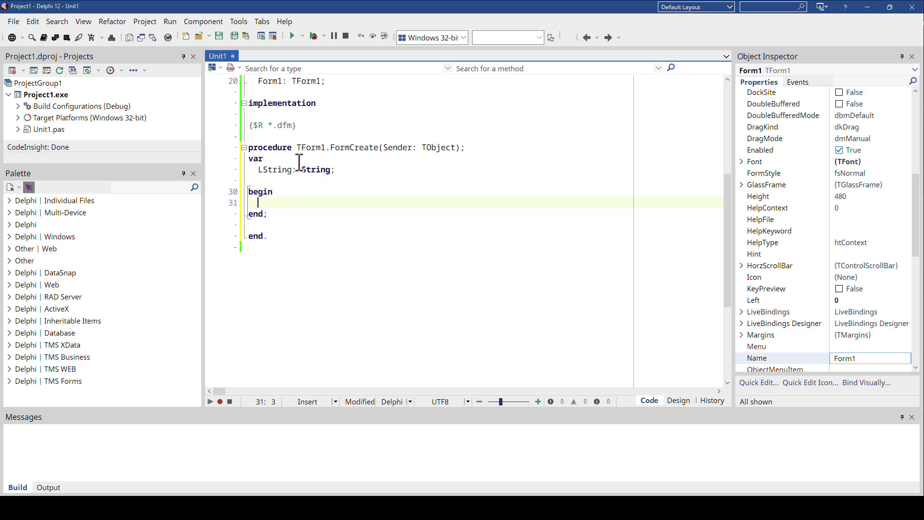
type("LS")
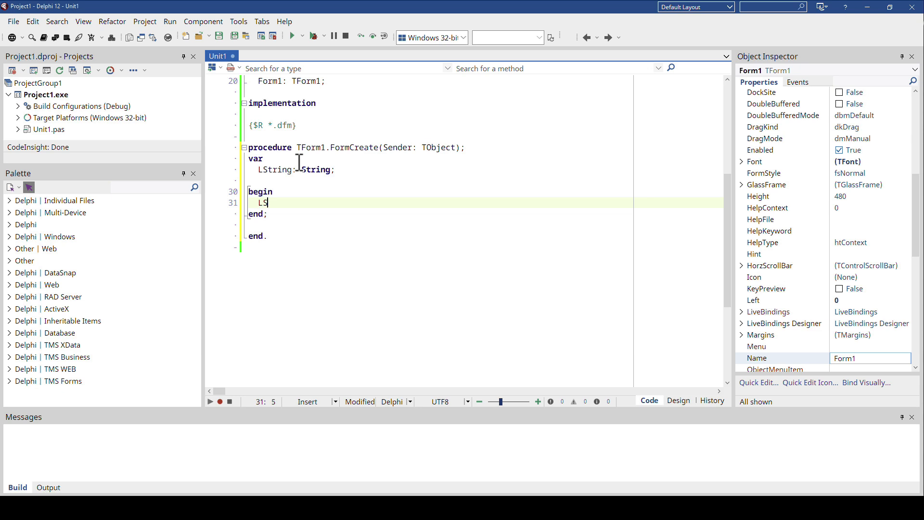
type("tring :=")
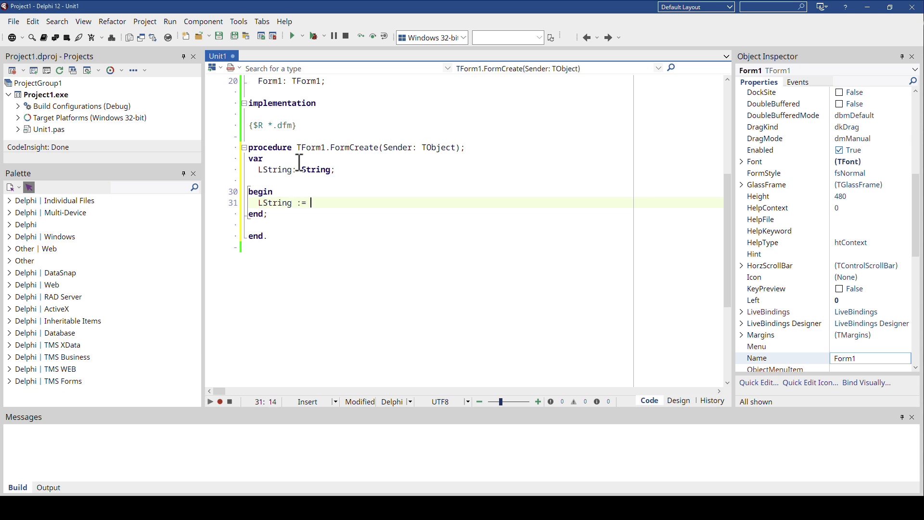
Assign 'This is the first line.' + to LString, trying and removing #10 and #12.
type("'This")
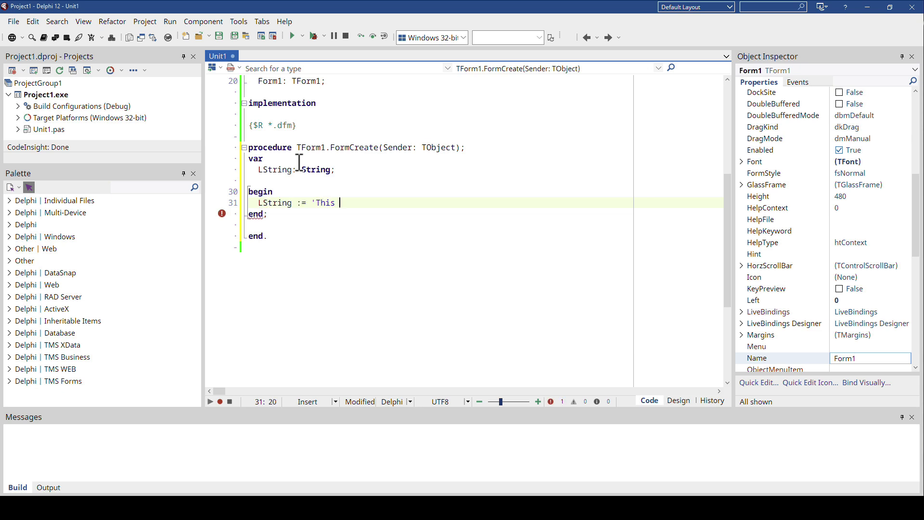
type("is the first line")
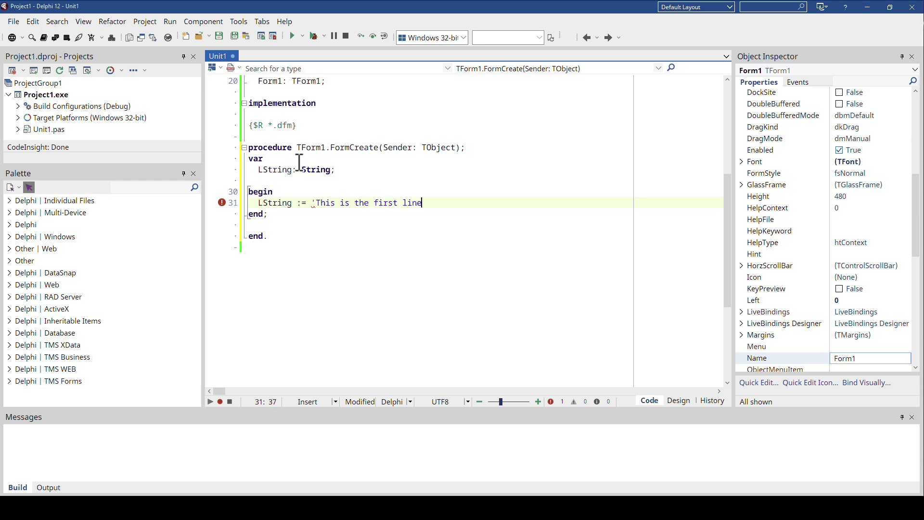
type(".'")
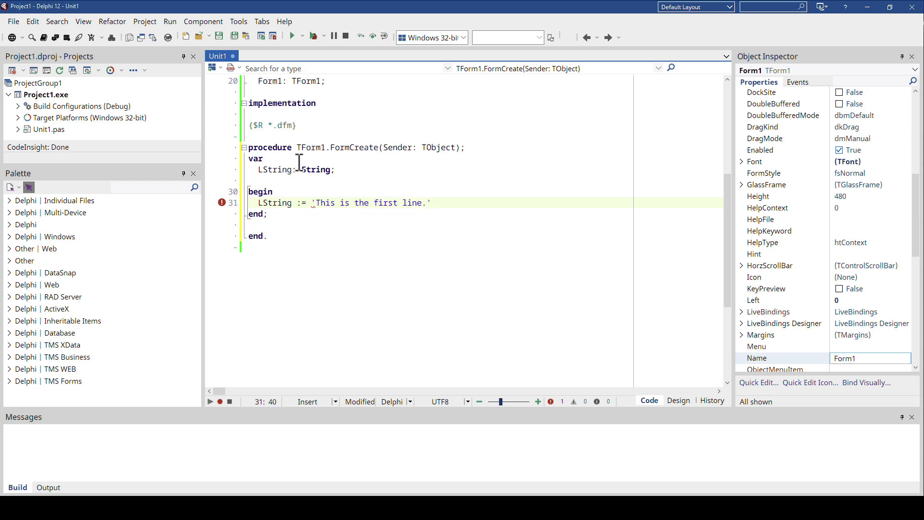
left_click(433, 202)
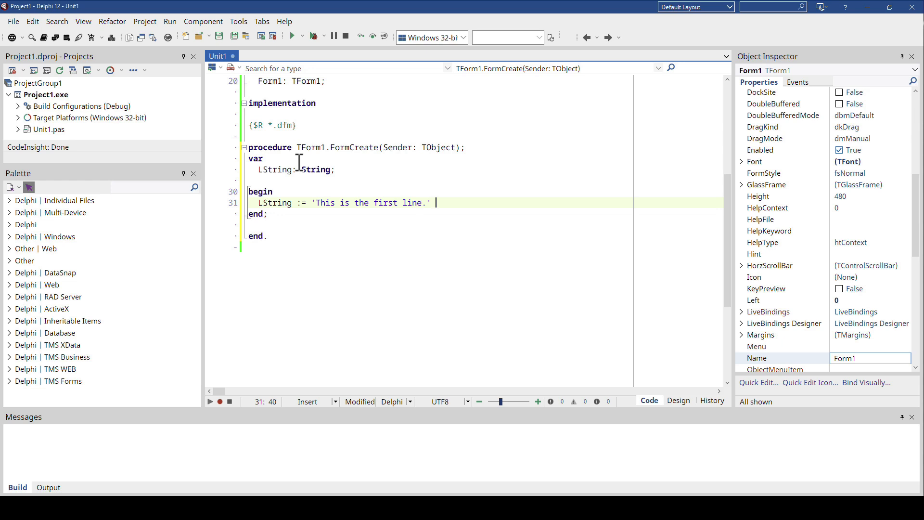
type("+")
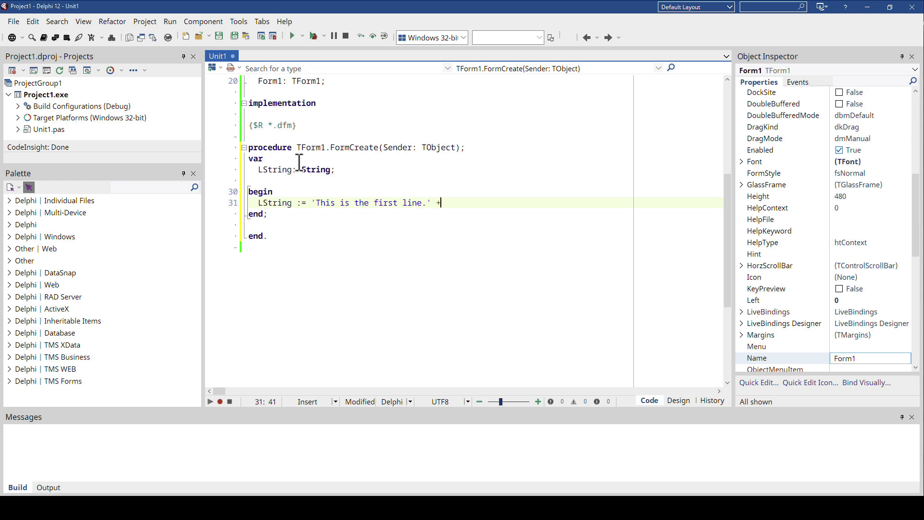
type("#10")
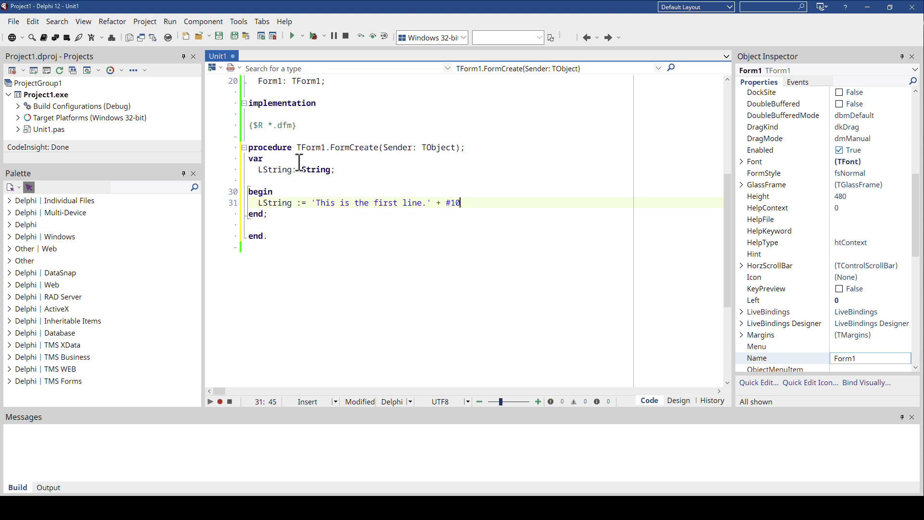
key("Backspace")
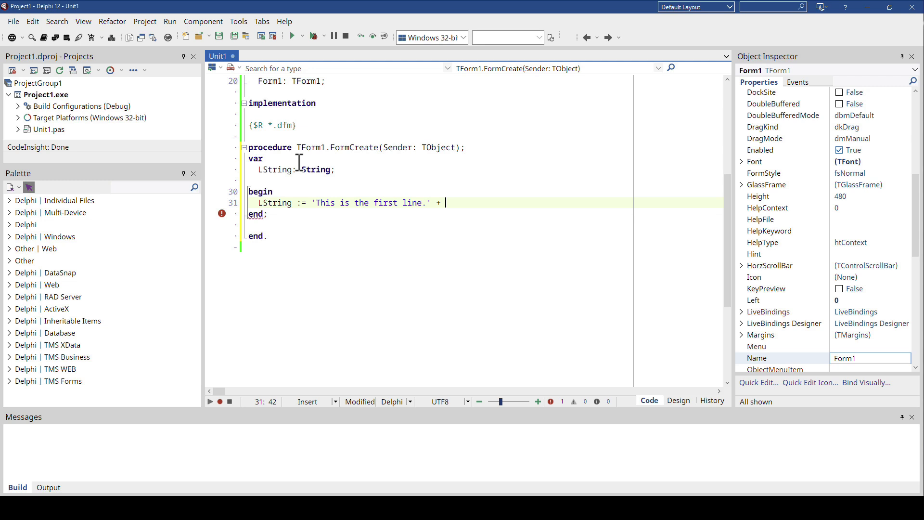
type("#12+")
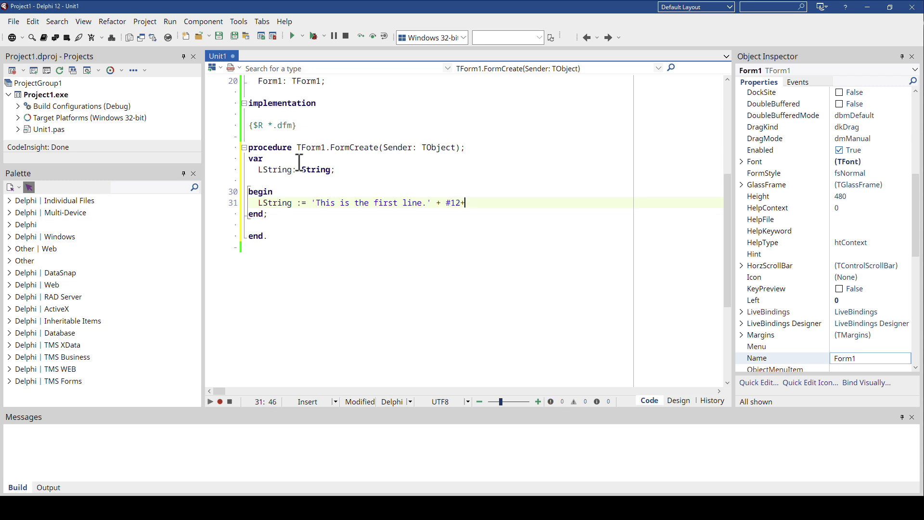
key("backspace")
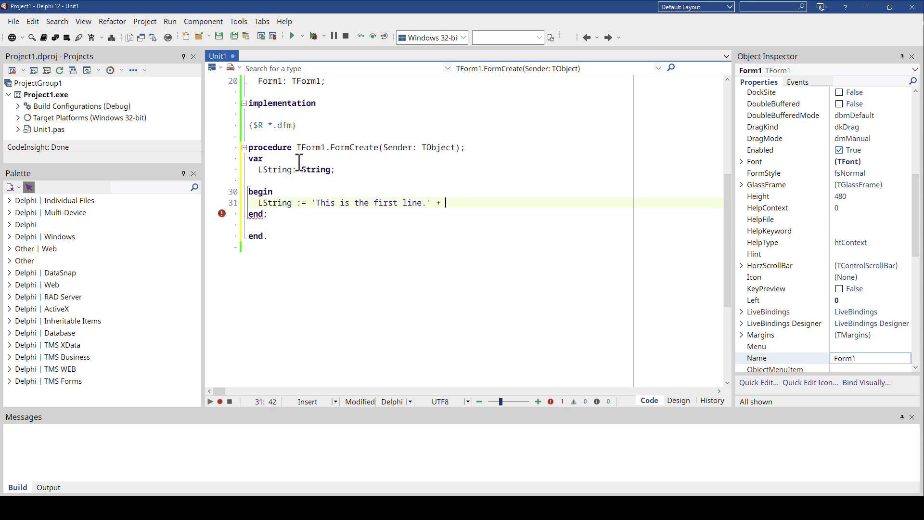
Type 'newlin' to find a line-break identifier through code completion.
type("newlin")
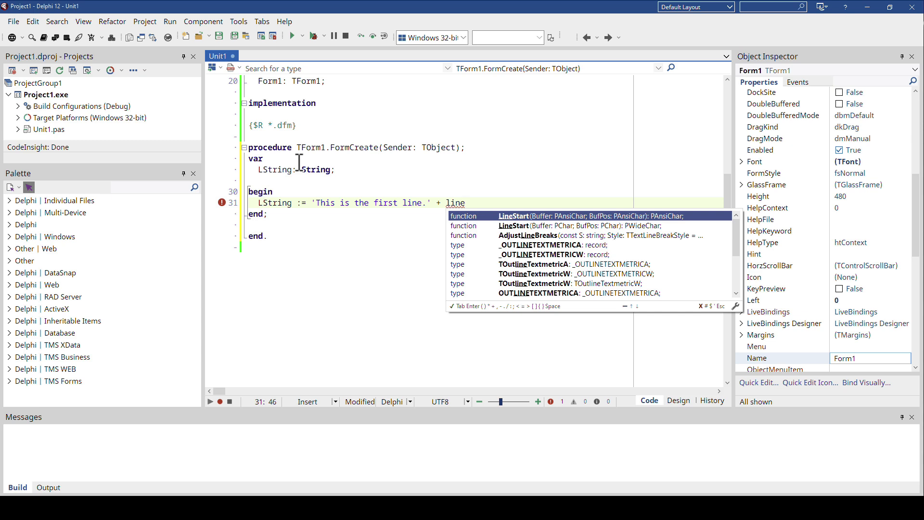
mouse_move(384, 345)
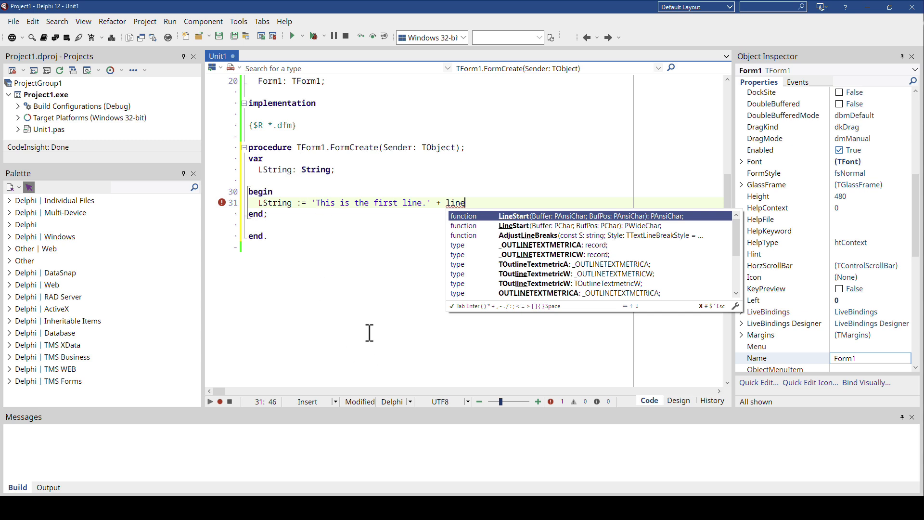
mouse_move(372, 187)
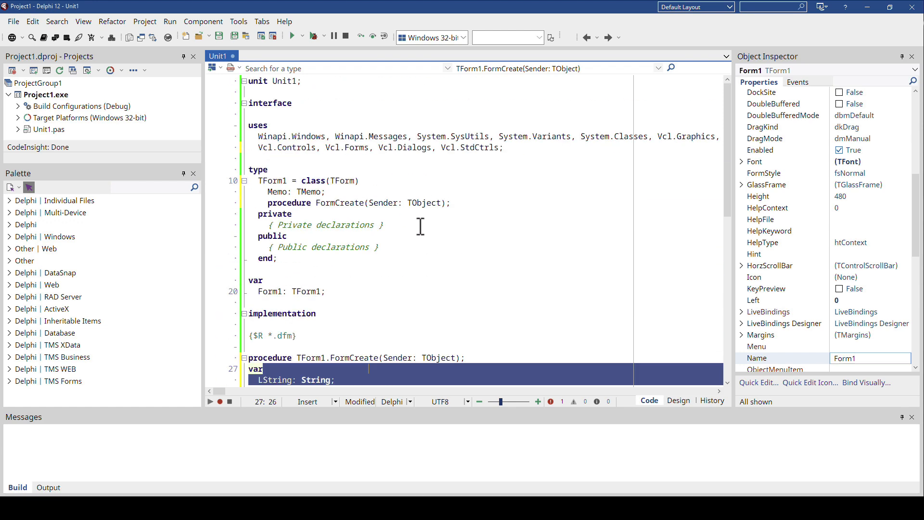
mouse_move(624, 137)
type("newline")
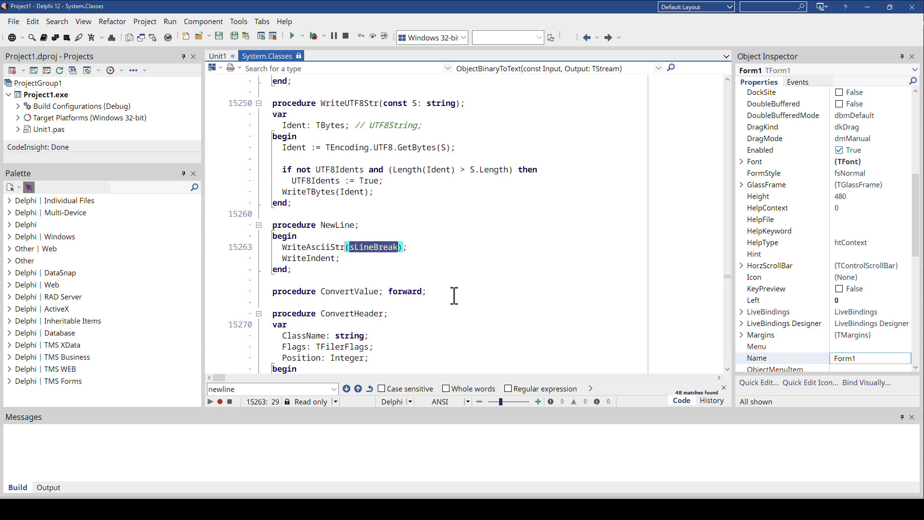
mouse_move(416, 289)
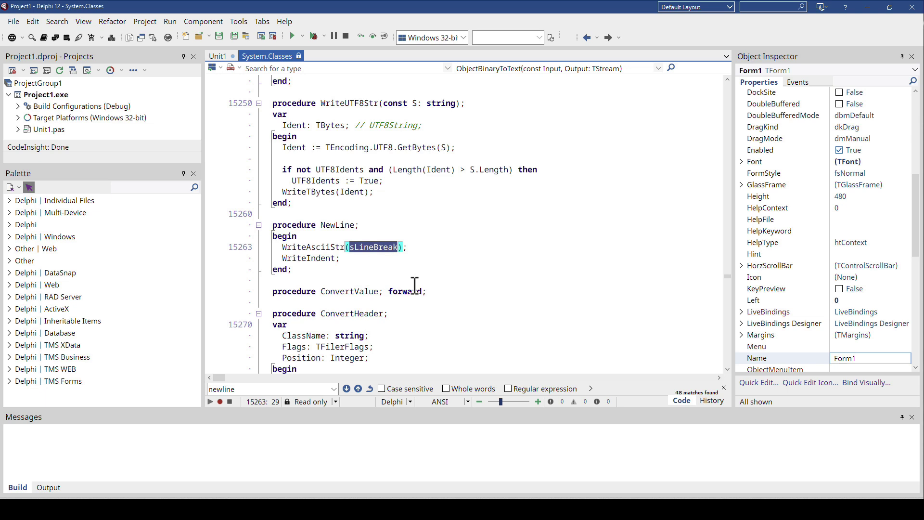
mouse_move(254, 92)
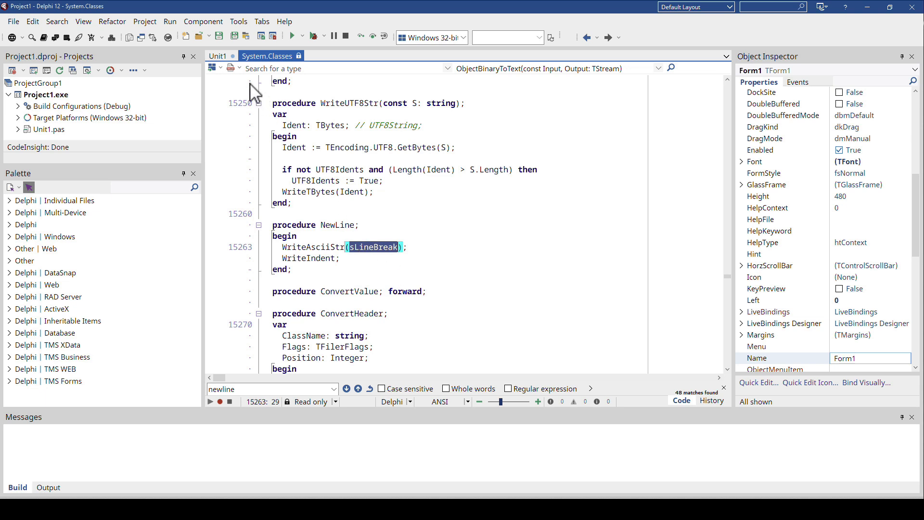
Join SLineBreak and 'Second line.' into LString, set Memo.Lines.Text := LString, and build.
left_click(218, 55)
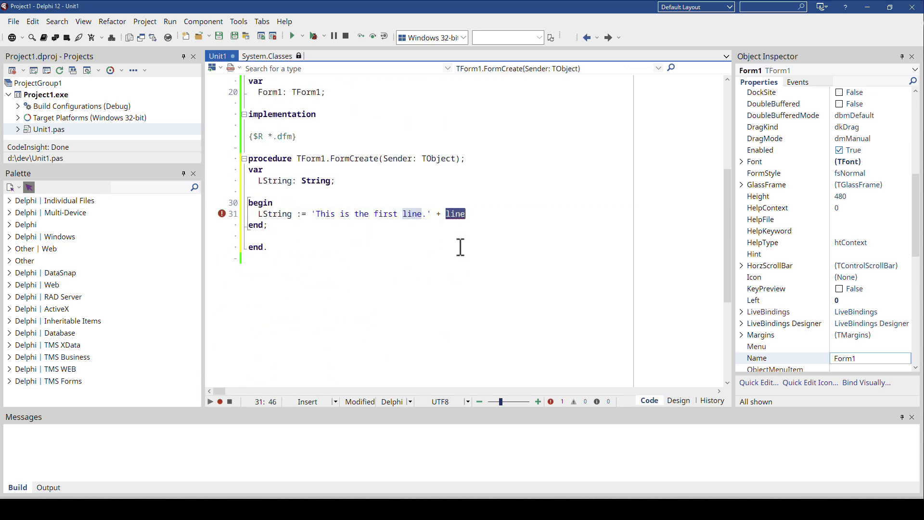
type("SLineBreak +")
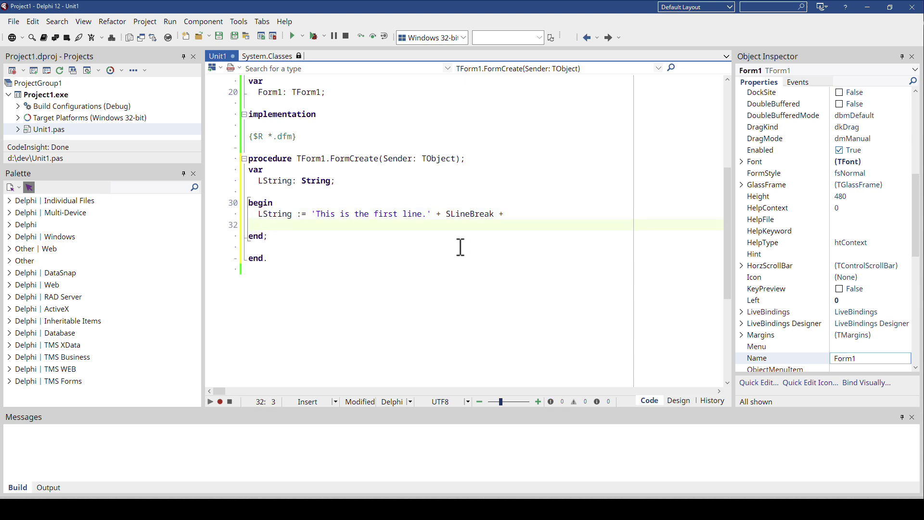
type("'Second line.")
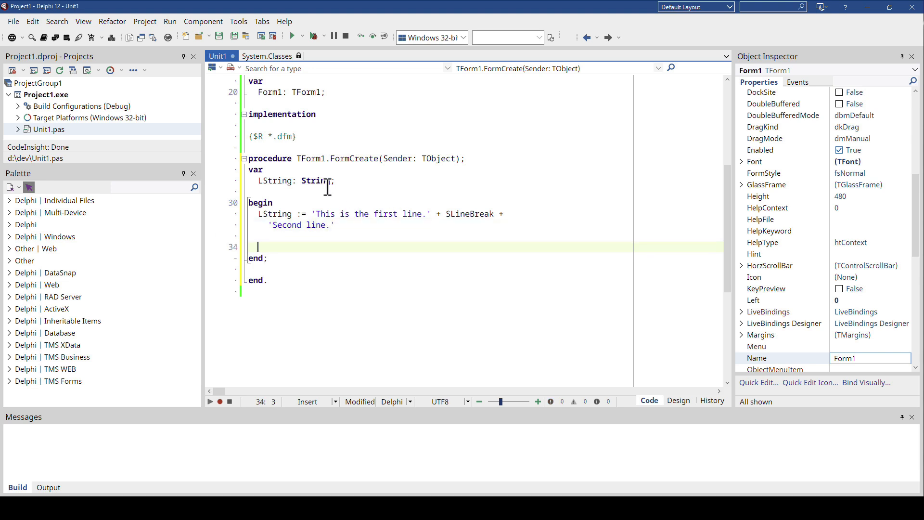
type("Memo.Lines.Text := L")
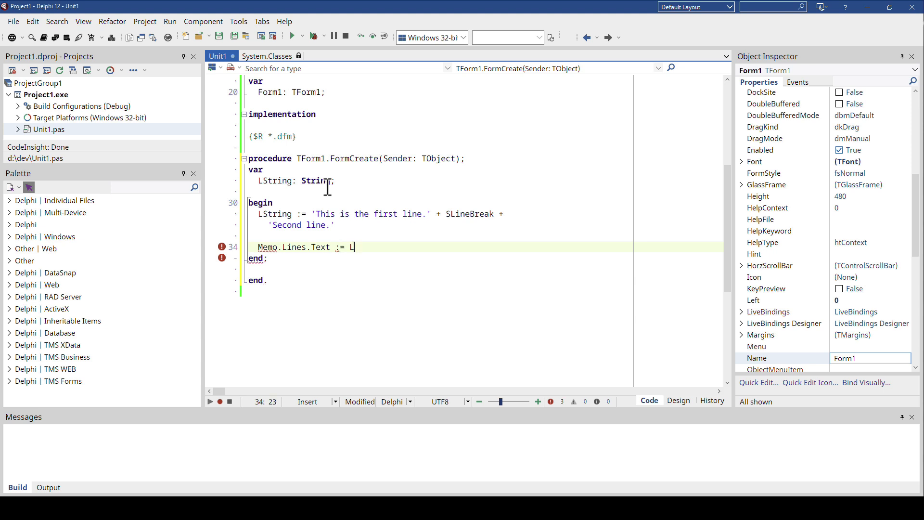
type("String;")
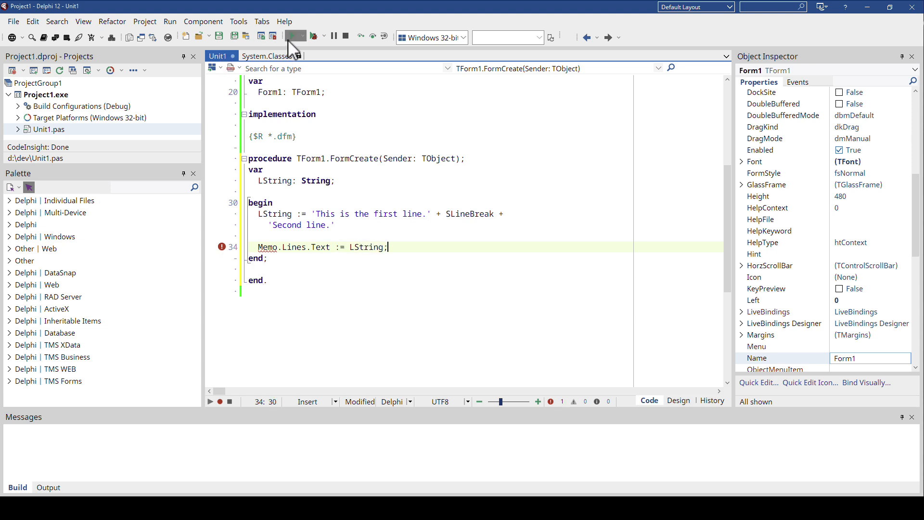
left_click(292, 36)
type(";")
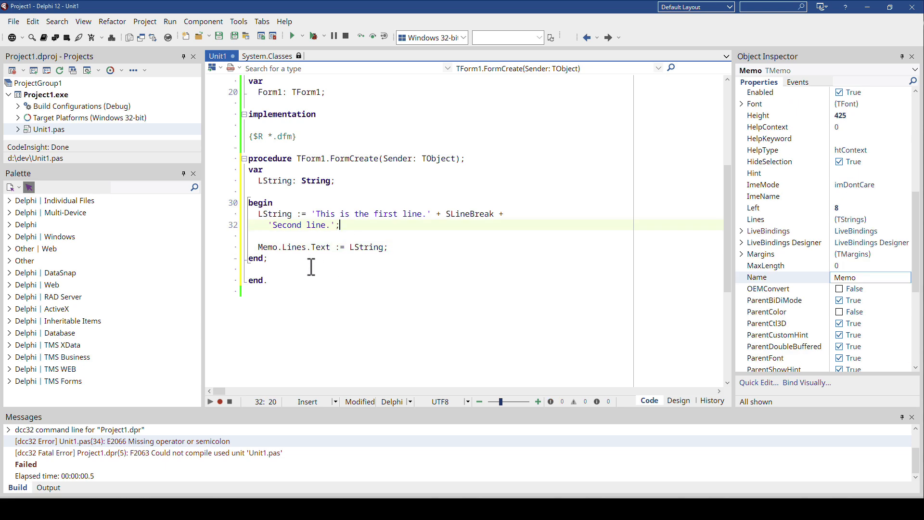
mouse_move(271, 55)
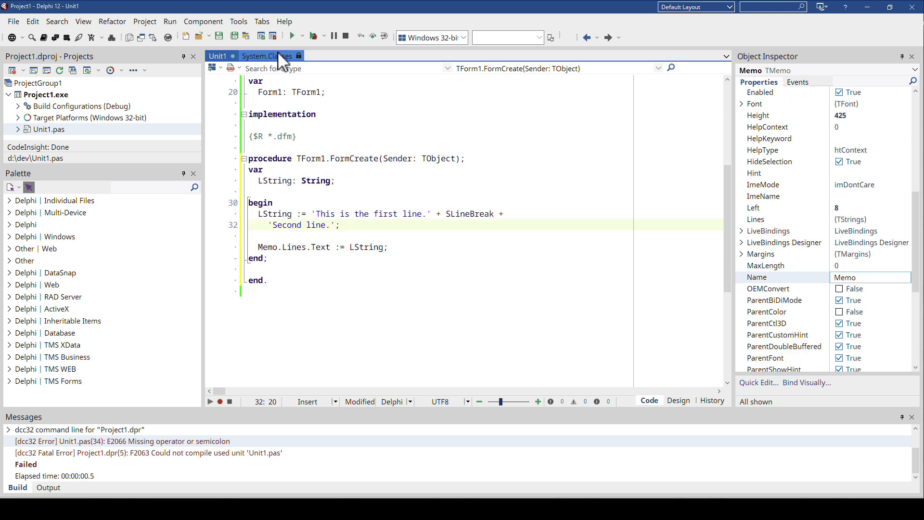
Run the project again to confirm the memo shows two separate lines.
left_click(293, 37)
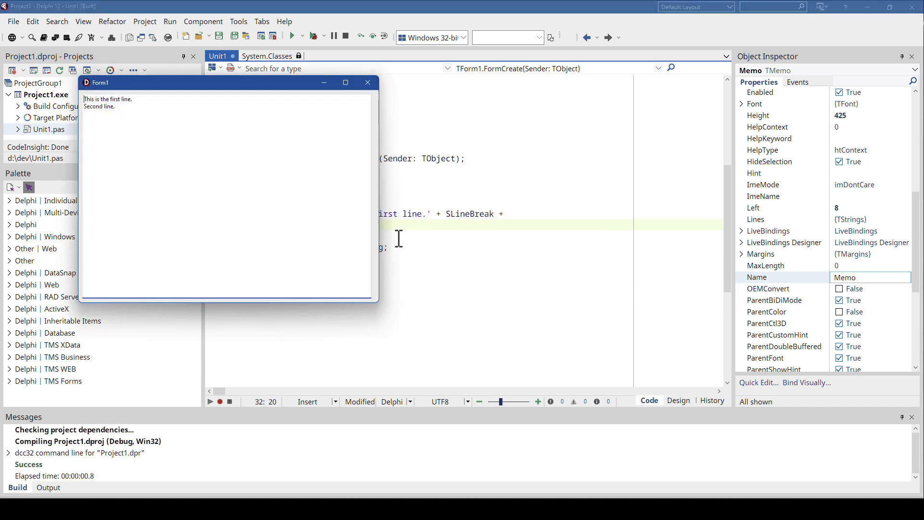
mouse_move(446, 217)
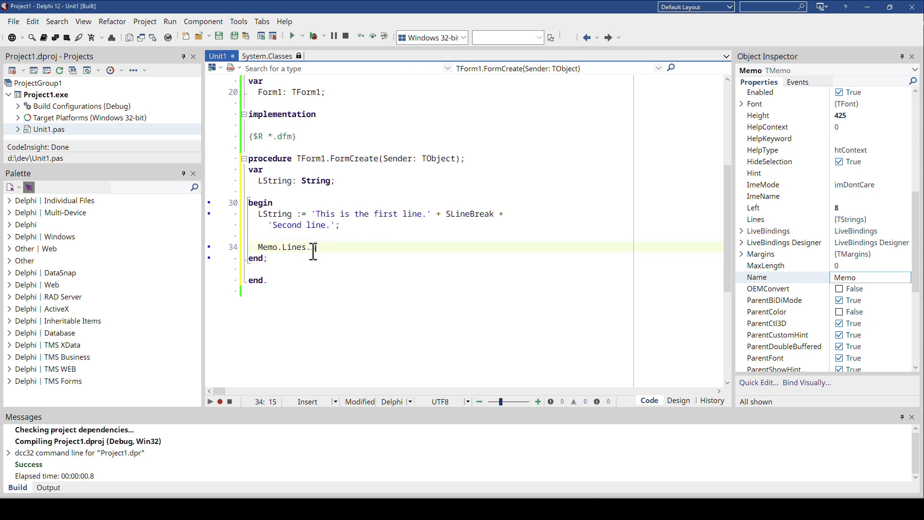
Type a Memo.Lines.Add('First line.') call, then delete the Add statements.
type("Add('First line.');")
type("Memo.Lines.Add('Se)")
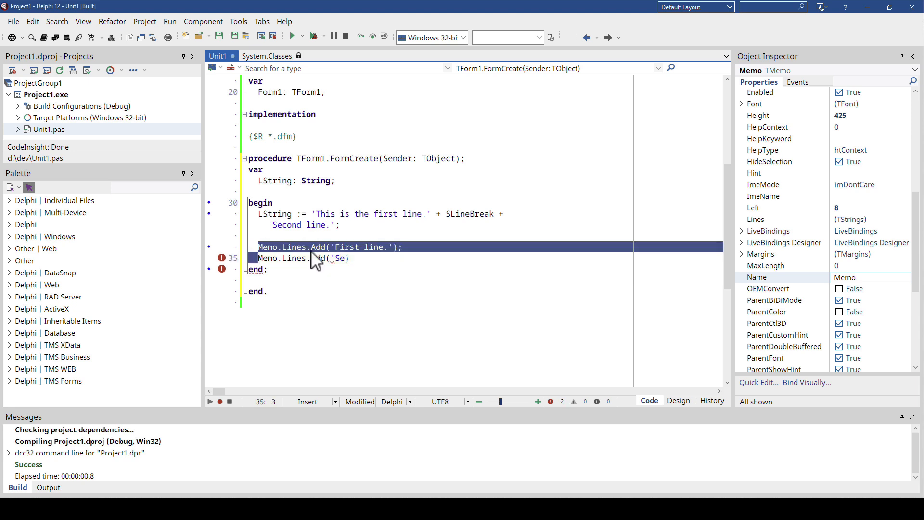
key("Delete")
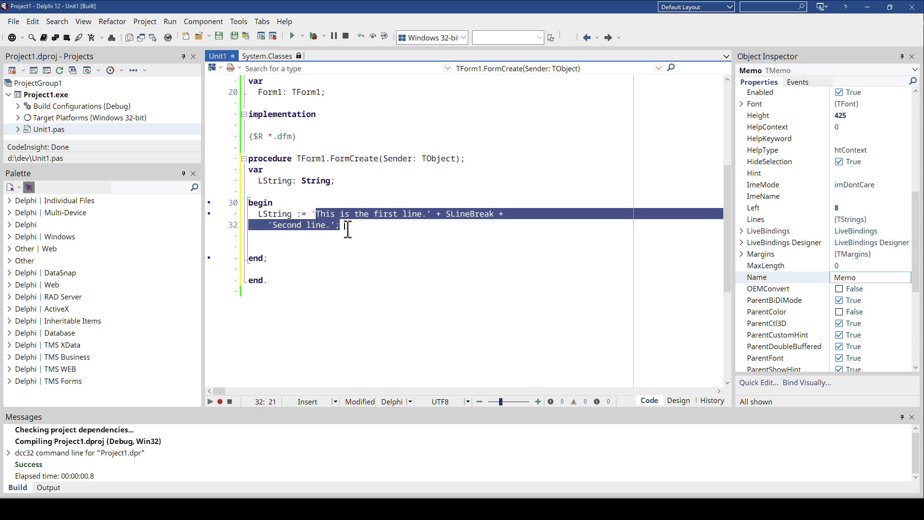
Rewrite LString as 'SELECT * FROM CUSTOMERS ' + WHERE NAME = :name + 'ORDER BY name'.
type("'SELECT *")
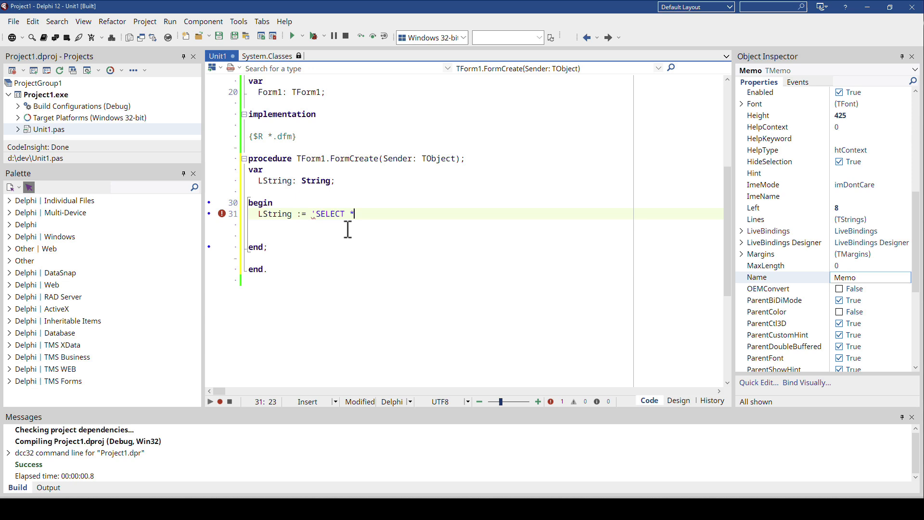
type("FROM CUSTOM")
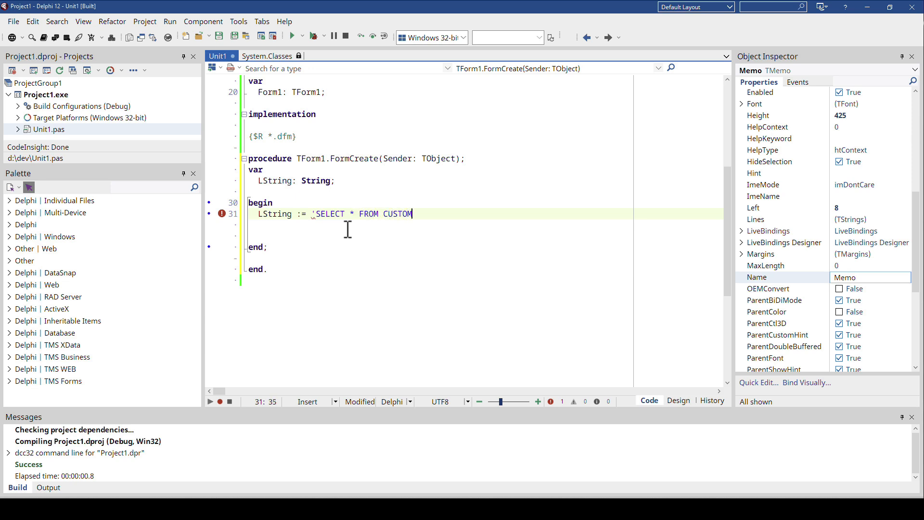
type("ERS ' +")
left_click(483, 225)
type("'WHERE NAME = :name';")
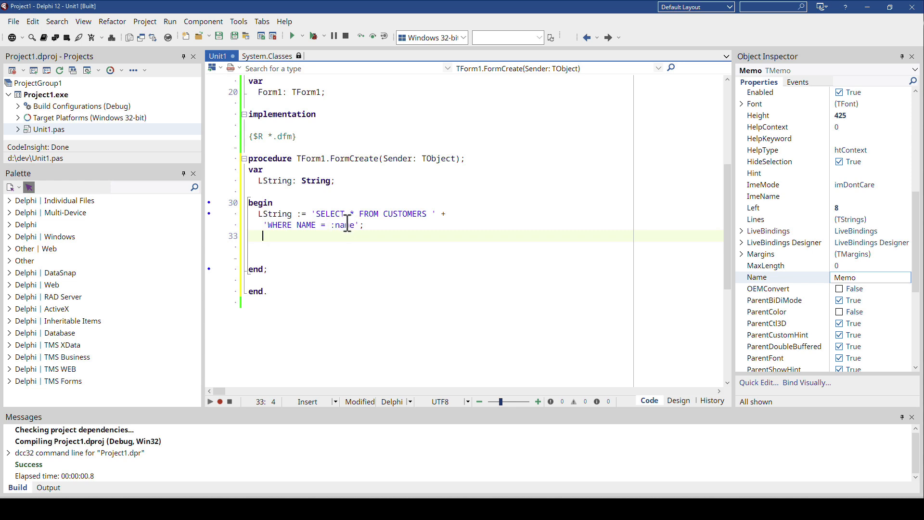
mouse_move(384, 222)
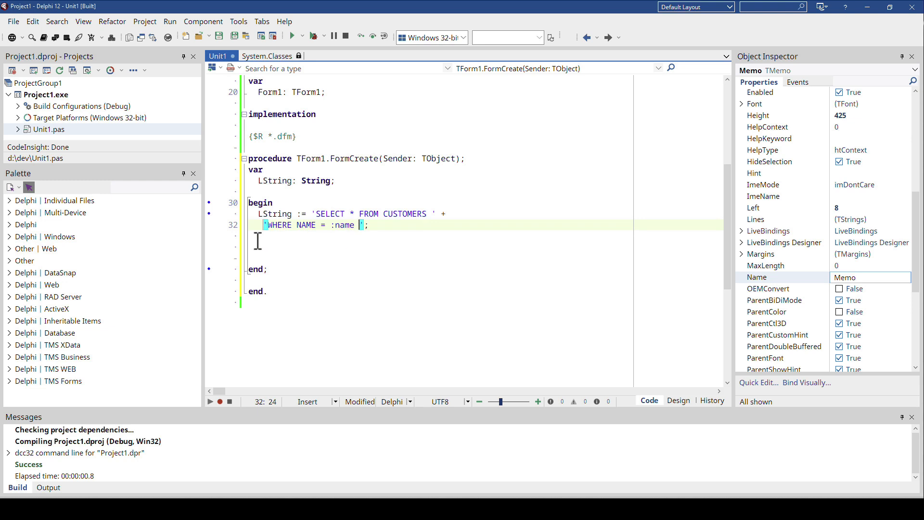
key("Return")
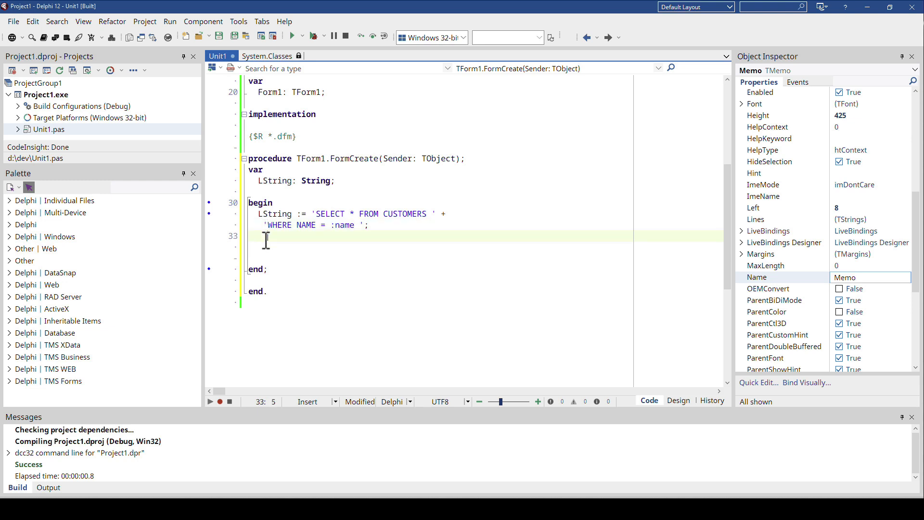
type("ORDER")
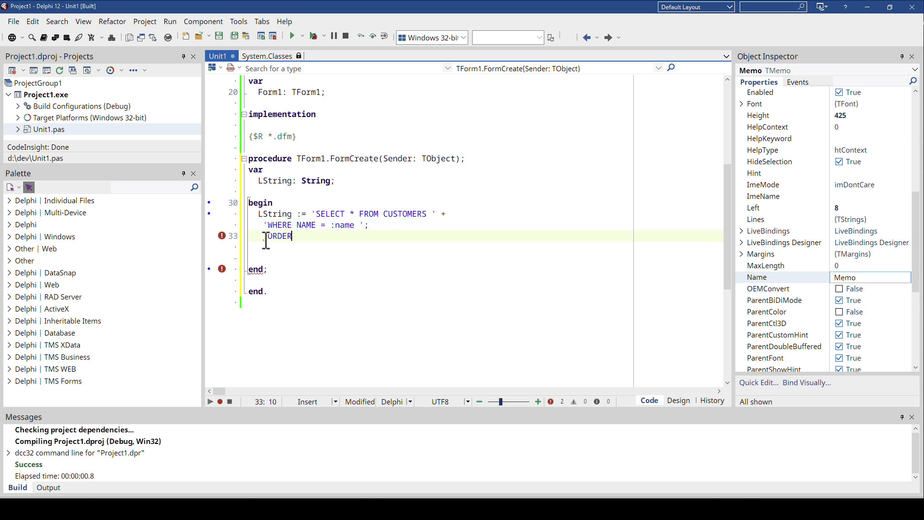
type("BY na")
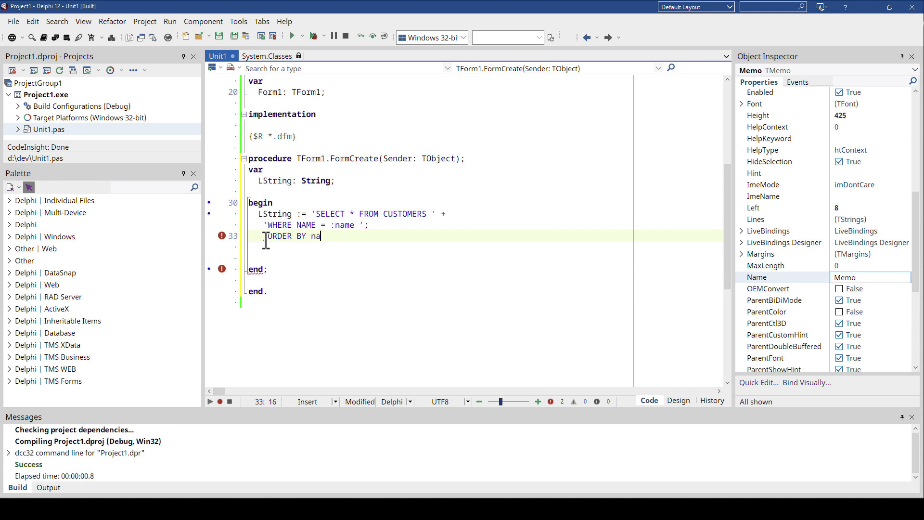
type("me'")
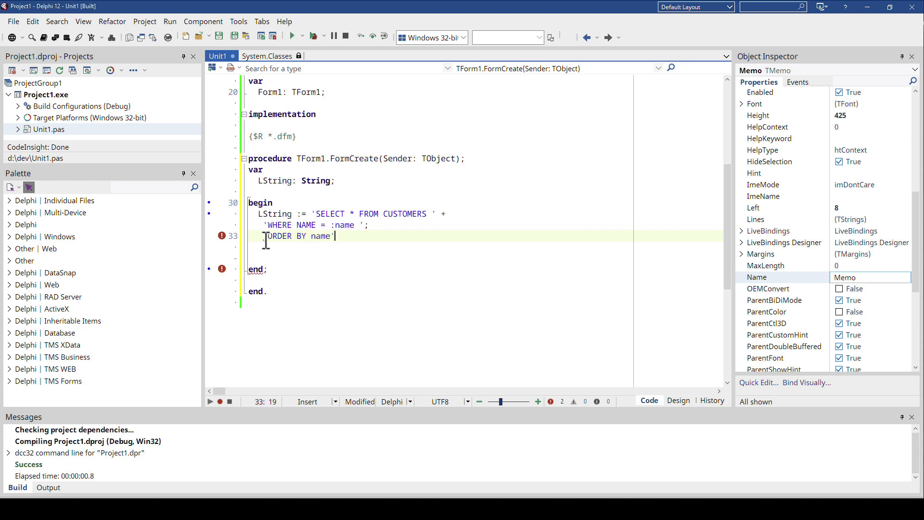
type(";")
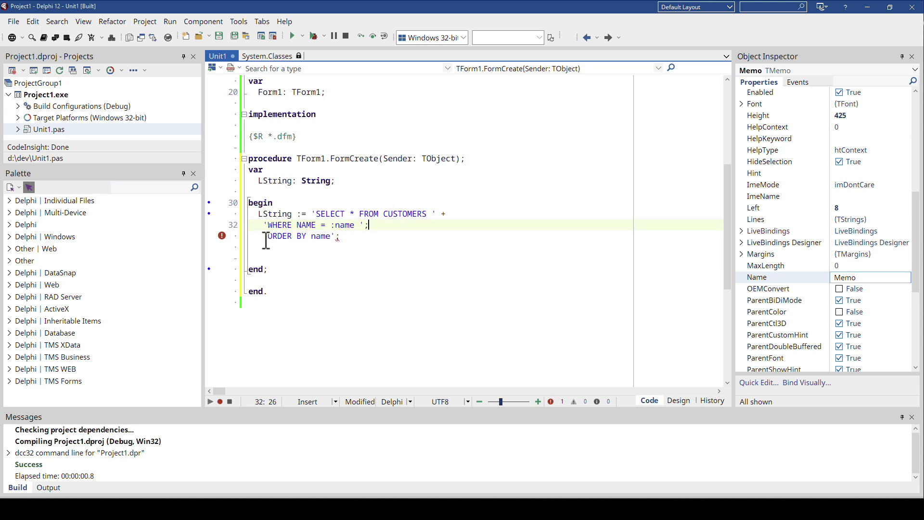
type("+")
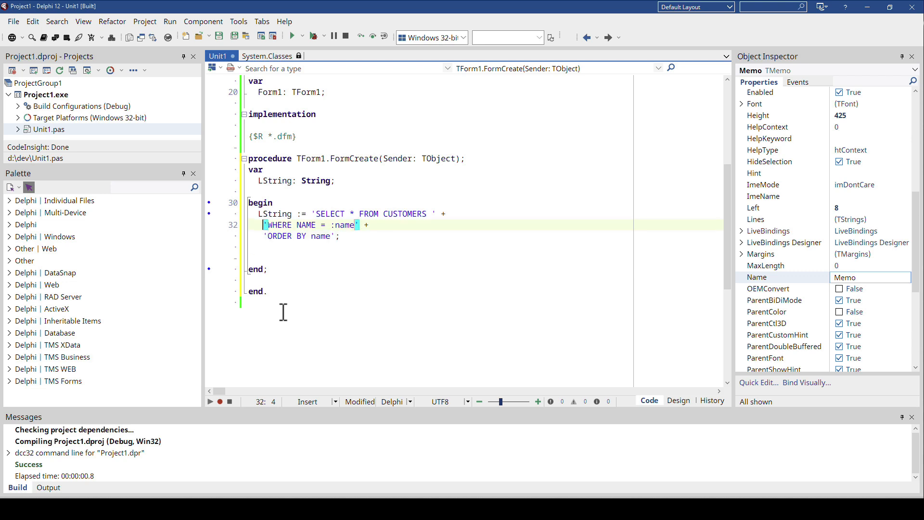
left_click(358, 225)
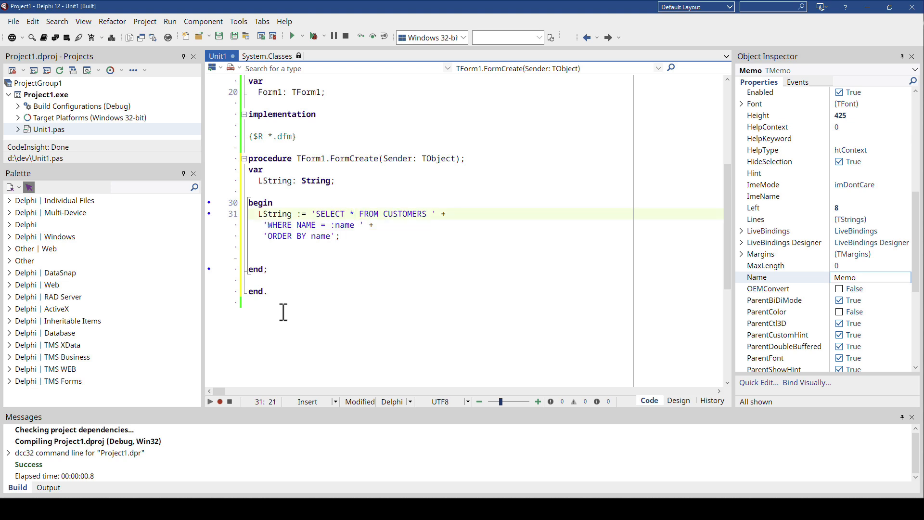
left_click(439, 213)
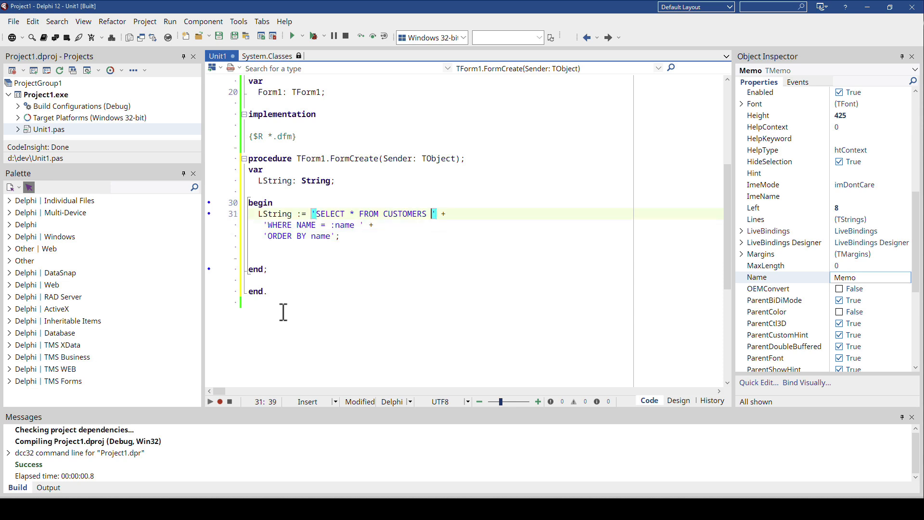
left_click(321, 213)
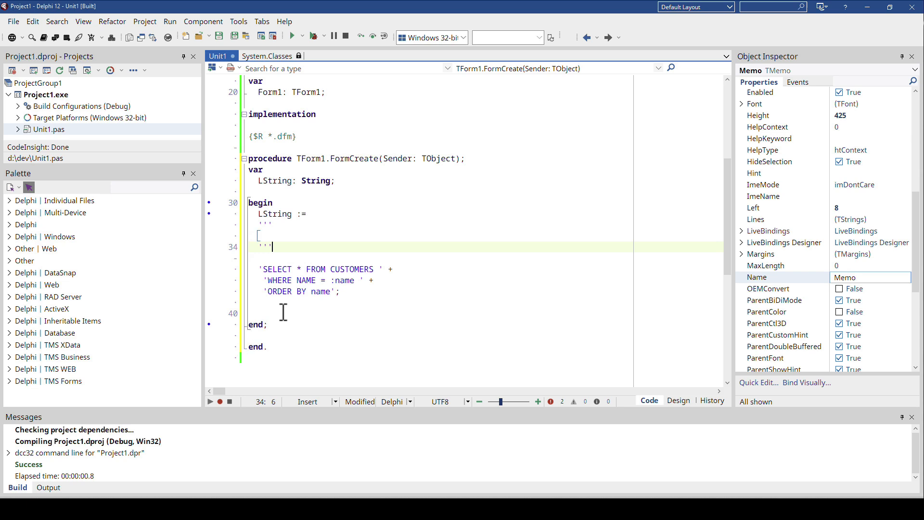
Terminate the triple-quoted SQL string with a semicolon and begin a Memo statement below.
type(";")
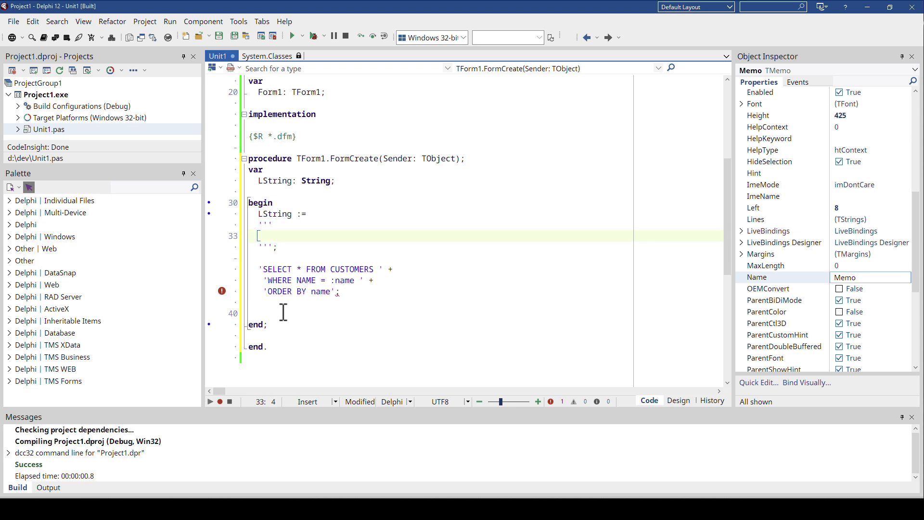
key("Down")
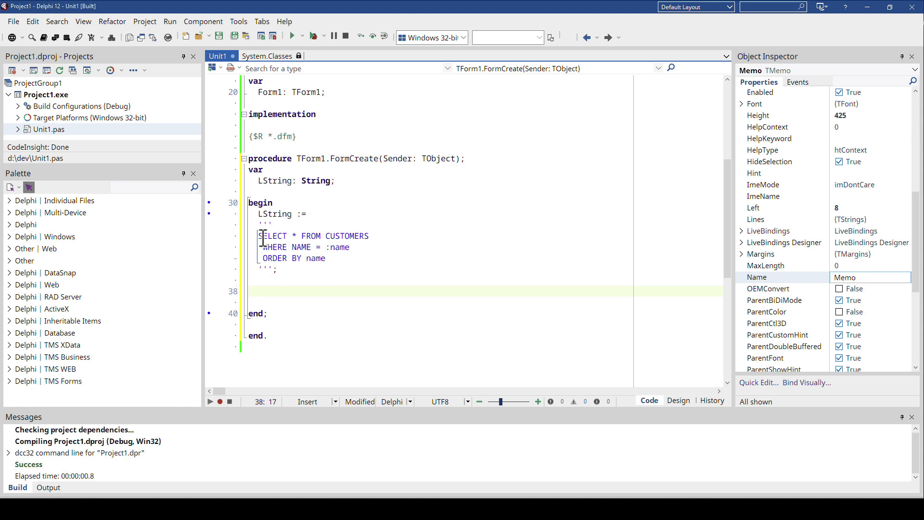
type("Memo")
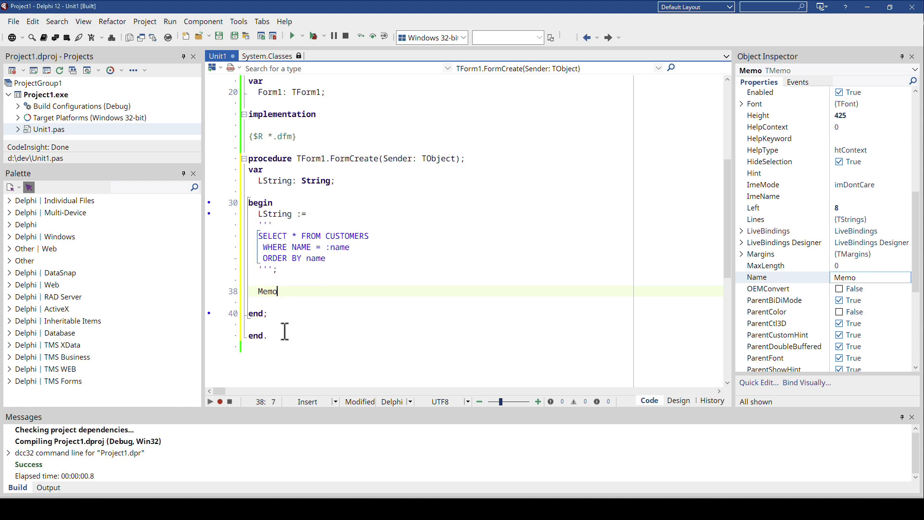
Set Memo.Lines.Text := LString, run to see three SQL lines, and close the form.
type(".Lines.")
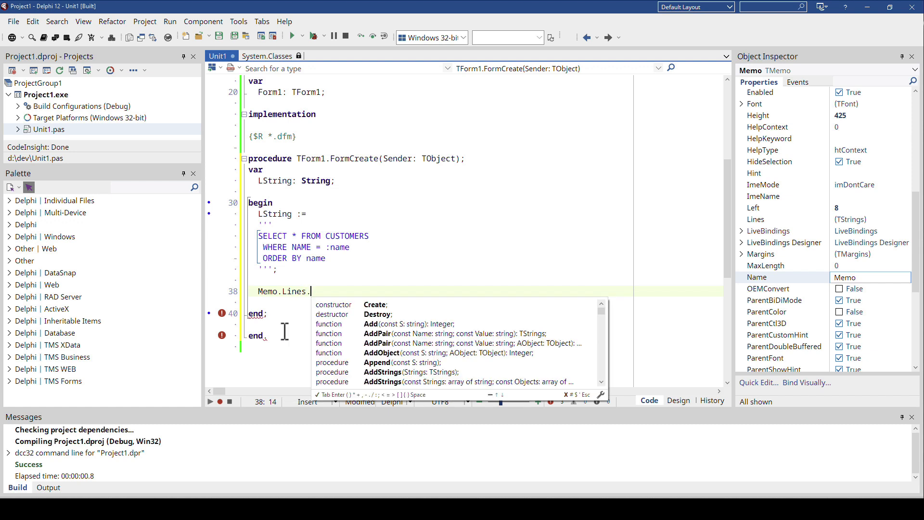
type("Text := LSt")
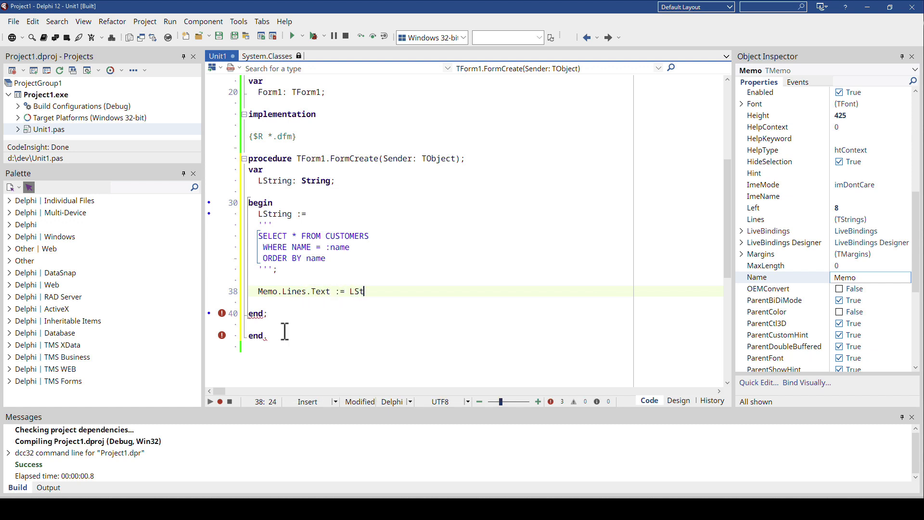
type("ring;")
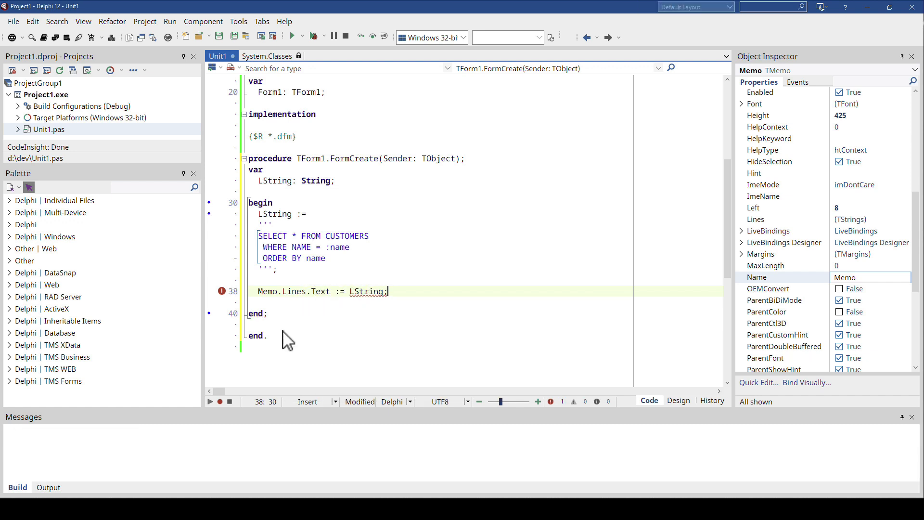
left_click(292, 37)
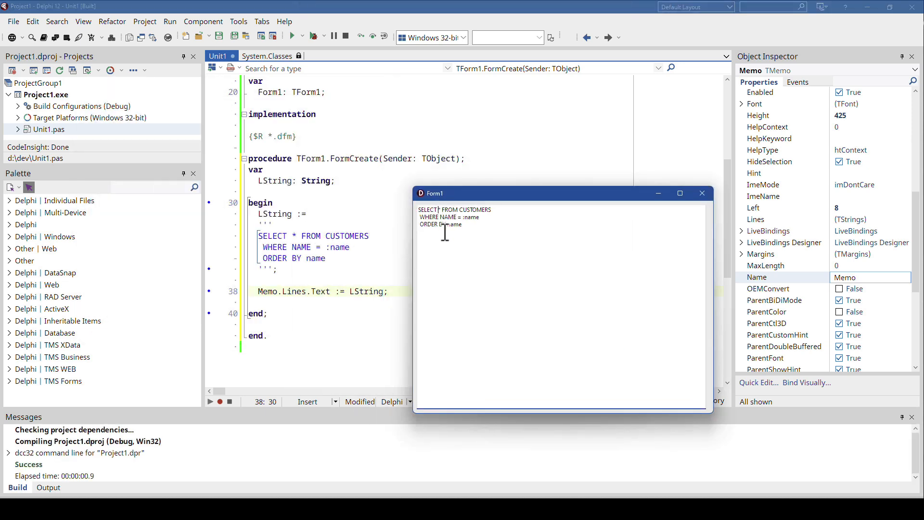
mouse_move(457, 250)
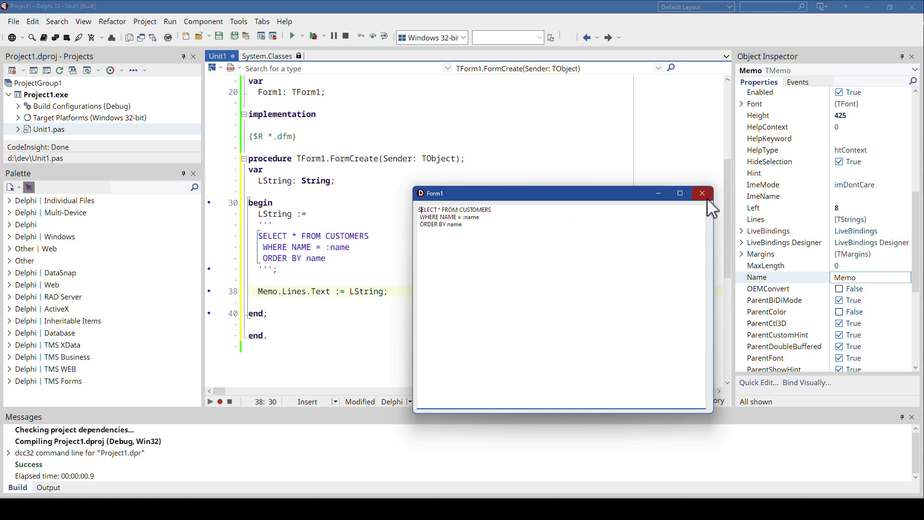
left_click(701, 193)
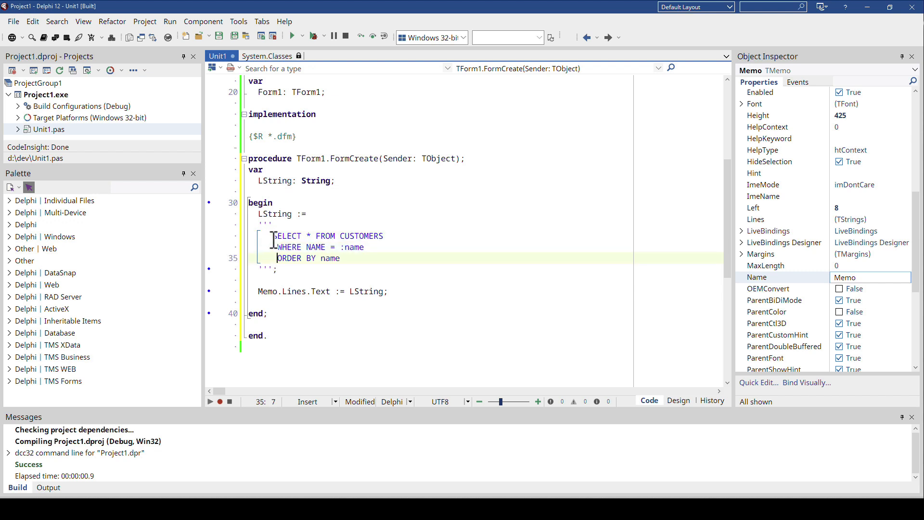
Rerun with indented WHERE and ORDER BY lines, then select the opening triple quotes.
left_click(270, 236)
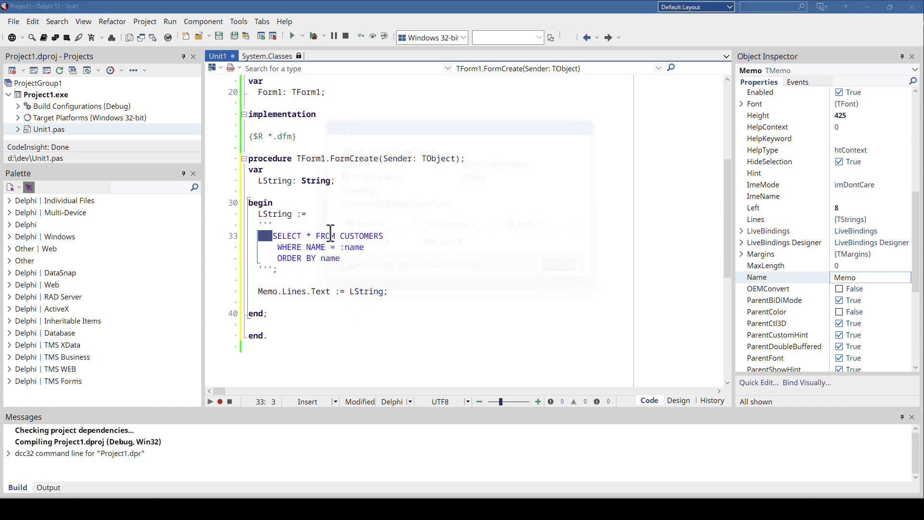
left_click(291, 36)
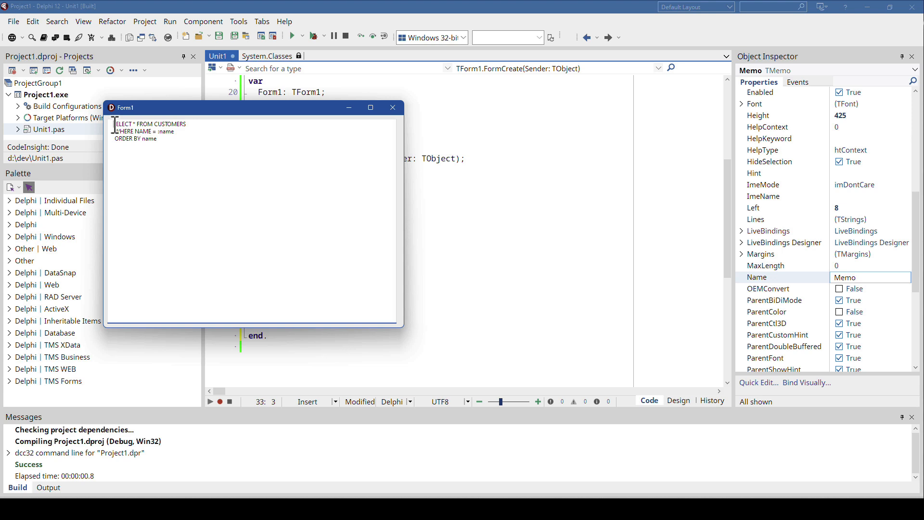
mouse_move(391, 107)
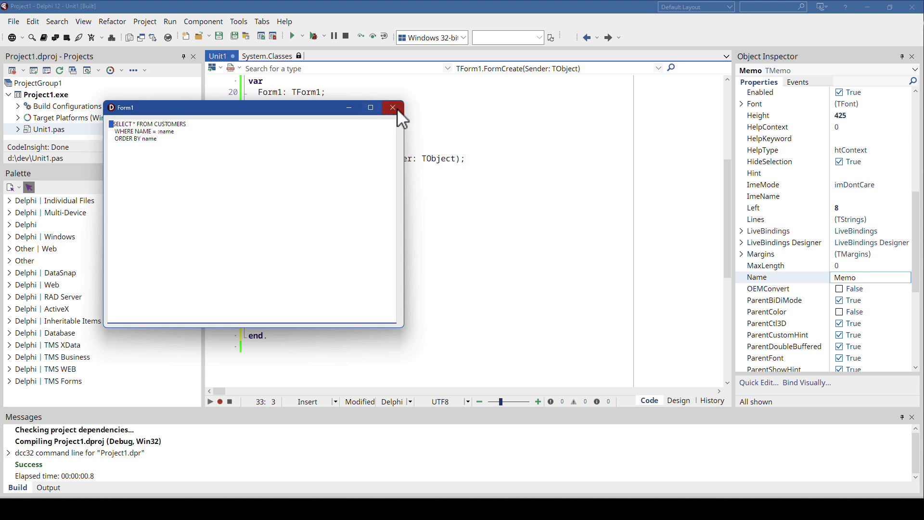
left_click(391, 108)
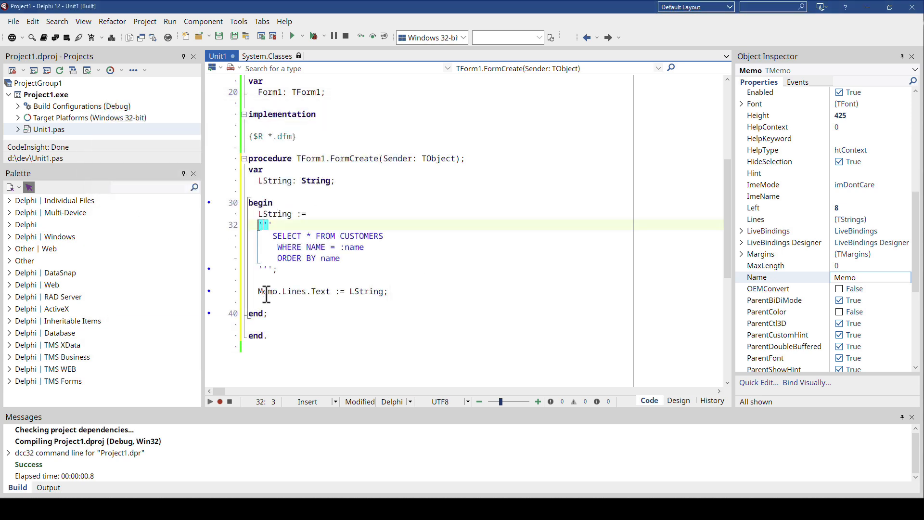
mouse_move(266, 291)
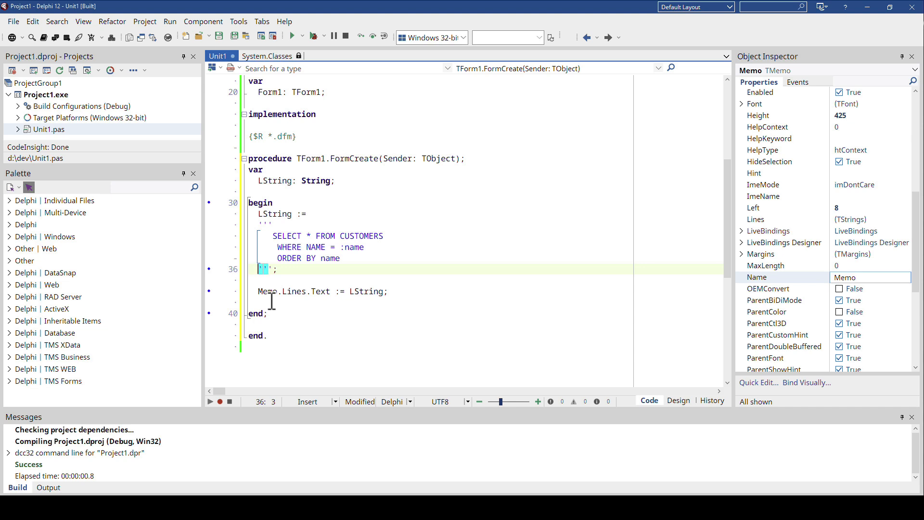
Append a semicolon after 'ORDER BY name' in the multi-line SQL string.
key("Return")
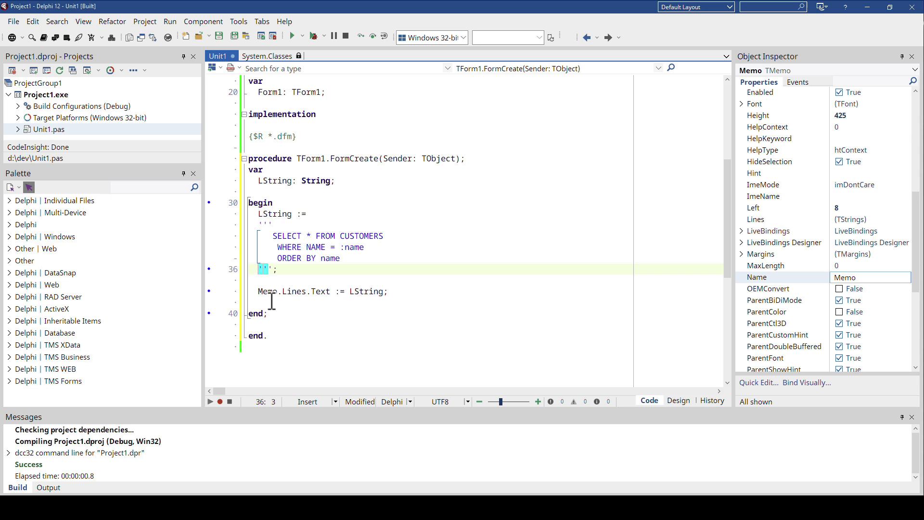
left_click(345, 258)
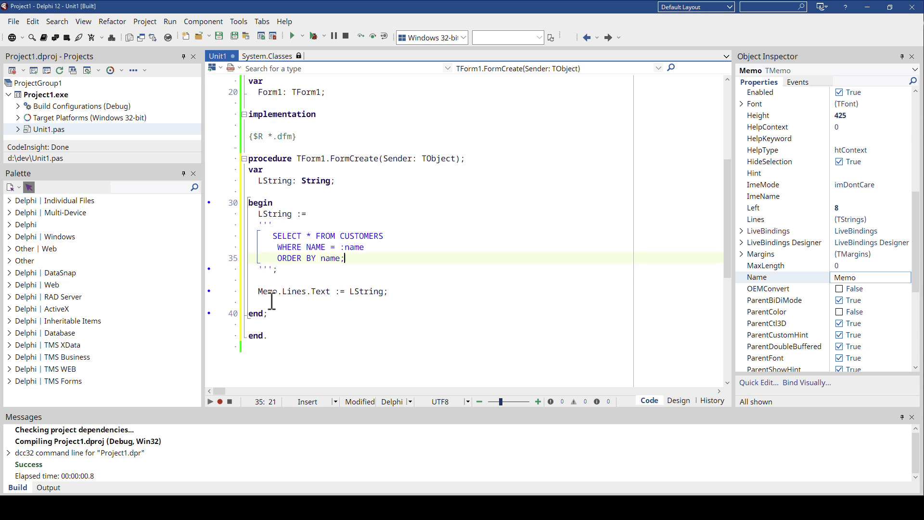
mouse_move(347, 271)
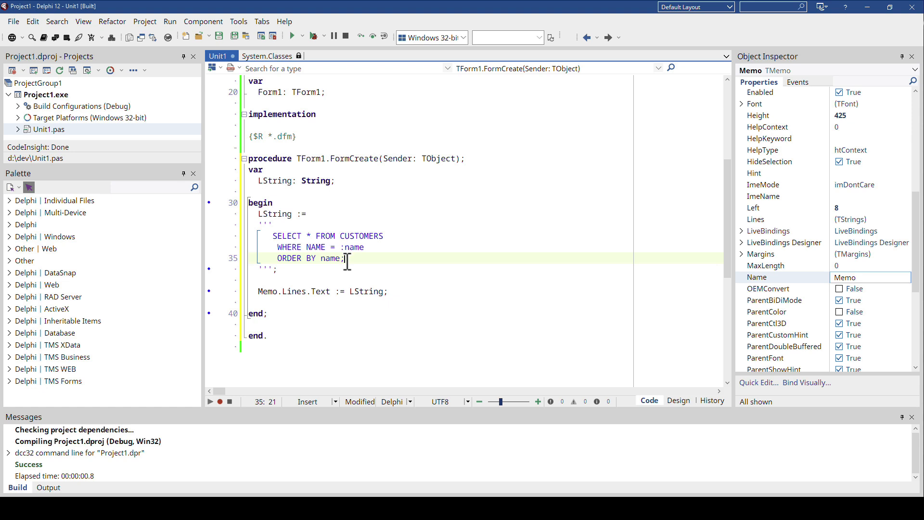
left_click(306, 247)
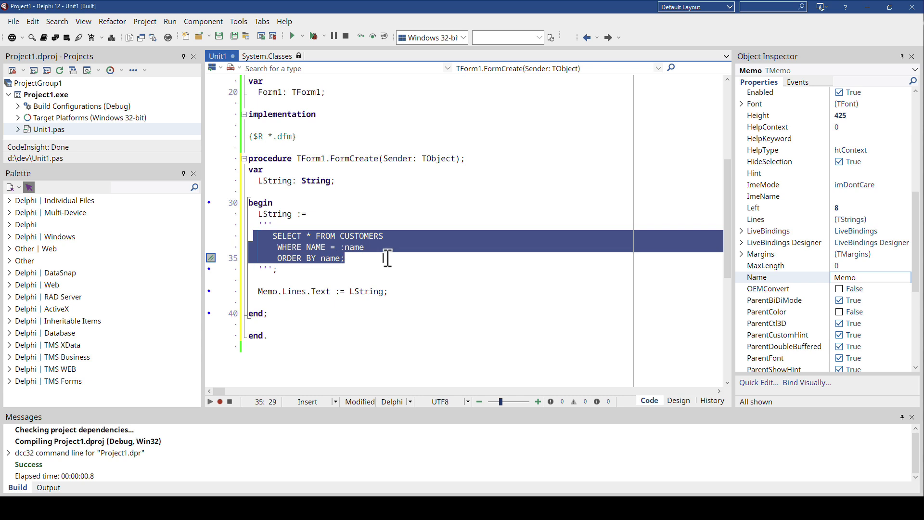
left_click(330, 279)
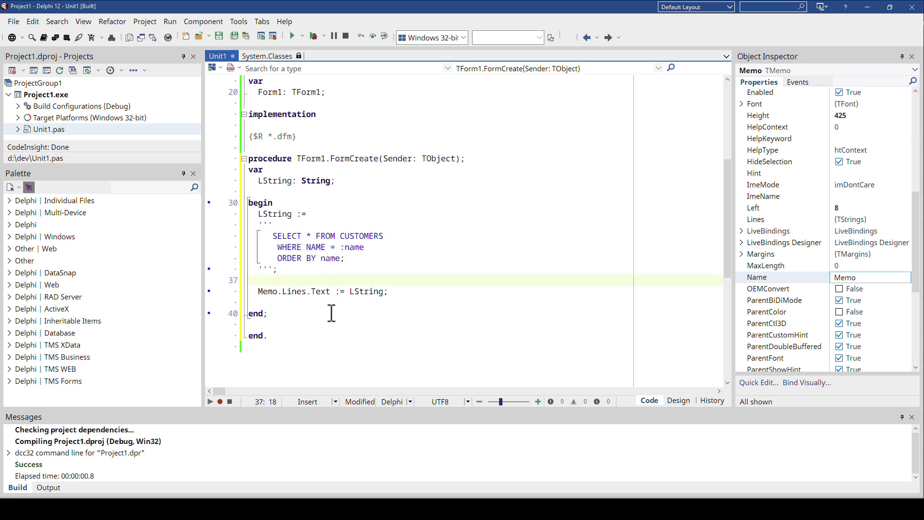
mouse_move(436, 308)
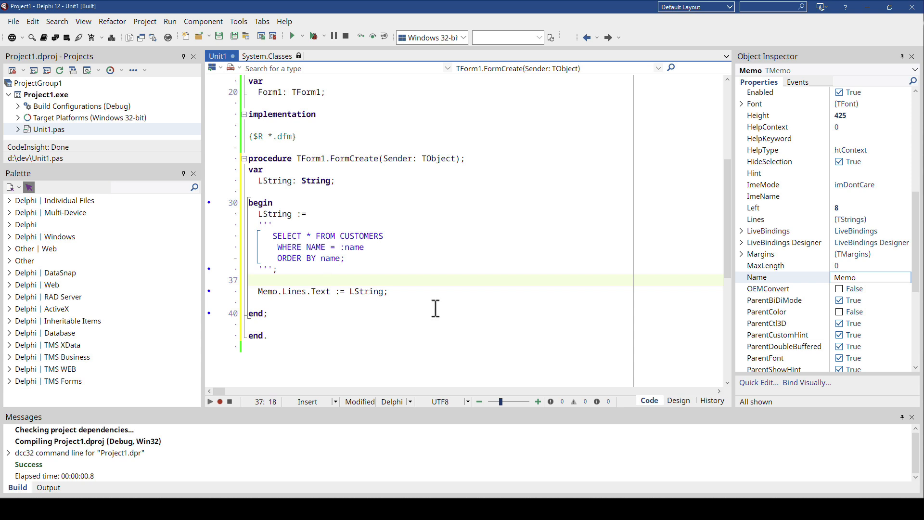
left_click(480, 302)
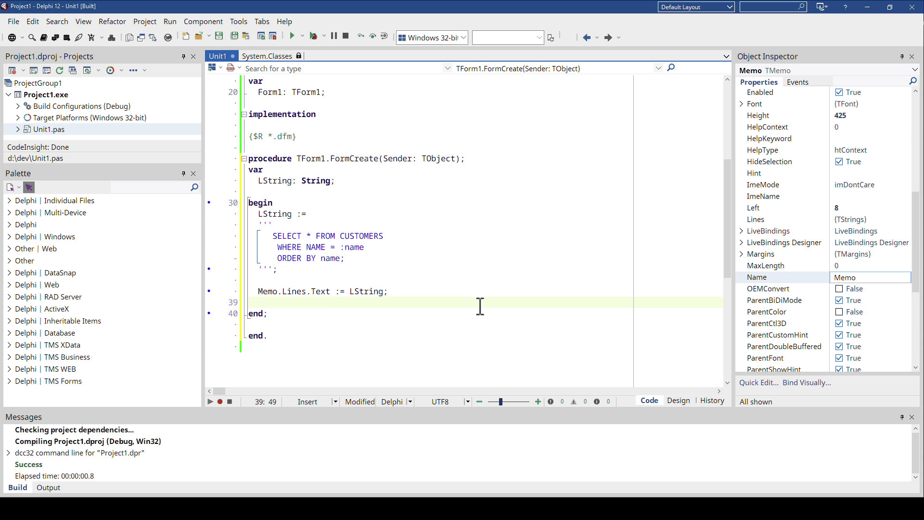
Open the new-item gallery on TMS WEB and select TMS WEB Bootstrap Application.
left_click(13, 21)
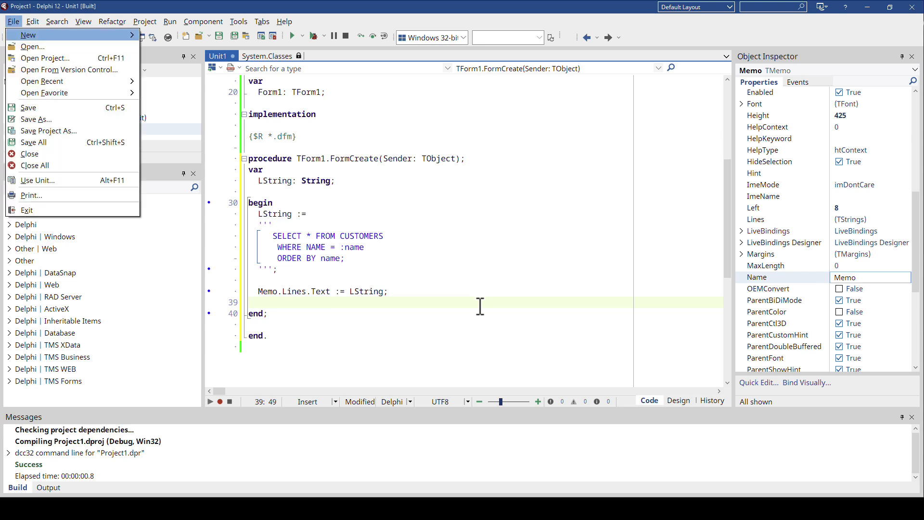
mouse_move(13, 21)
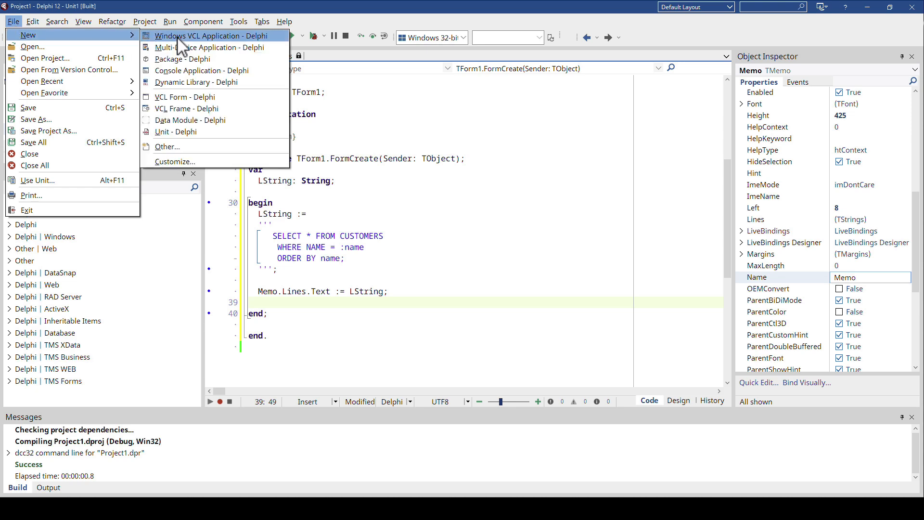
left_click(168, 147)
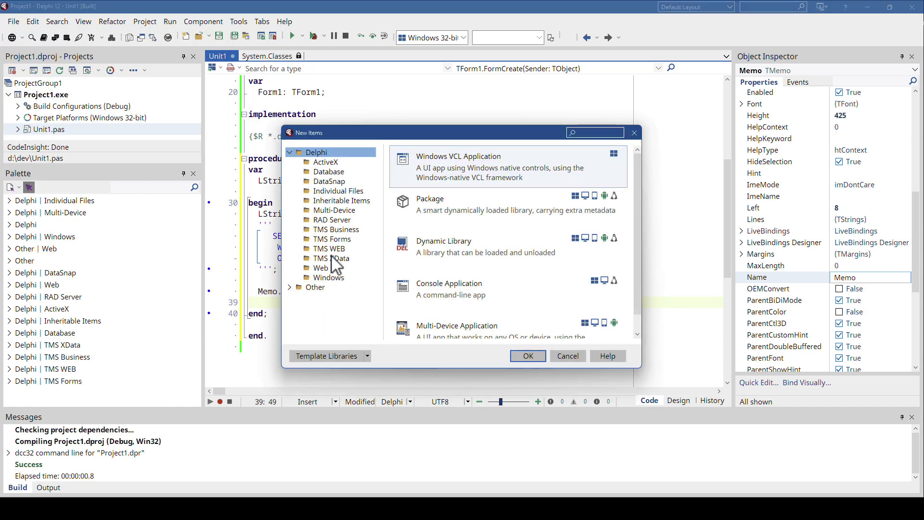
left_click(332, 249)
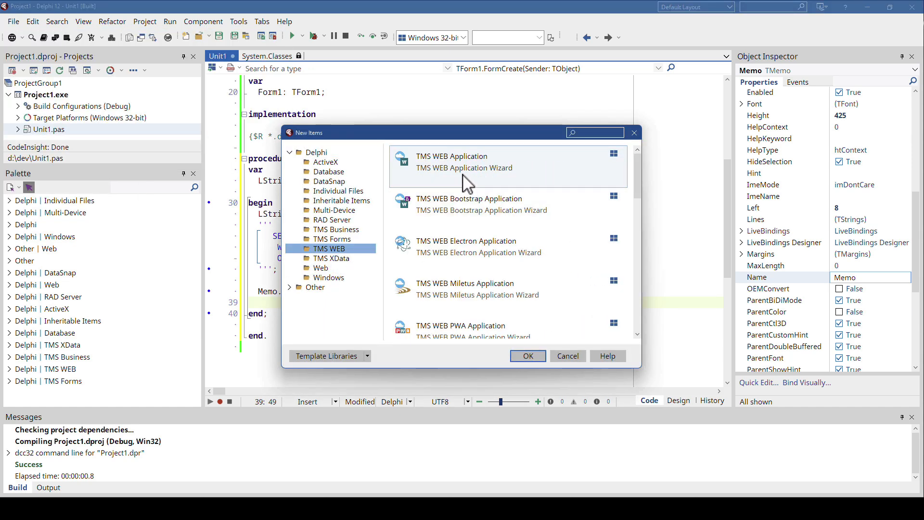
left_click(468, 204)
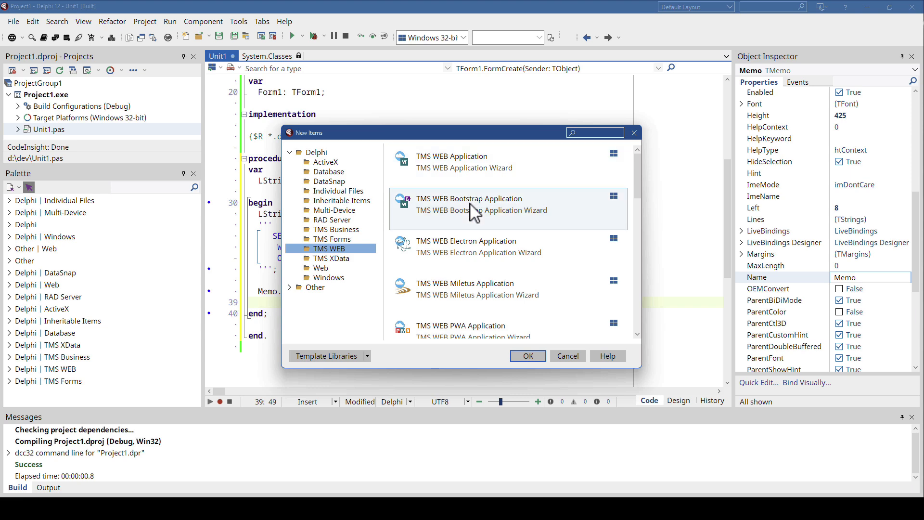
Create the TMS WEB Bootstrap project, add a TWebMemo, and declare LString: String.
left_click(526, 357)
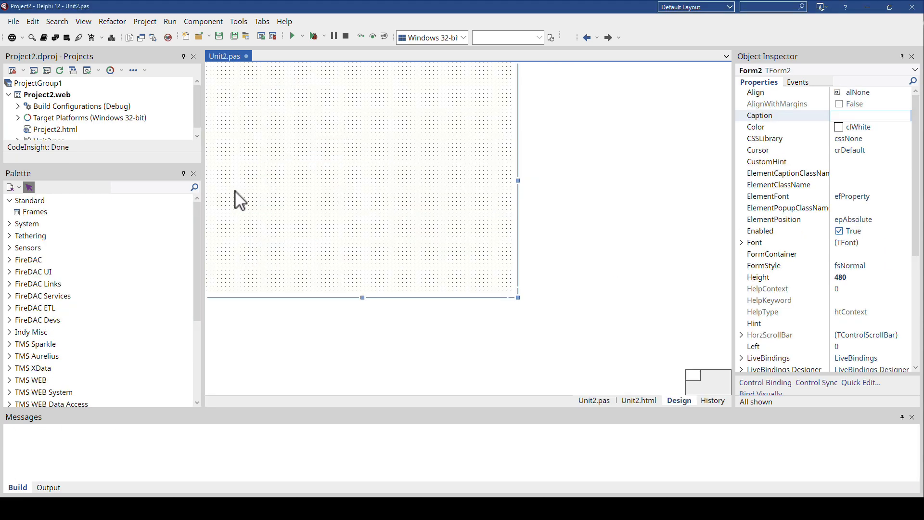
mouse_move(165, 168)
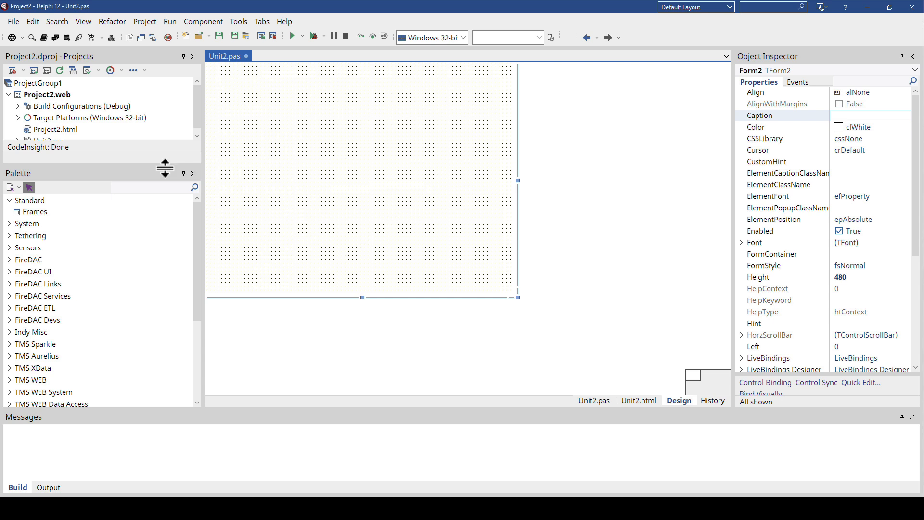
type("mem")
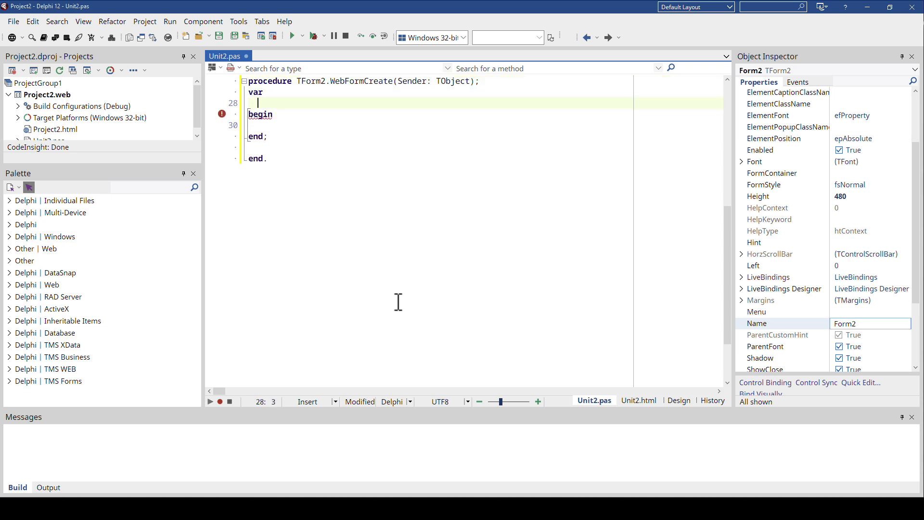
type("LString: String;")
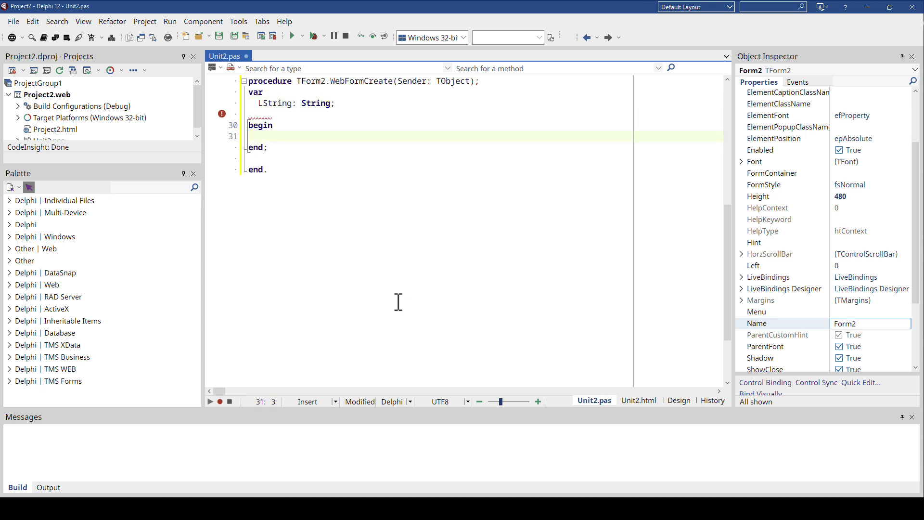
Assign a triple-quoted 'Multiline String' literal to LString in WebFormCreate.
type("LString :=")
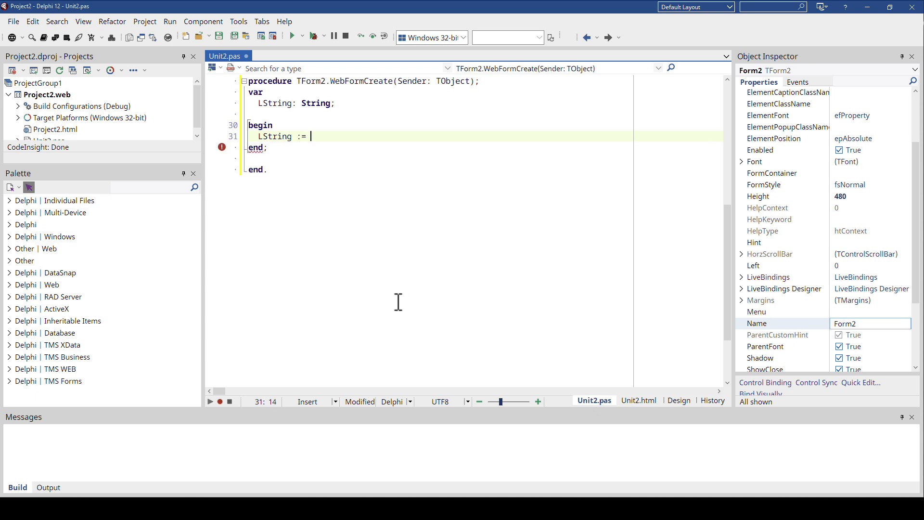
key("backspace")
type("'''")
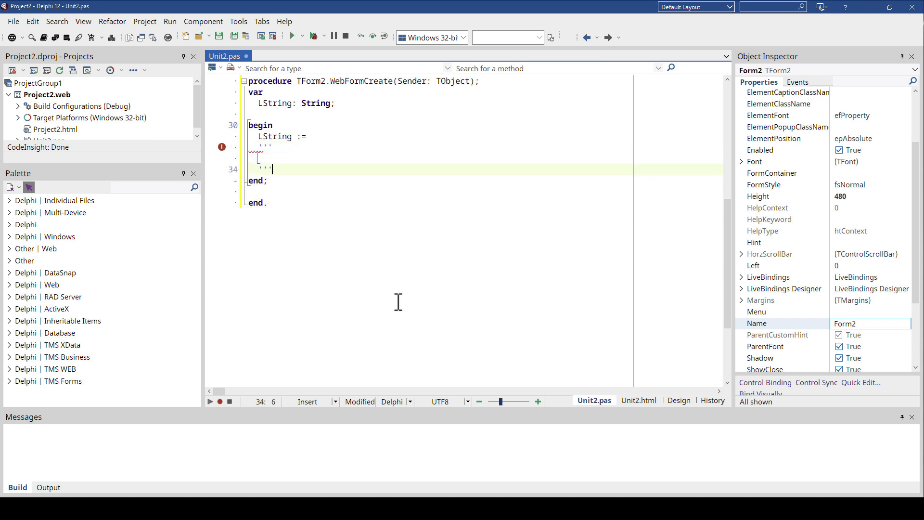
type("Multiline")
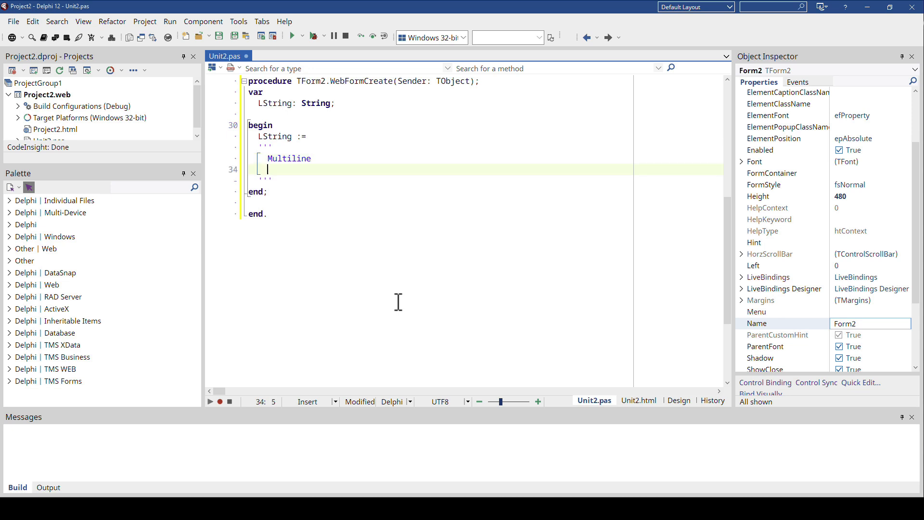
type("String")
left_click(485, 180)
type(";")
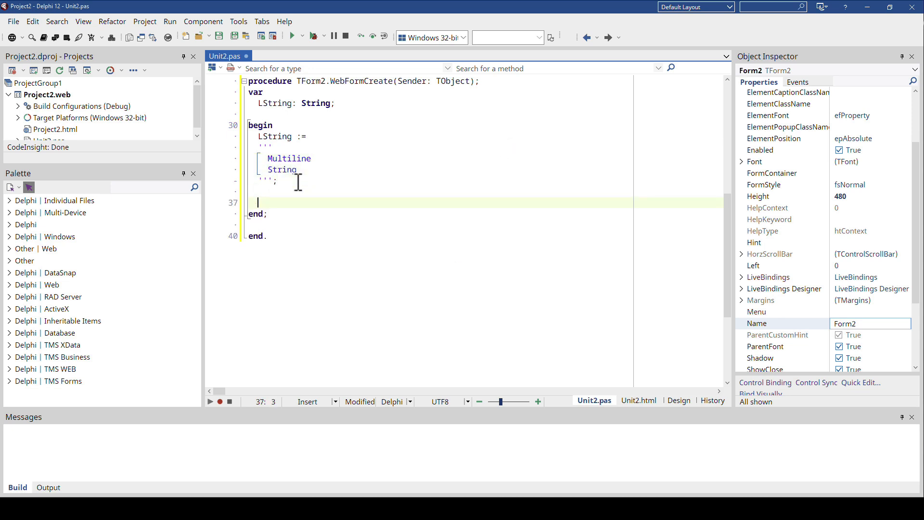
left_click(678, 401)
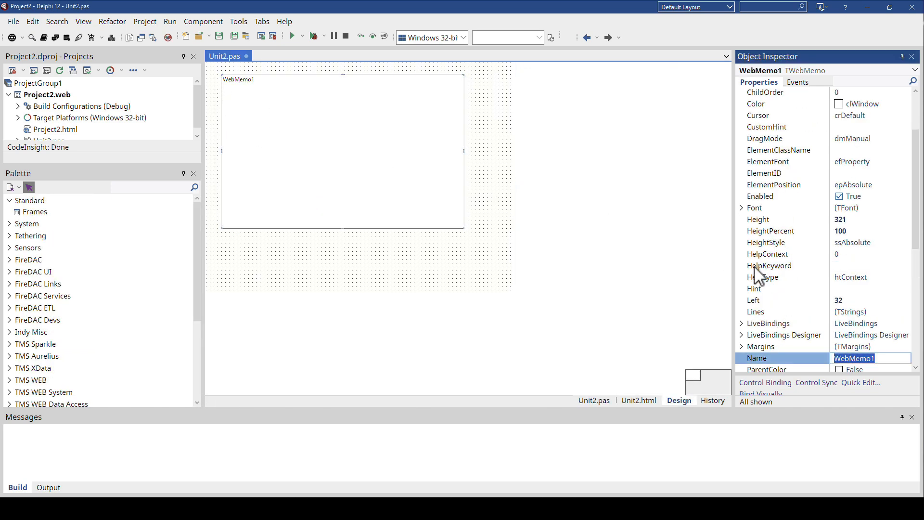
Add Memo.Lines.Text := LString; after the string literal in Unit2.pas.
left_click(593, 400)
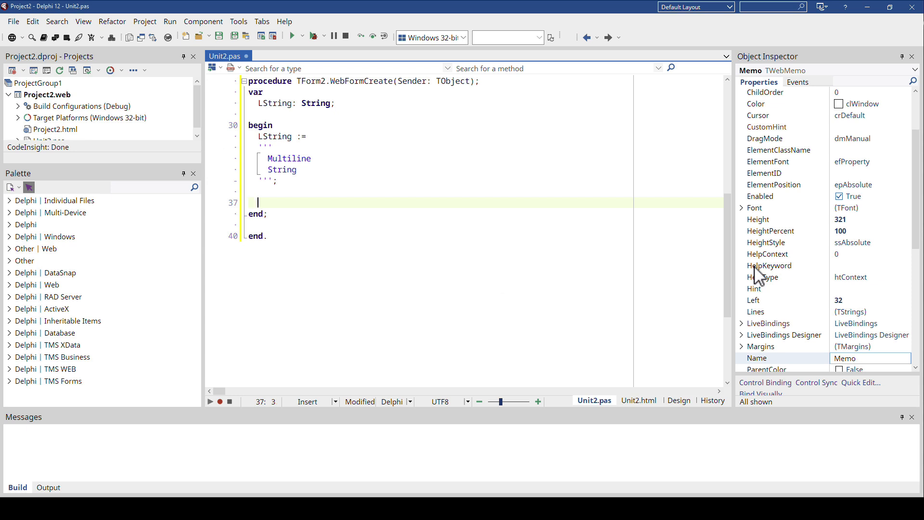
type("Memo.Lines.")
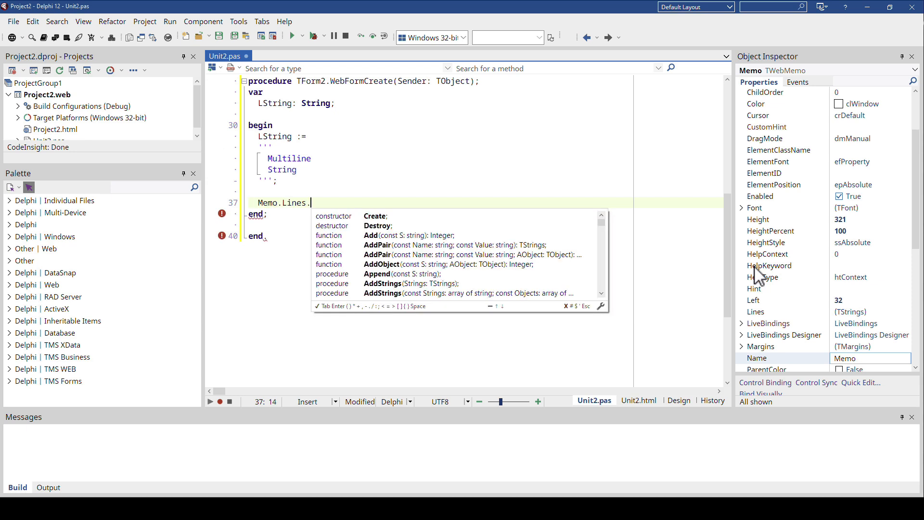
type("Text := LStr")
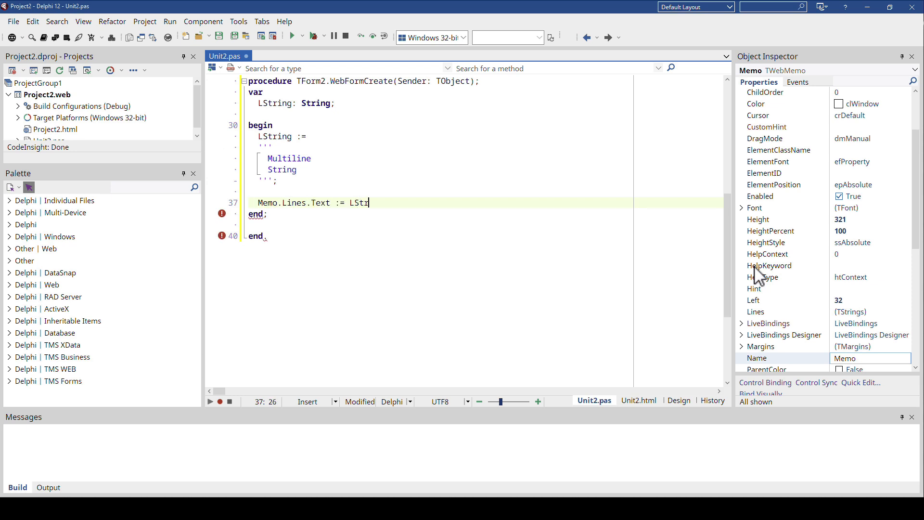
type("ing;")
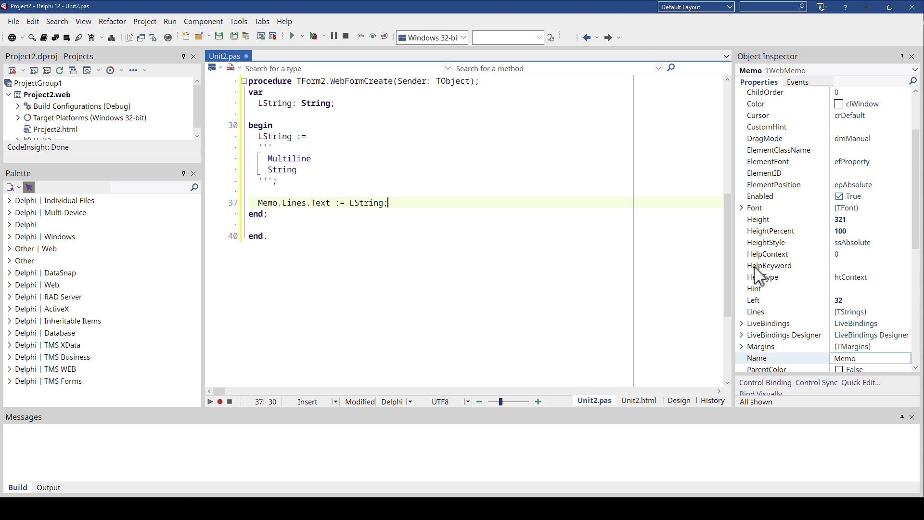
mouse_move(454, 215)
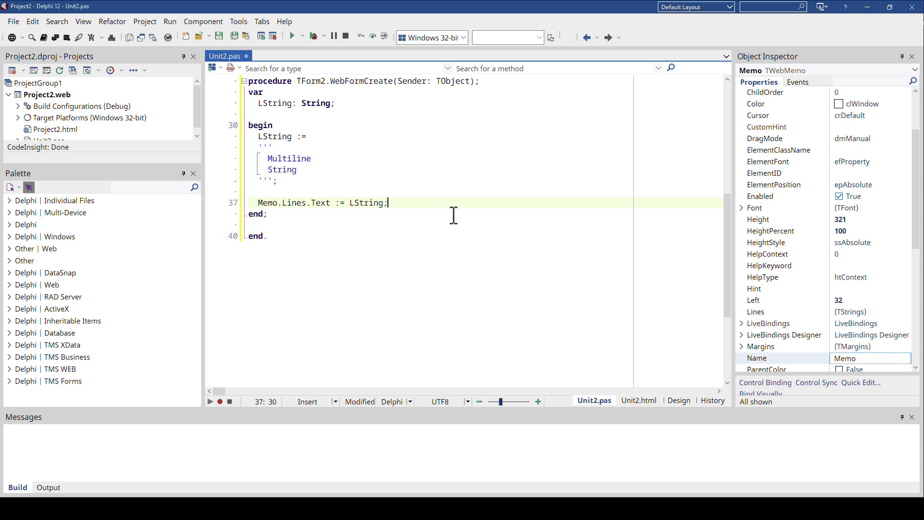
mouse_move(465, 239)
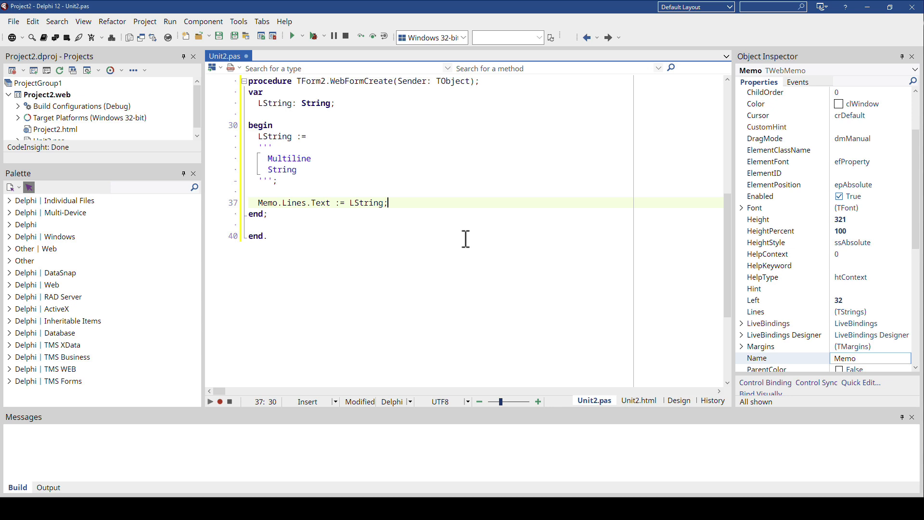
mouse_move(436, 222)
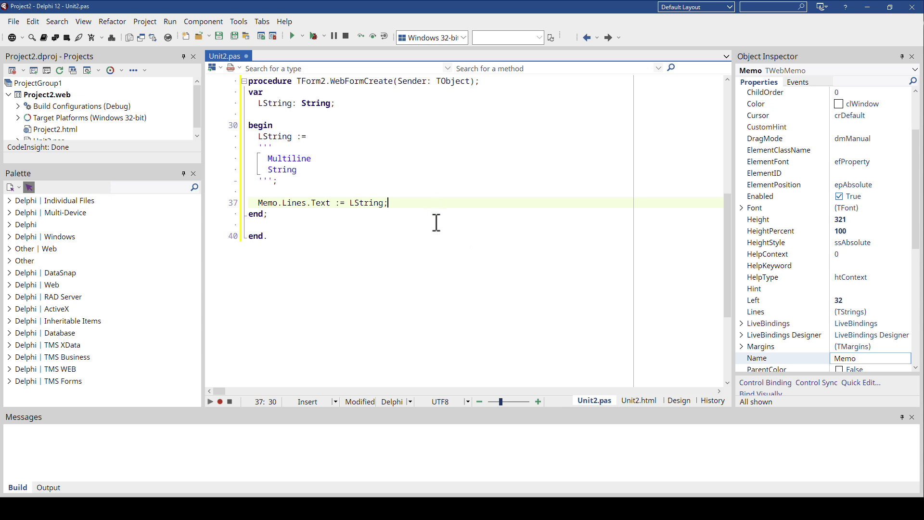
mouse_move(438, 209)
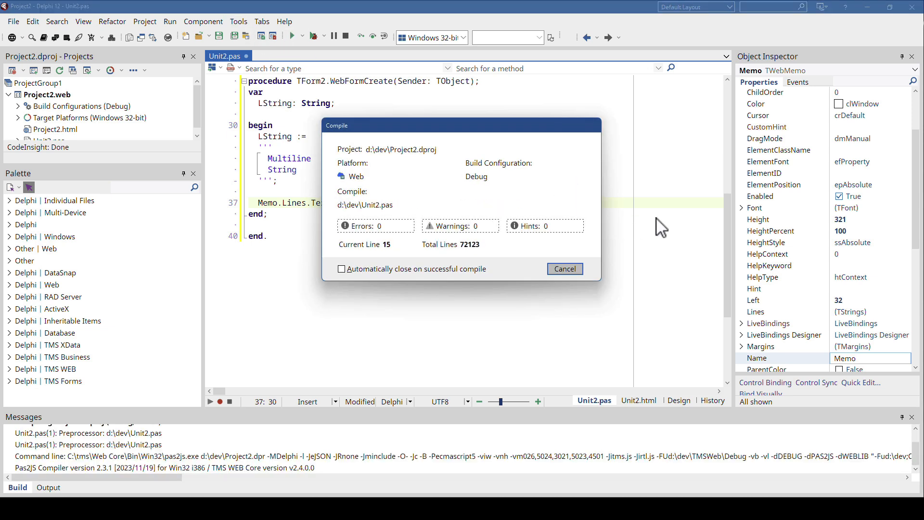
Dismiss the finished Compile dialog and return to the form design.
left_click(563, 269)
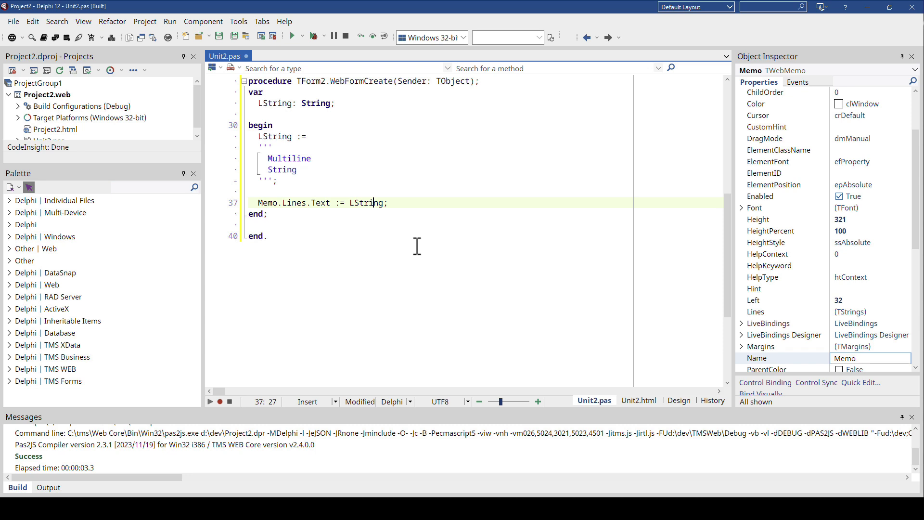
mouse_move(286, 160)
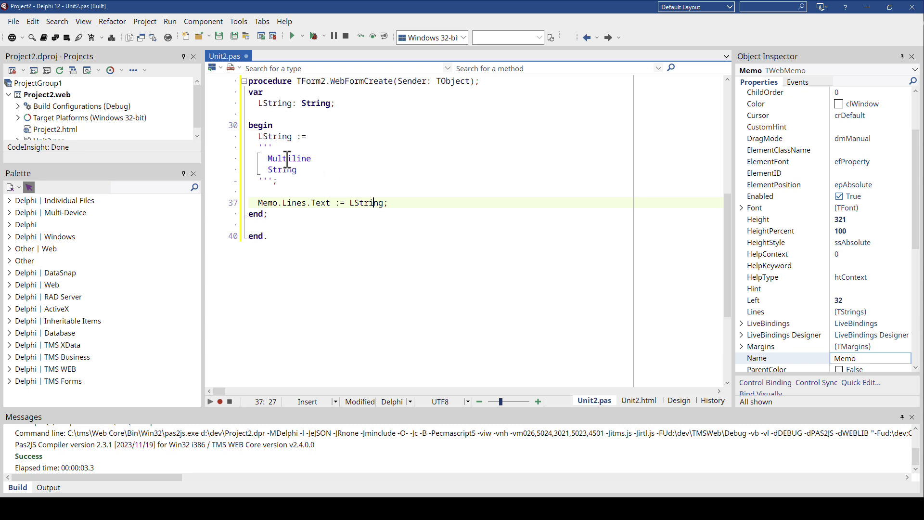
left_click(678, 400)
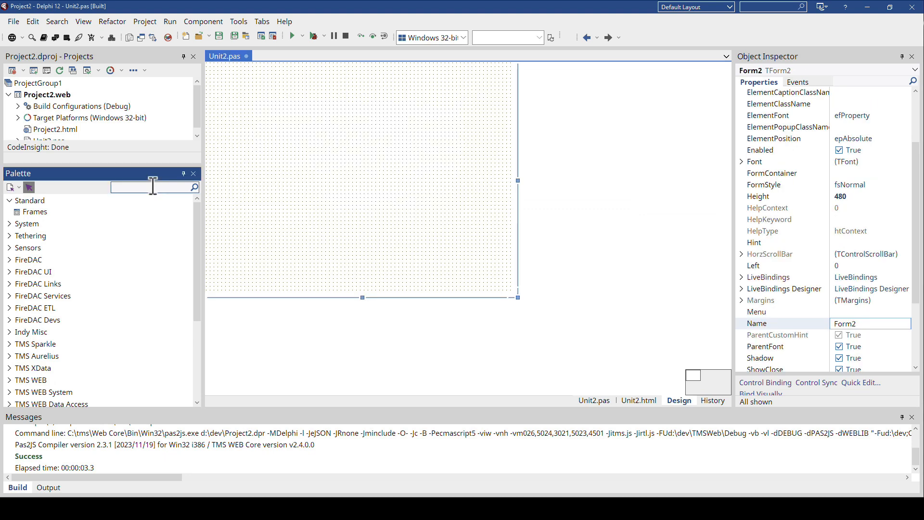
Drop and enlarge a TWebHTMLDiv, then paste the fake-contract HTML into LString.
type("div")
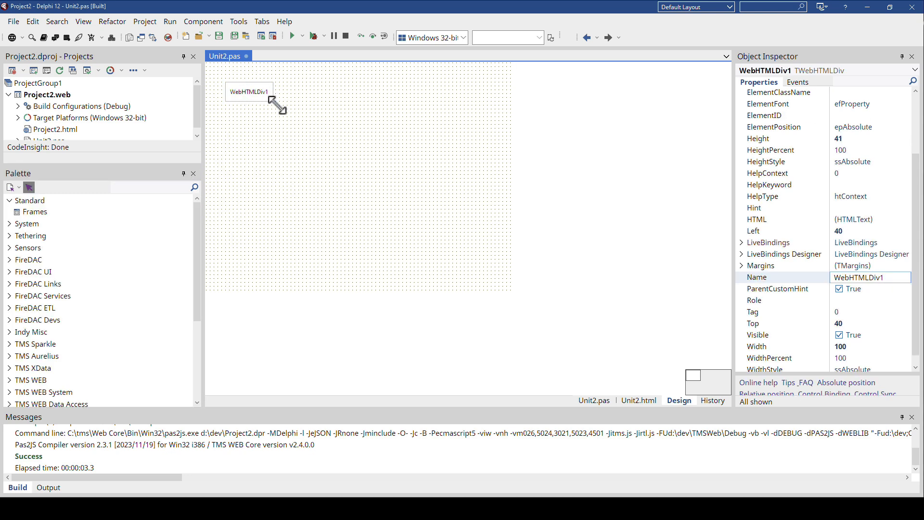
left_click(593, 400)
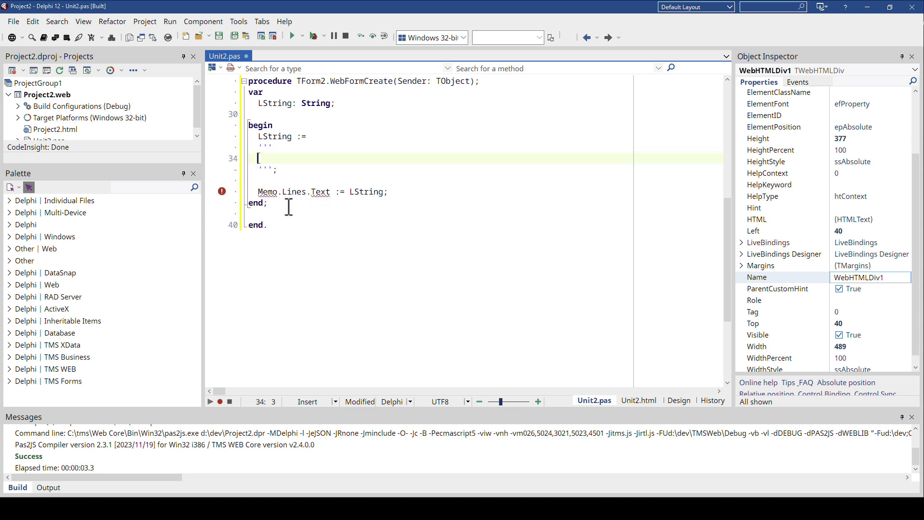
scroll("down", 3)
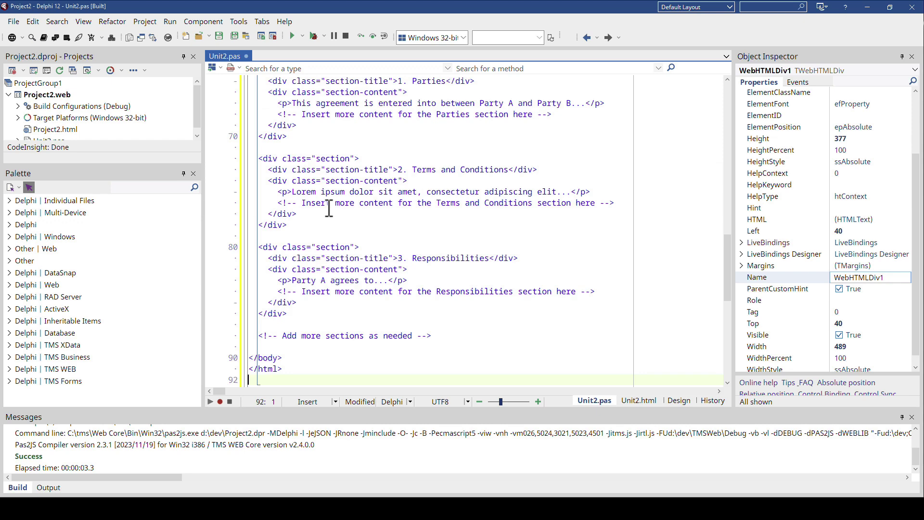
scroll("up", 3)
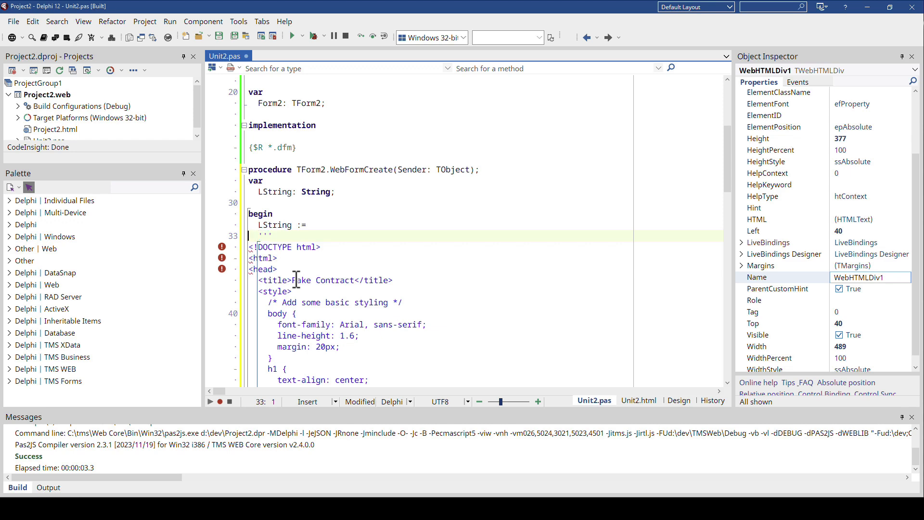
scroll("down", 3)
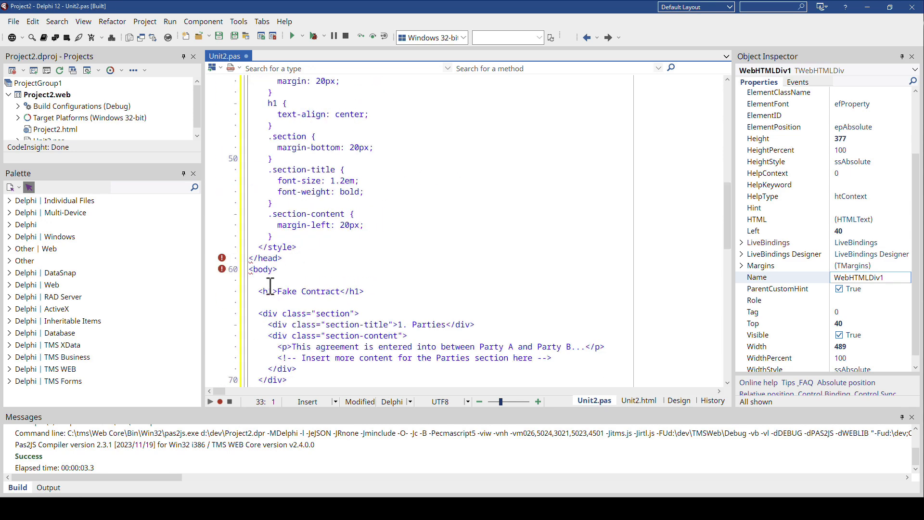
scroll("down", 3)
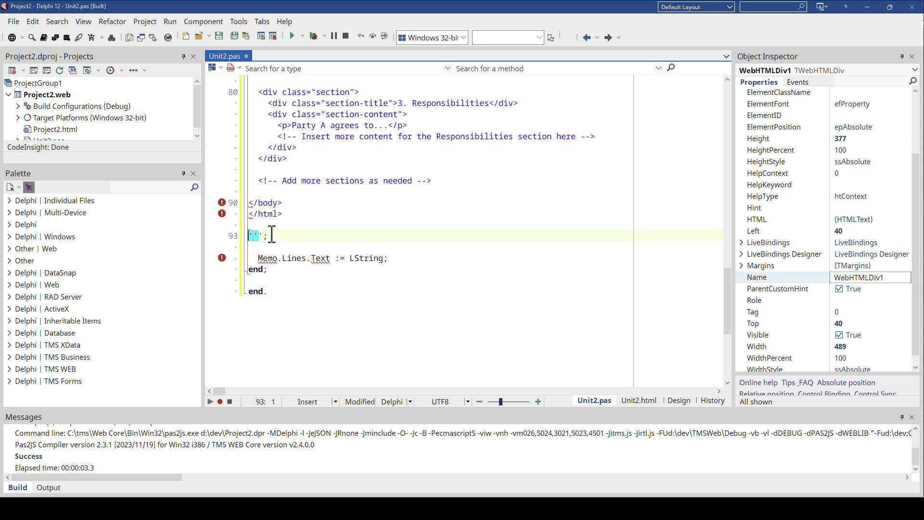
mouse_move(324, 260)
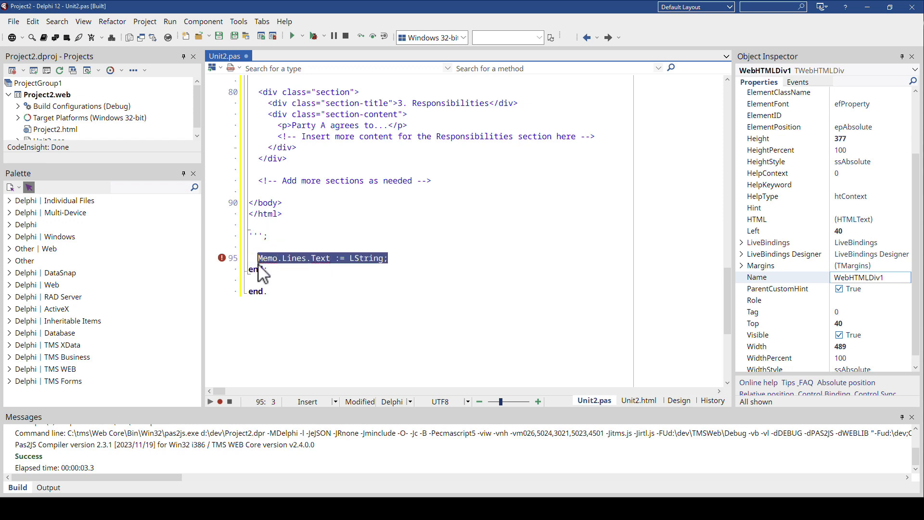
Rename the HTML div to DivText, past the reserved-word error, and start the DivText.HTML line.
left_click(677, 401)
type("Div")
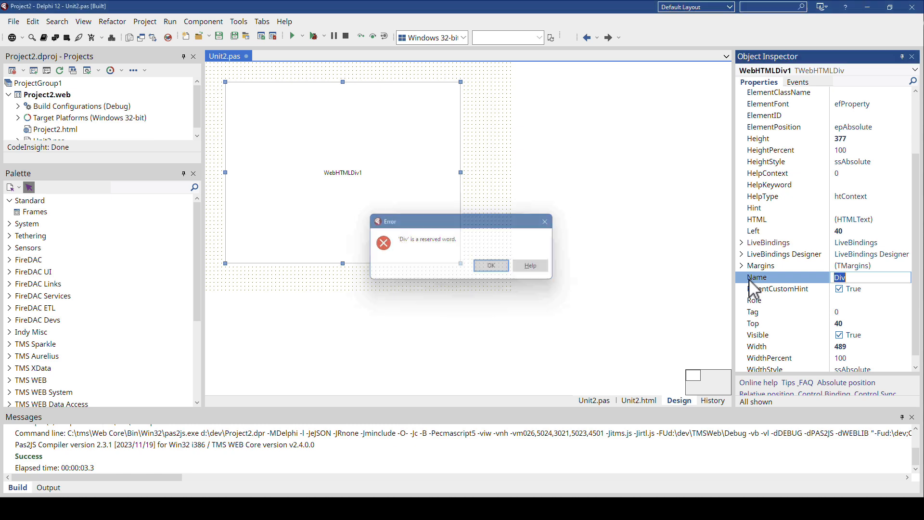
left_click(489, 265)
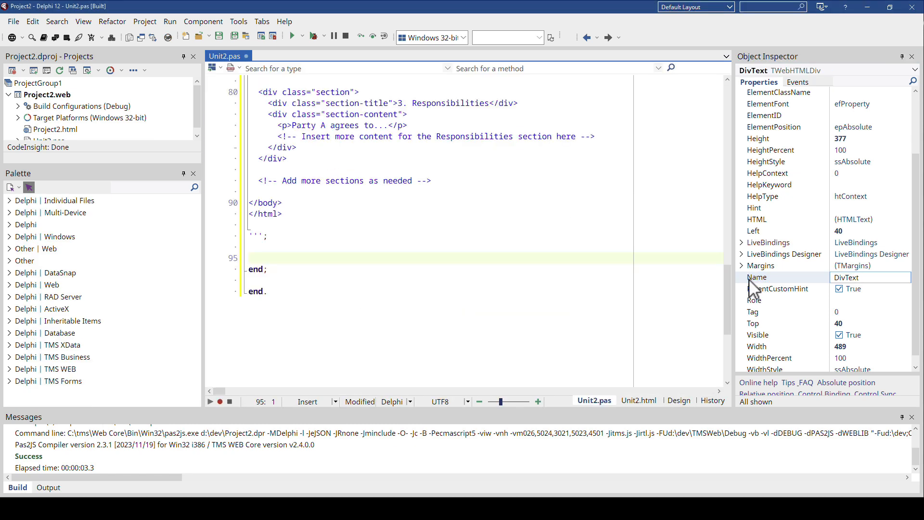
type("Divtext.")
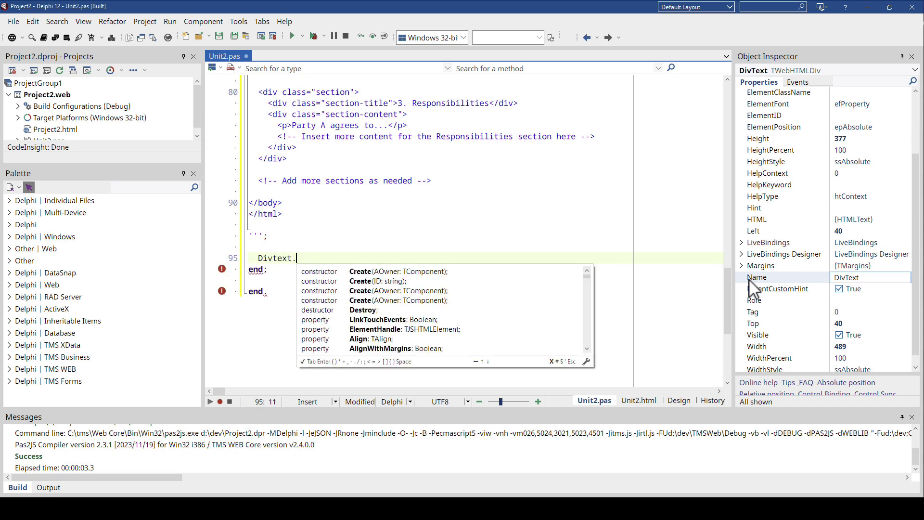
type("T")
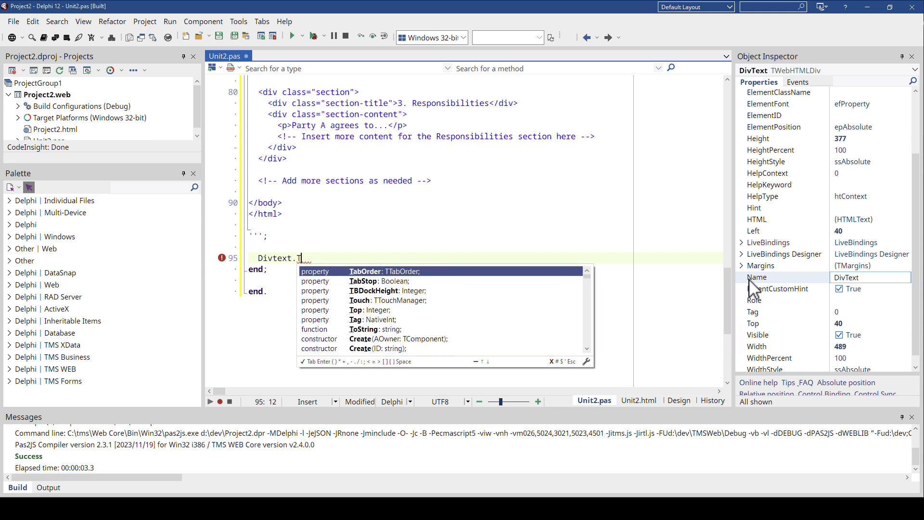
type("Htm")
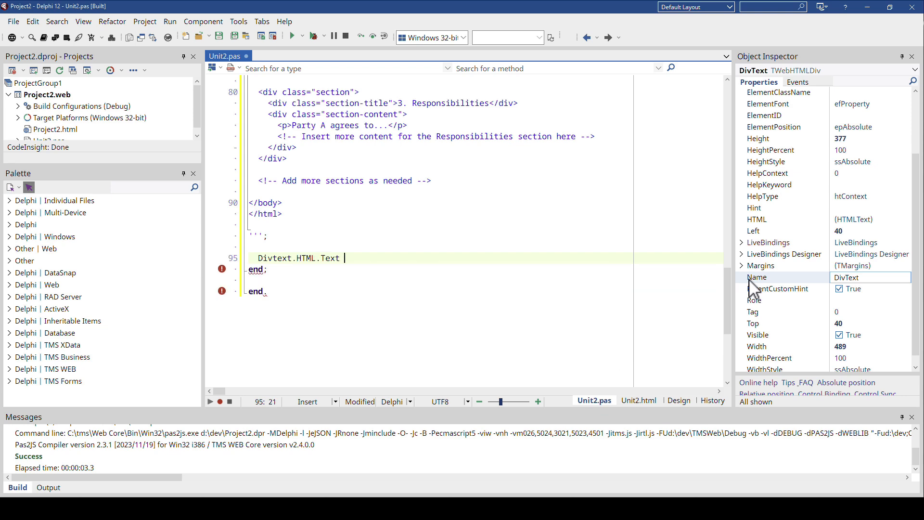
Complete DivText.HTML.Text := LString; and run the web project.
type(":=")
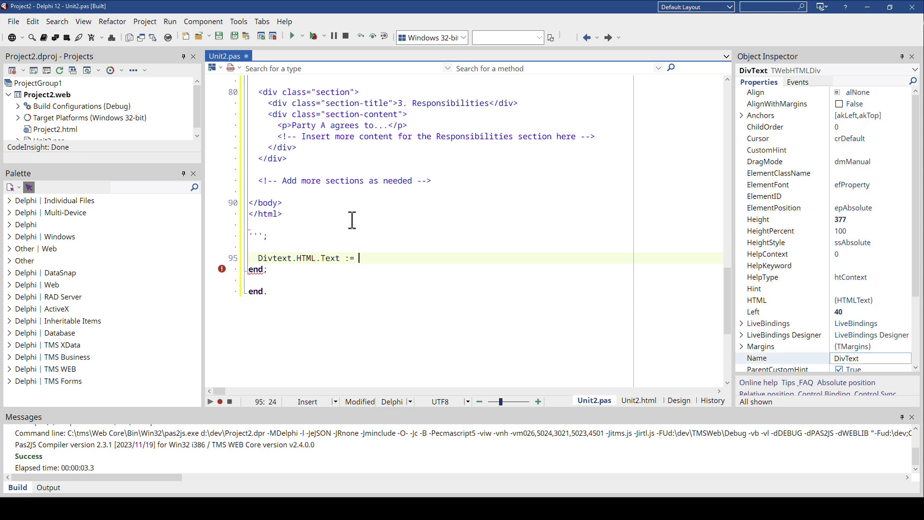
scroll("up", 3)
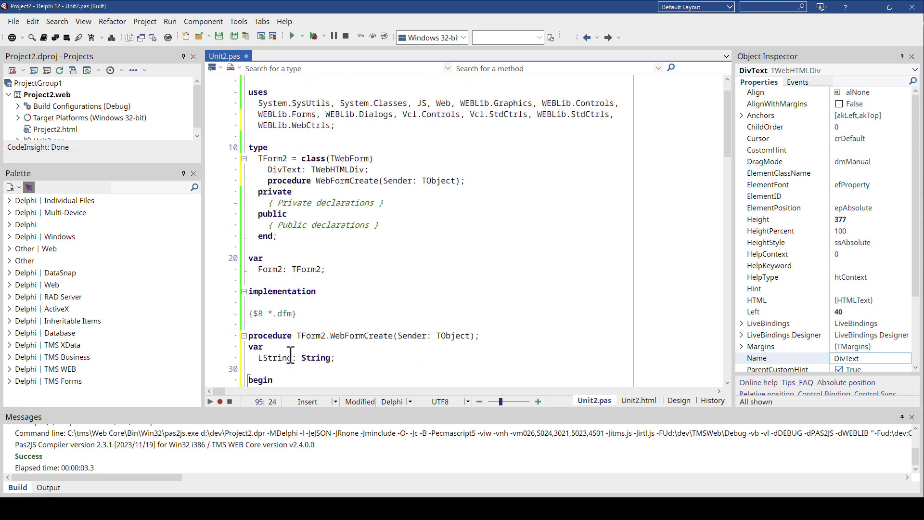
type("LS")
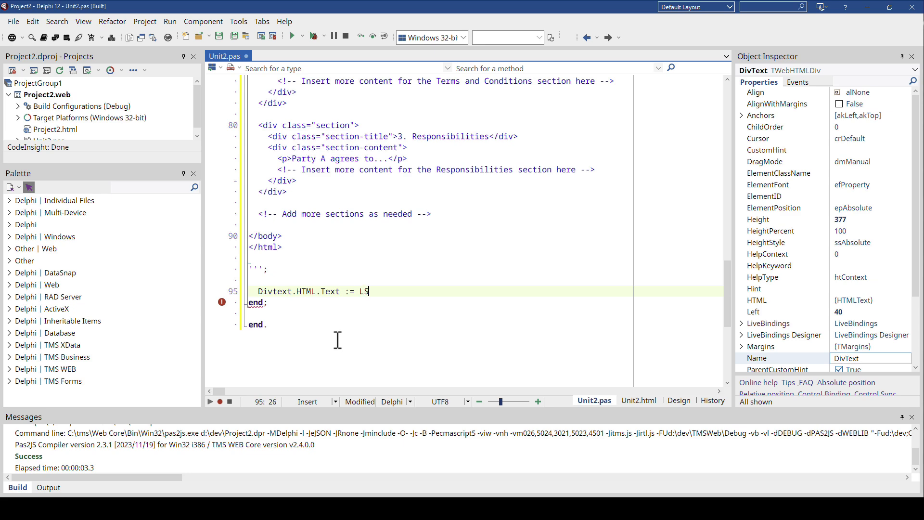
type("tring;")
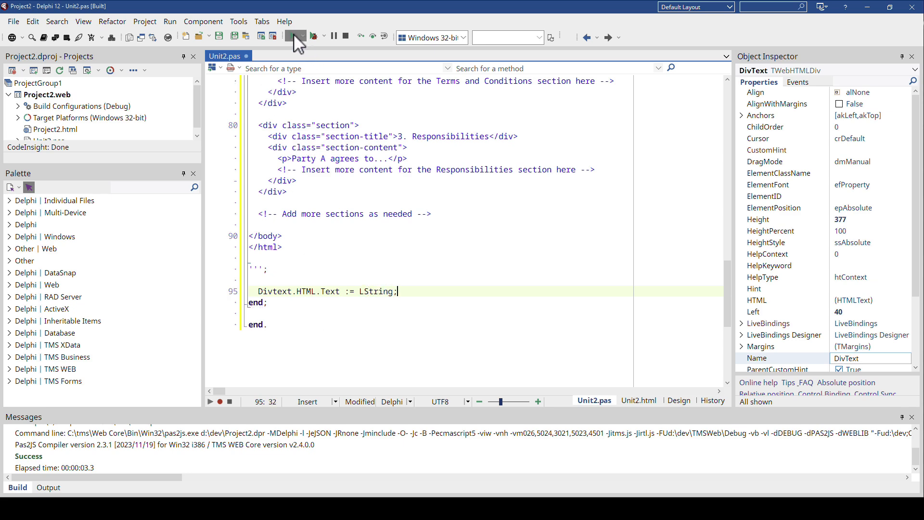
left_click(293, 37)
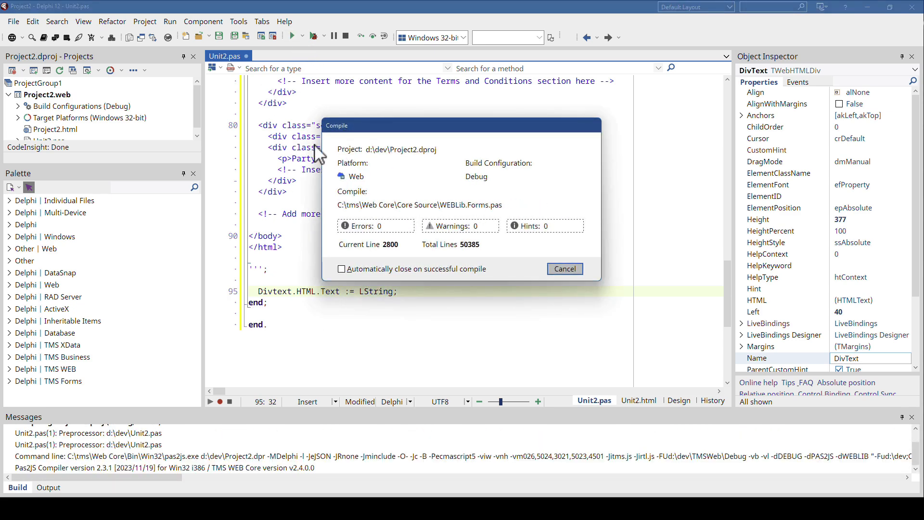
Review the rendered Fake Contract page in Chrome, then go back to Delphi.
left_click(564, 269)
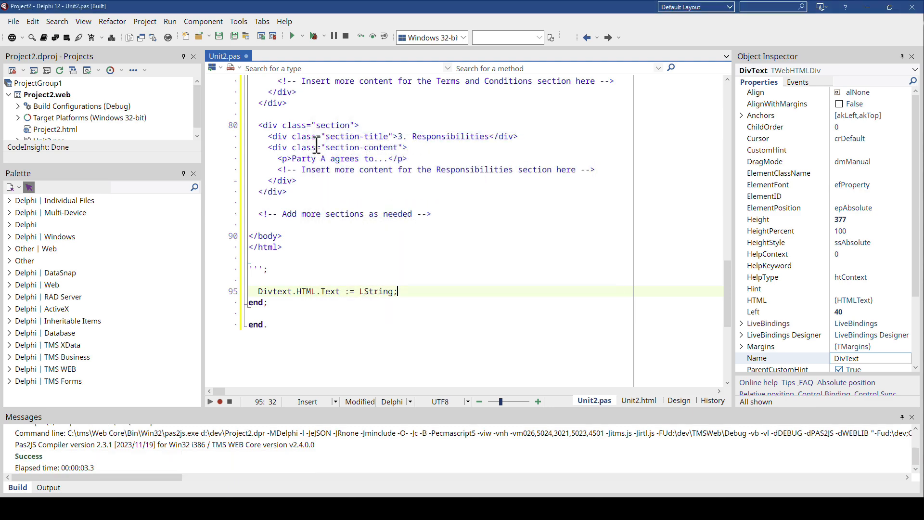
left_click(293, 36)
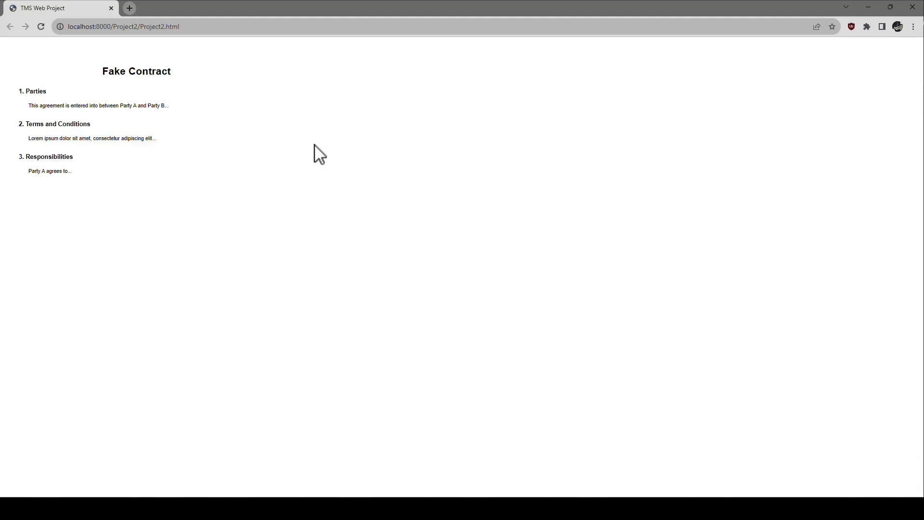
mouse_move(171, 92)
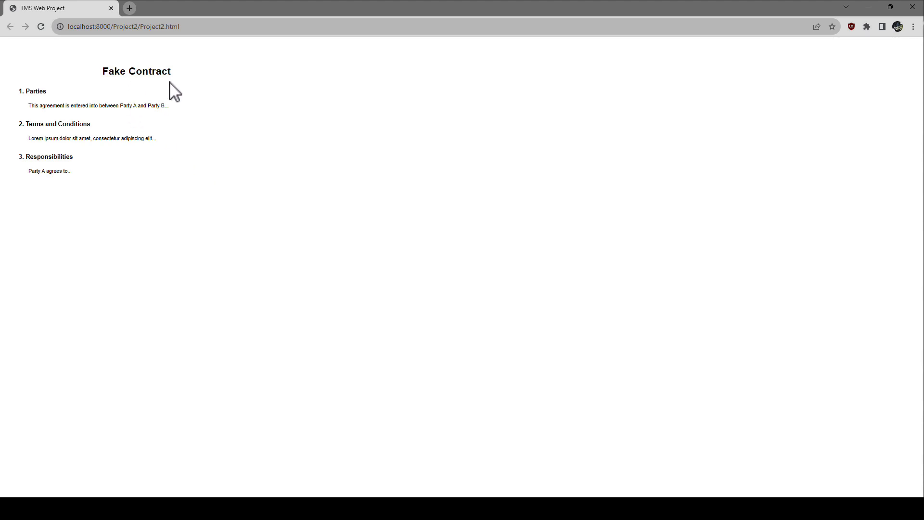
mouse_move(50, 119)
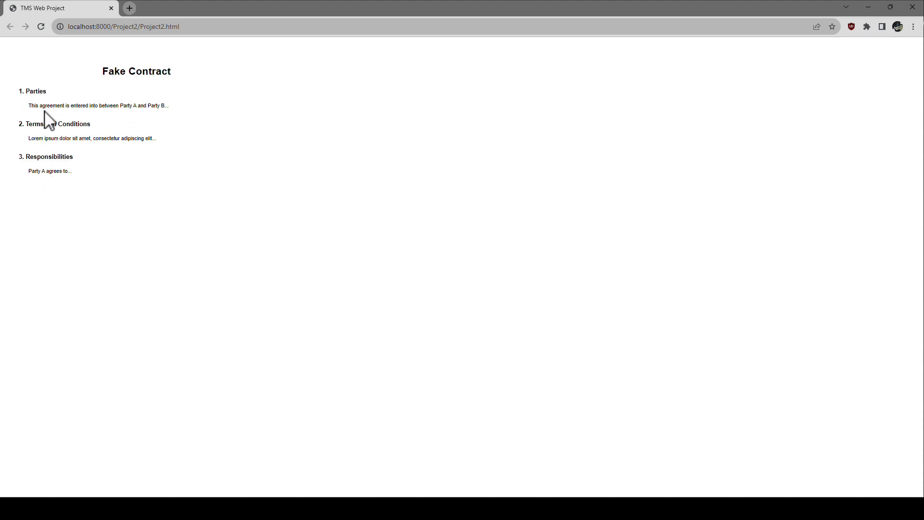
mouse_move(185, 169)
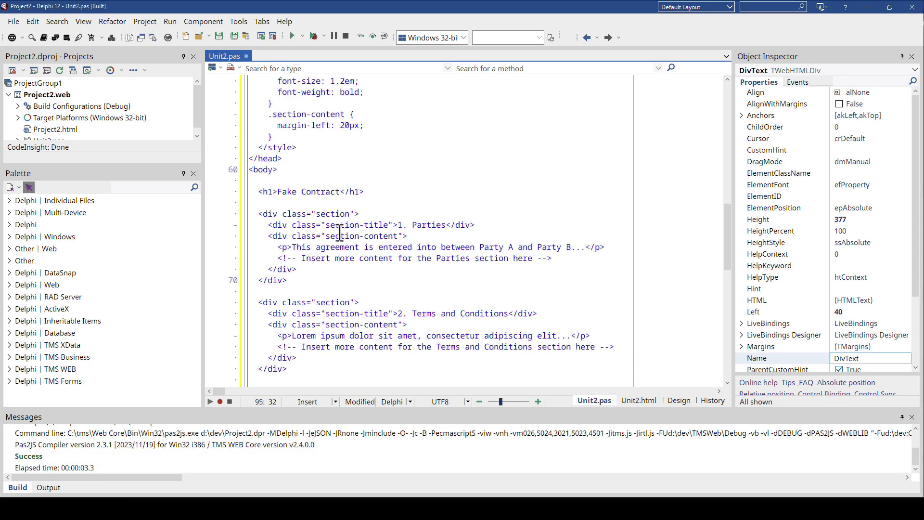
scroll("up", 3)
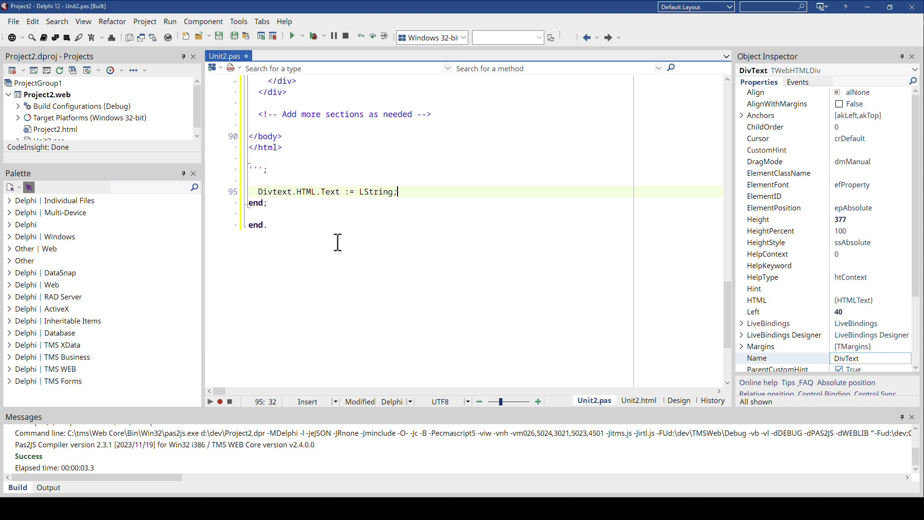
scroll("up", 3)
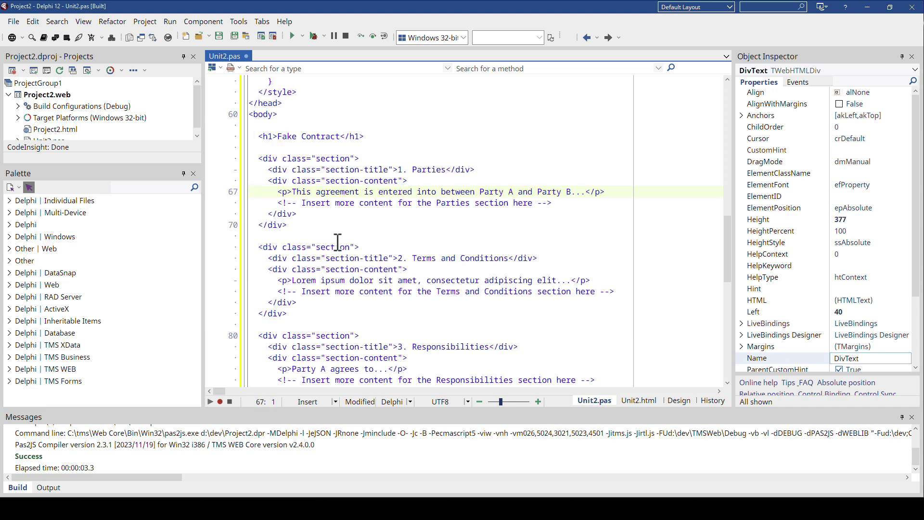
scroll("up", 3)
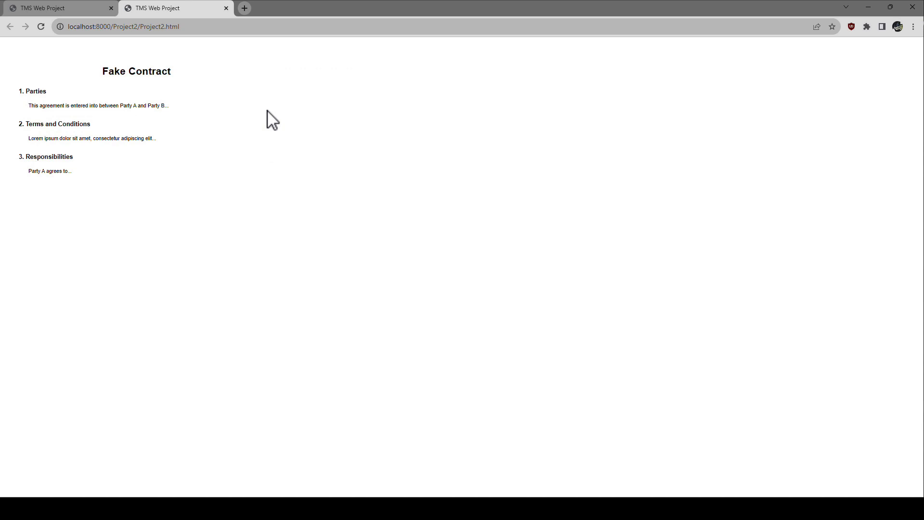
mouse_move(72, 160)
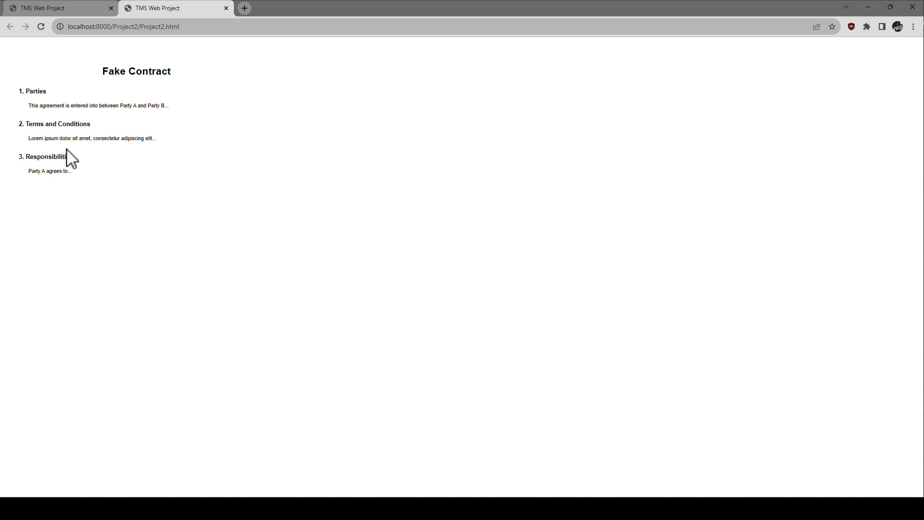
mouse_move(157, 202)
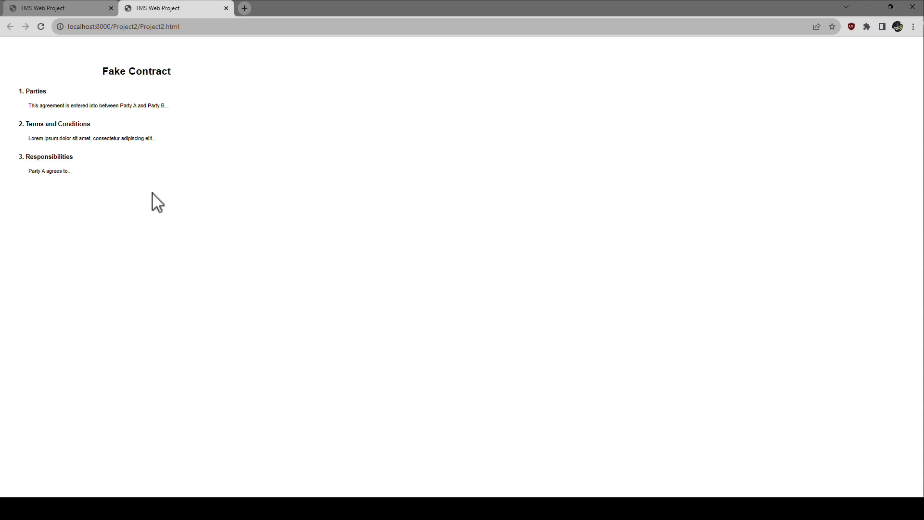
mouse_move(113, 82)
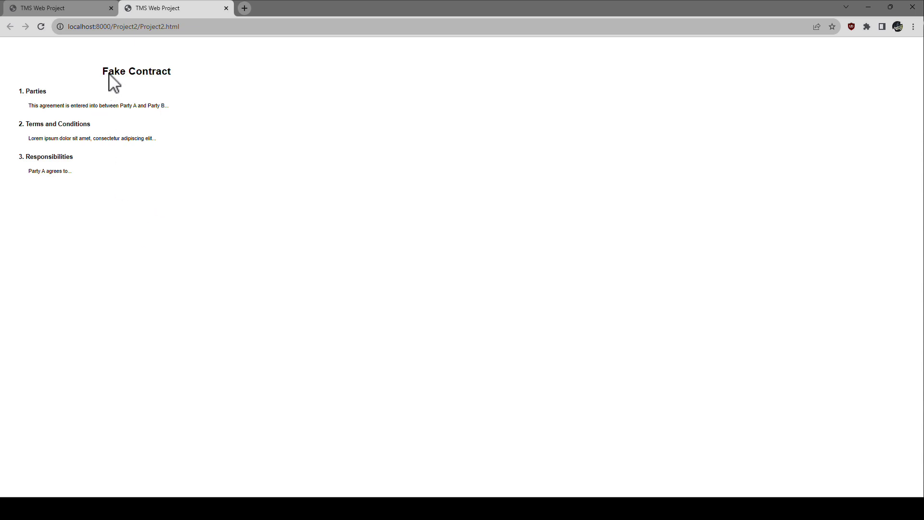
mouse_move(531, 459)
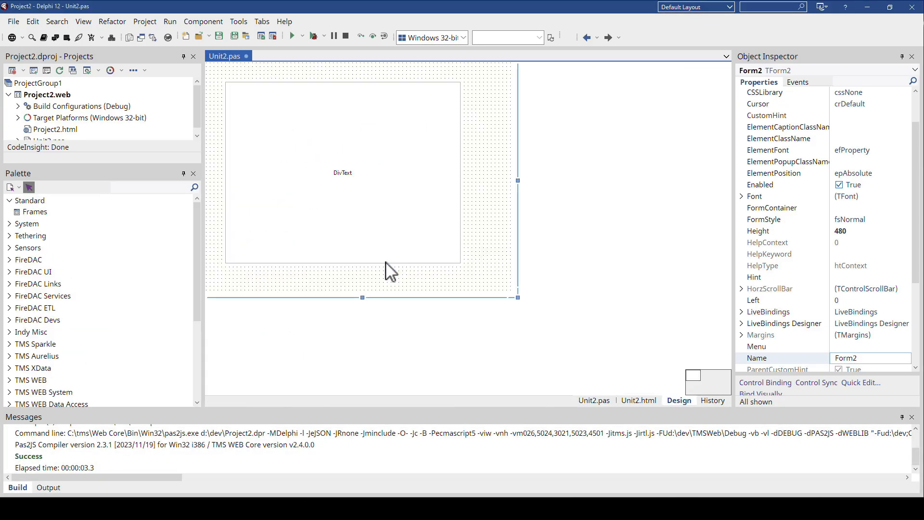
Enable Bootstrap 5.2.3 in Project2.web's JavaScript Library Manager and confirm.
left_click(341, 173)
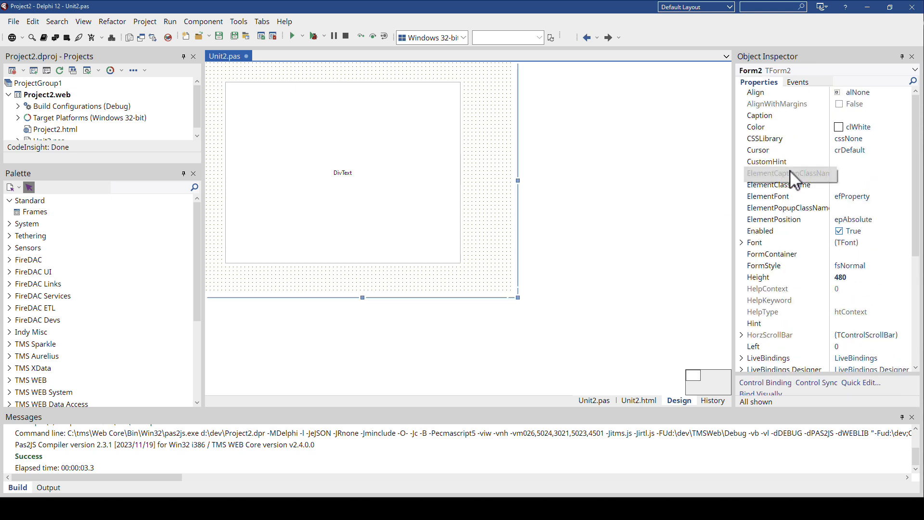
mouse_move(120, 170)
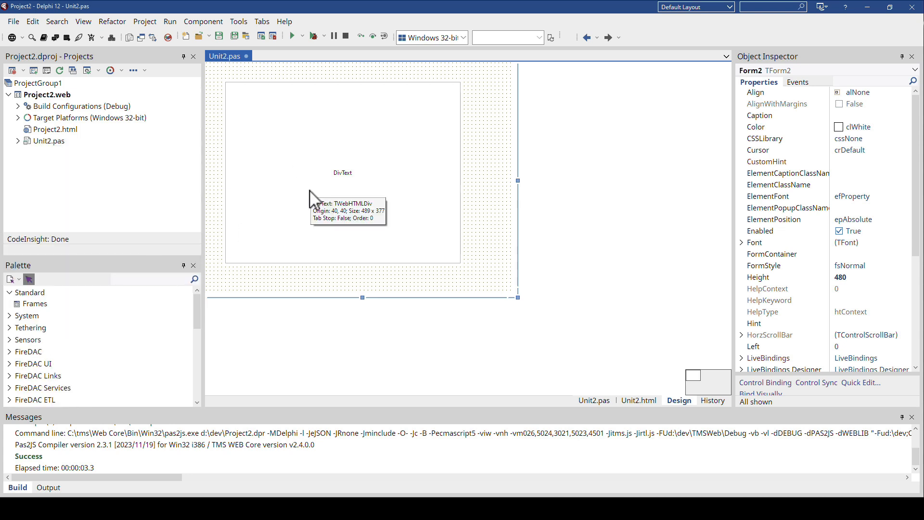
mouse_move(312, 194)
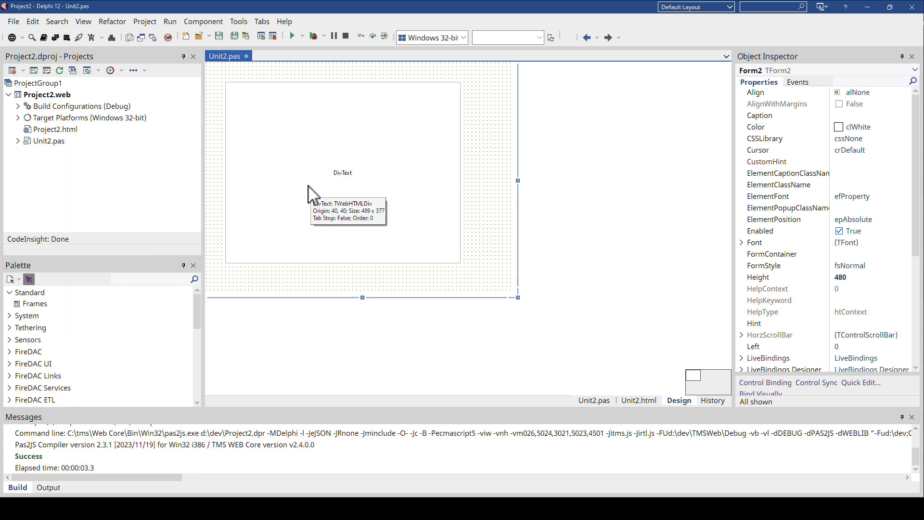
mouse_move(50, 109)
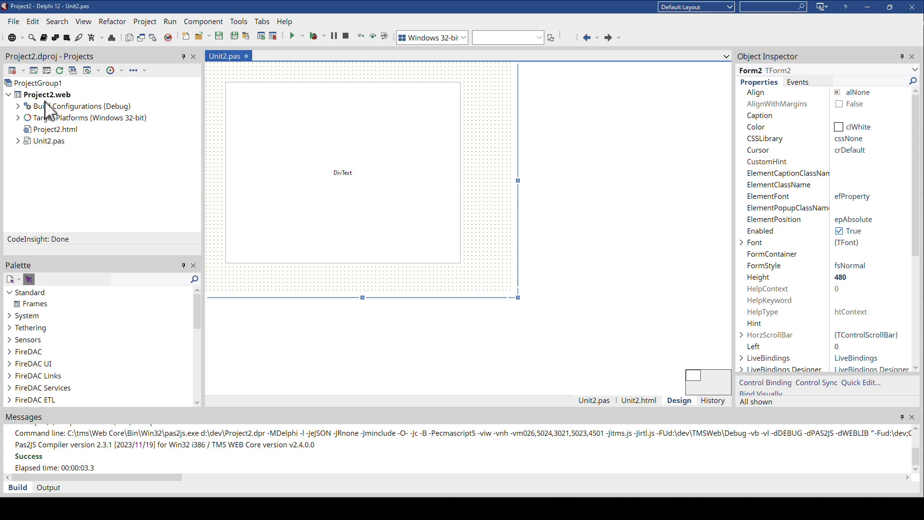
right_click(49, 94)
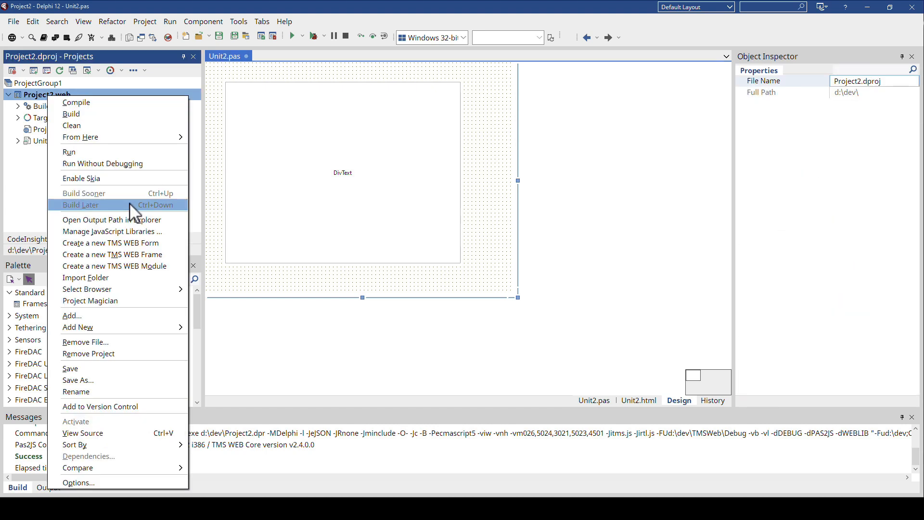
mouse_move(108, 318)
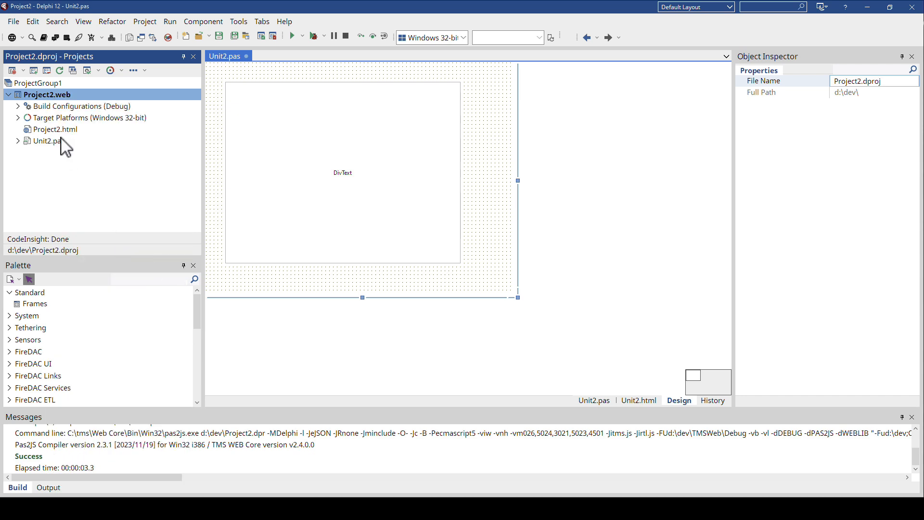
mouse_move(236, 188)
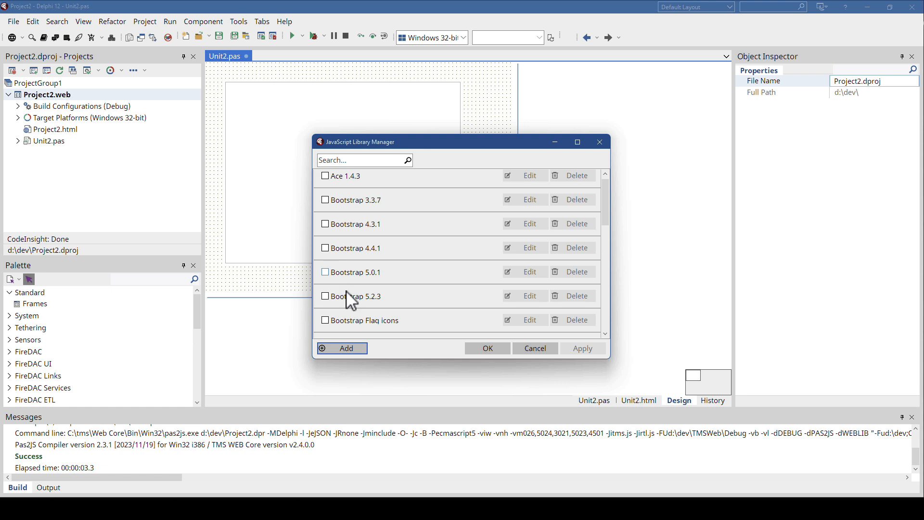
left_click(325, 296)
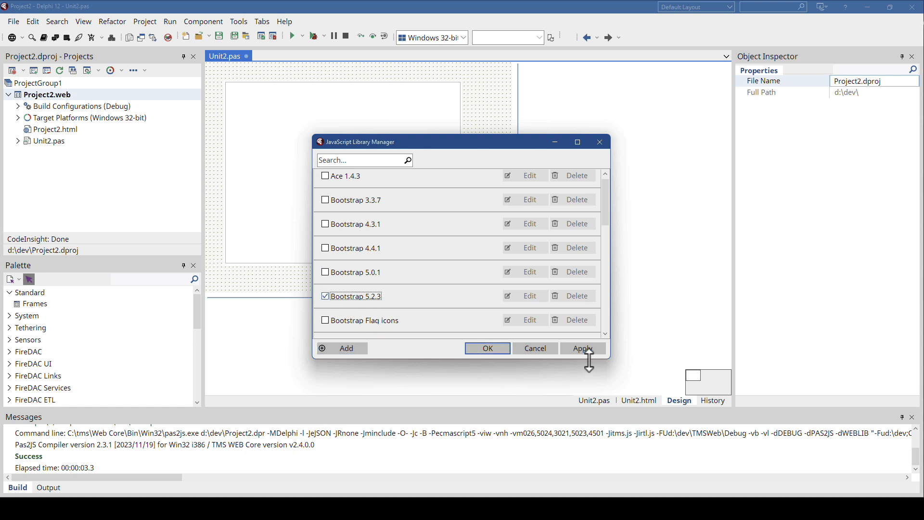
left_click(486, 348)
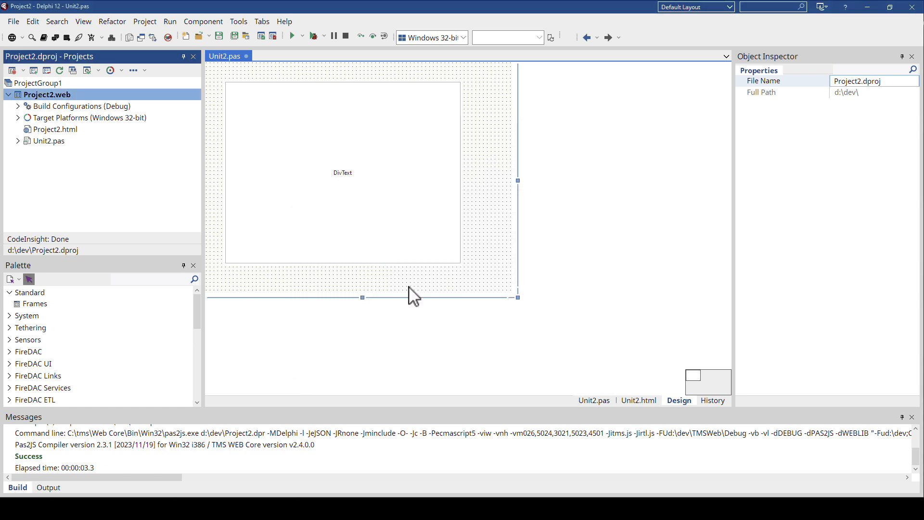
mouse_move(486, 184)
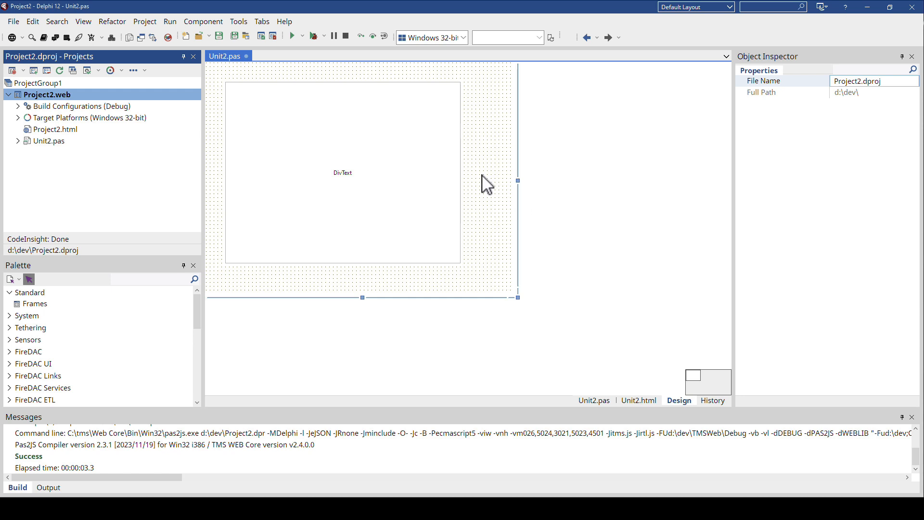
mouse_move(337, 146)
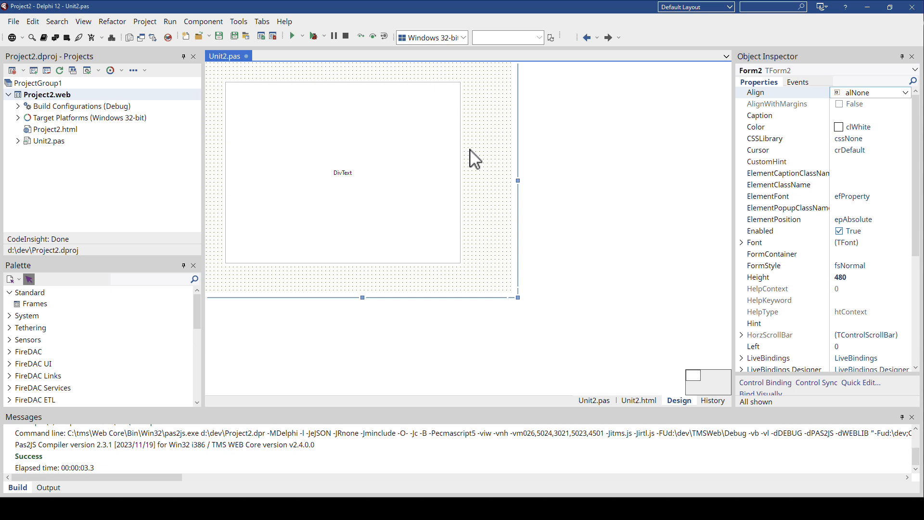
mouse_move(512, 167)
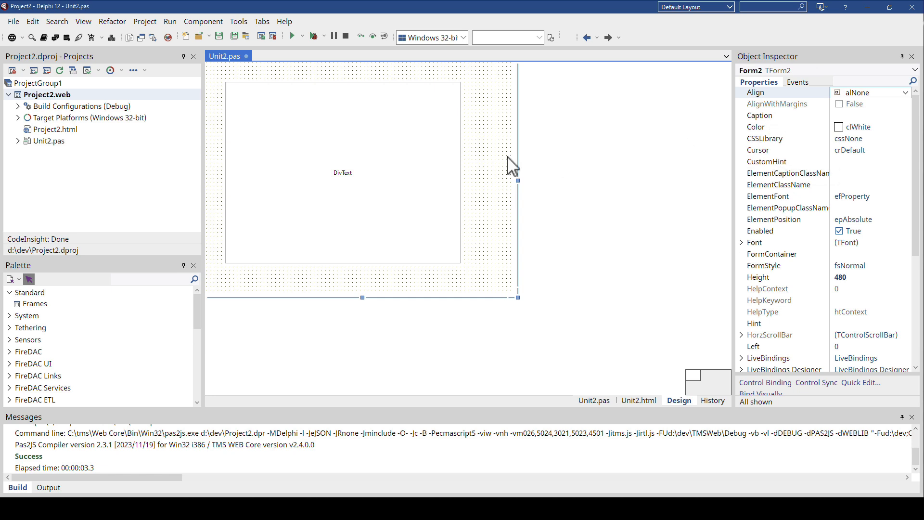
mouse_move(738, 147)
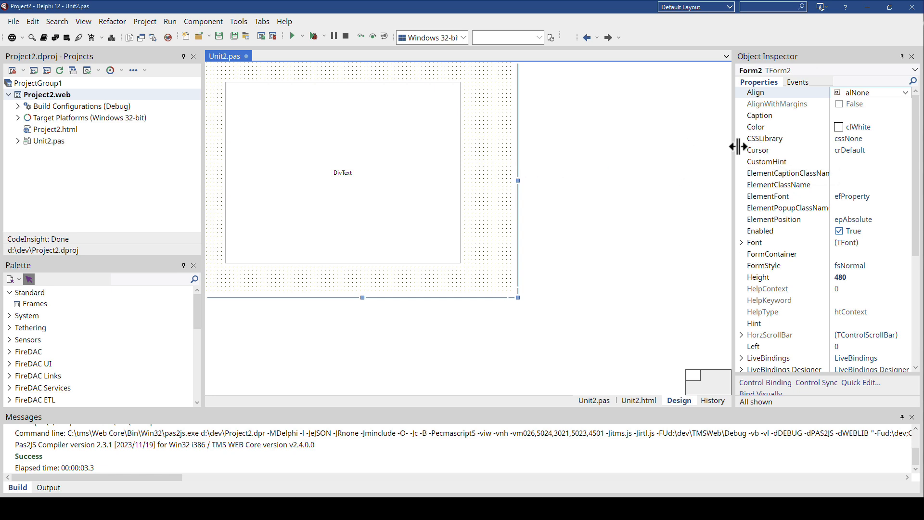
Set DivText's ElementFont to efCSS and HeightStyle to ssAuto, then rebuild.
left_click(906, 139)
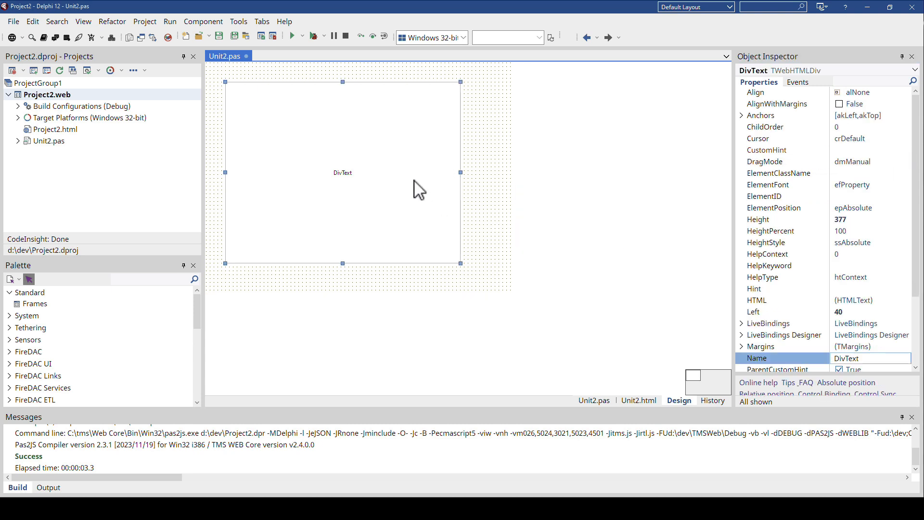
mouse_move(790, 156)
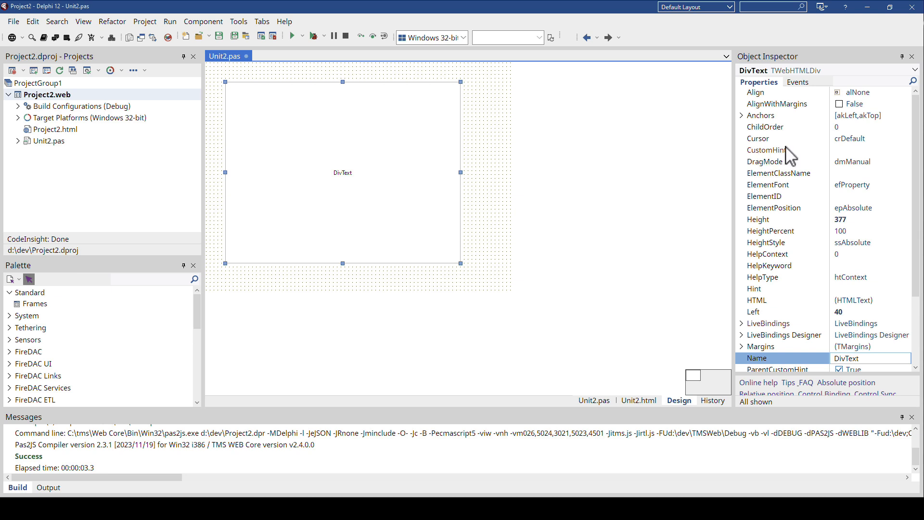
mouse_move(795, 198)
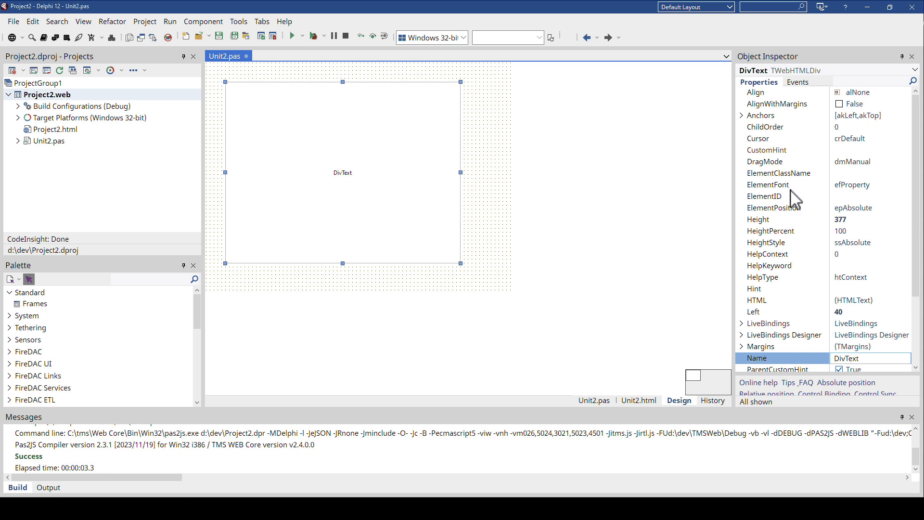
left_click(906, 185)
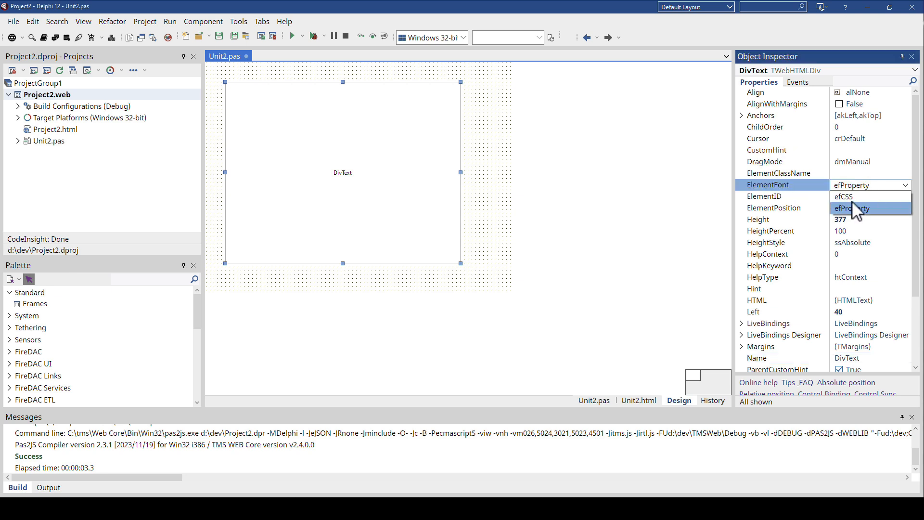
left_click(844, 197)
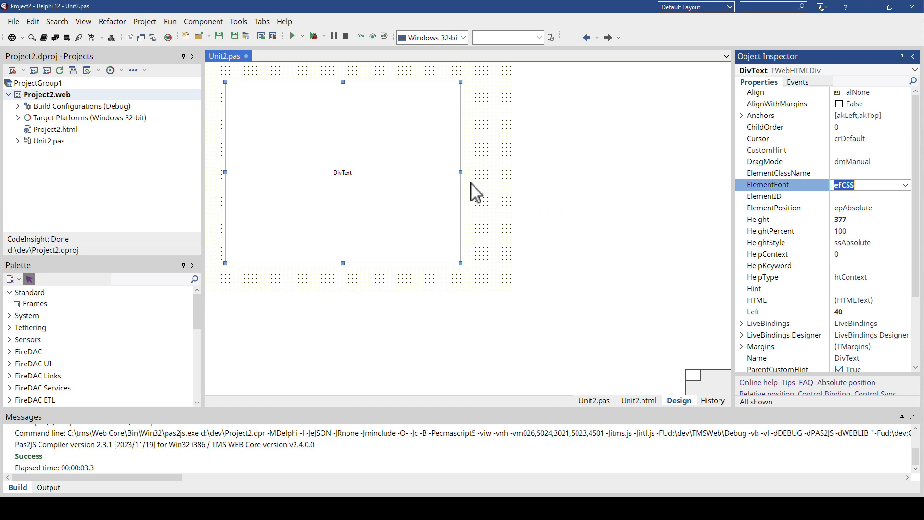
scroll("down", 3)
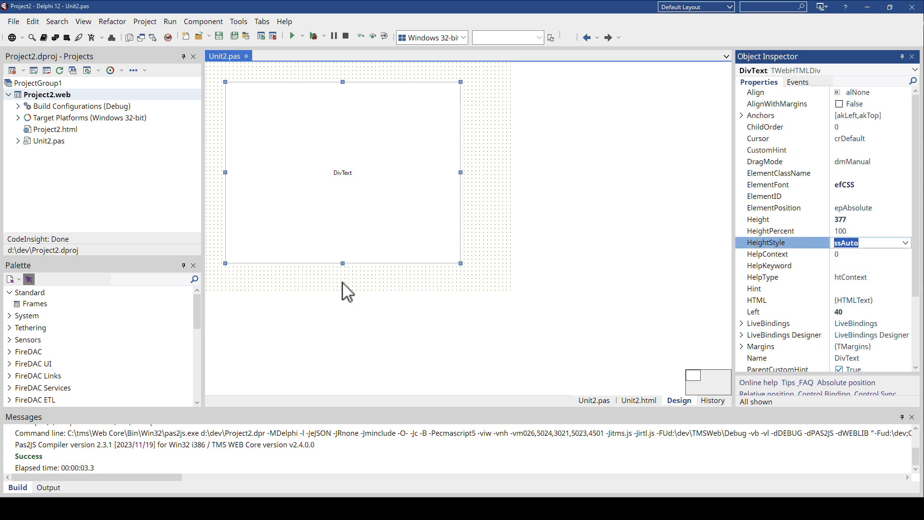
mouse_move(448, 294)
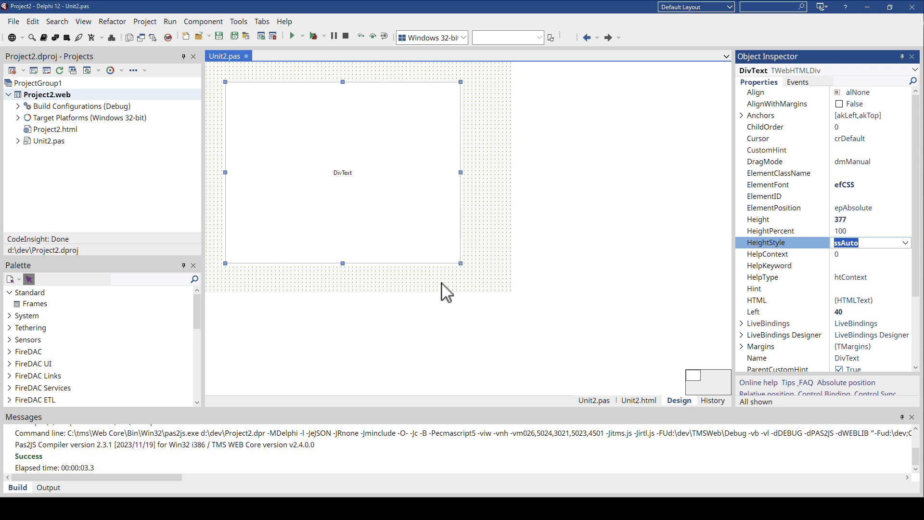
mouse_move(454, 262)
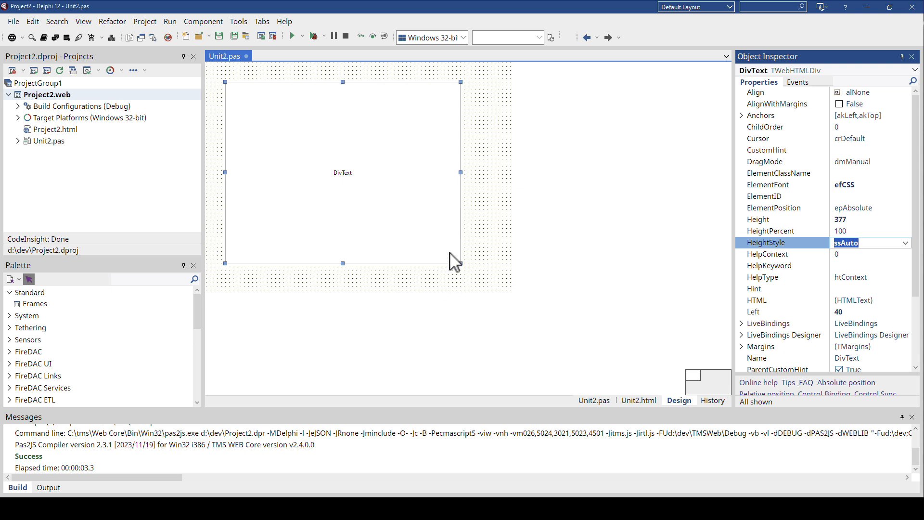
left_click(292, 36)
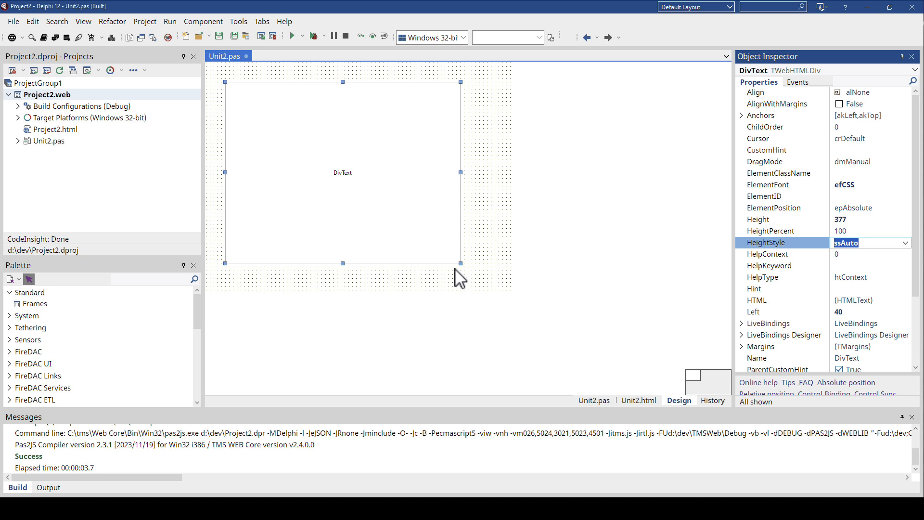
Switch from the form to Unit2.pas and scroll to the contract HTML's style rules and body.
left_click(512, 271)
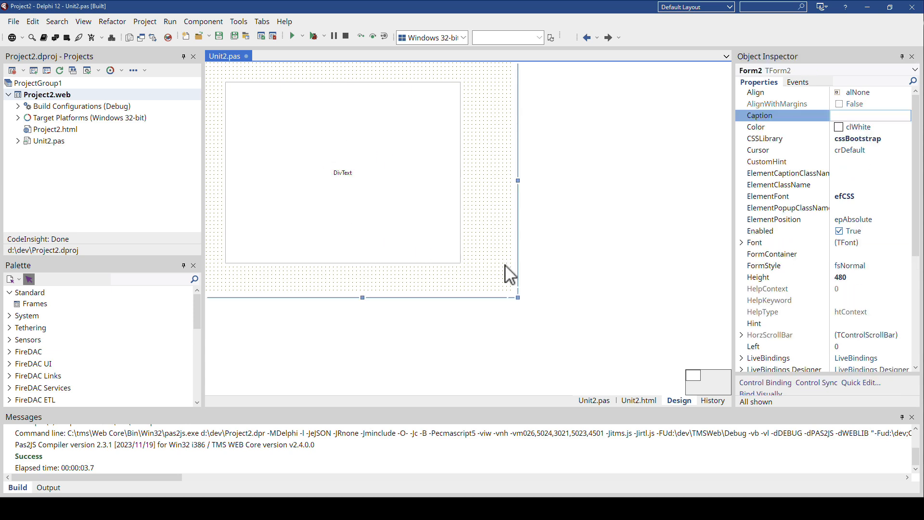
left_click(594, 400)
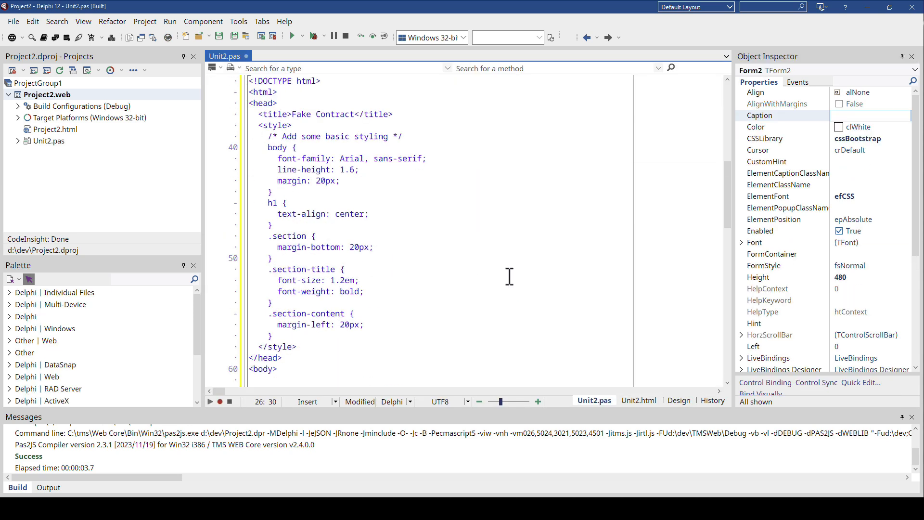
scroll("down", 3)
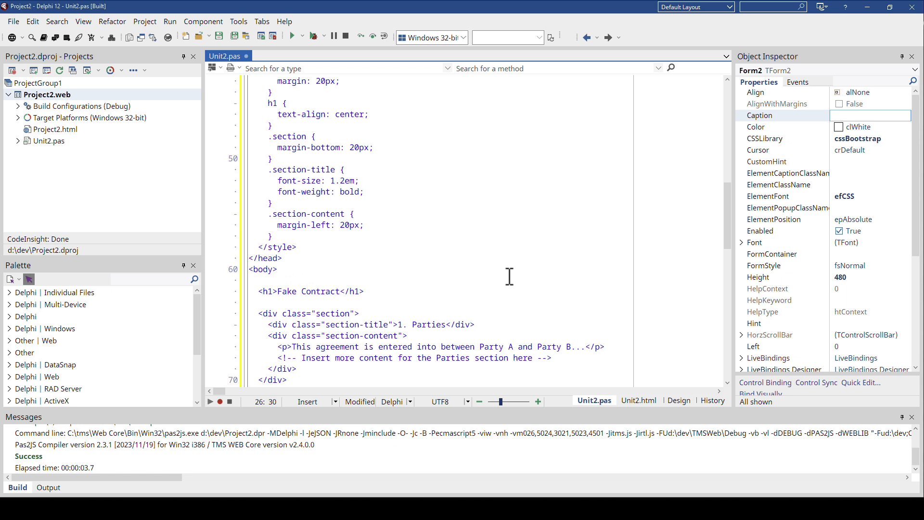